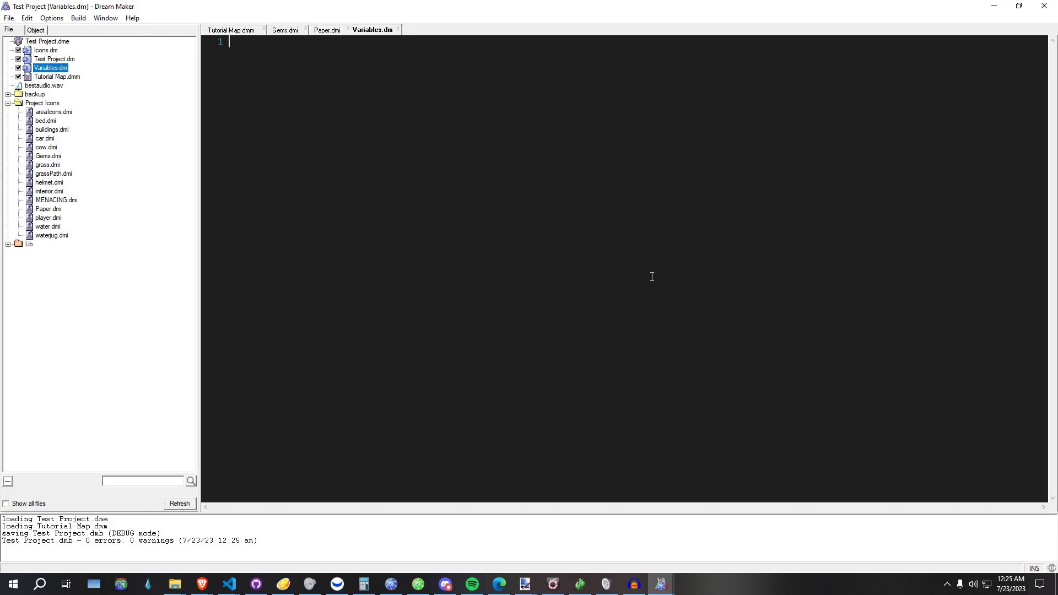
- Declare a global weather variable holding "Looks like another beautiful day!"
text(v)
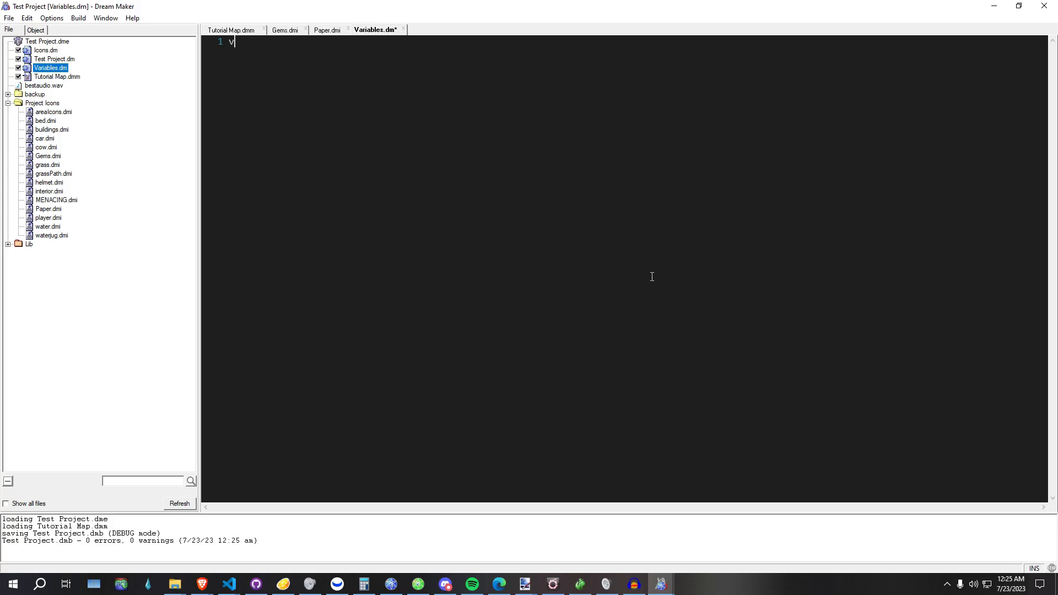
text(ar/weather =)
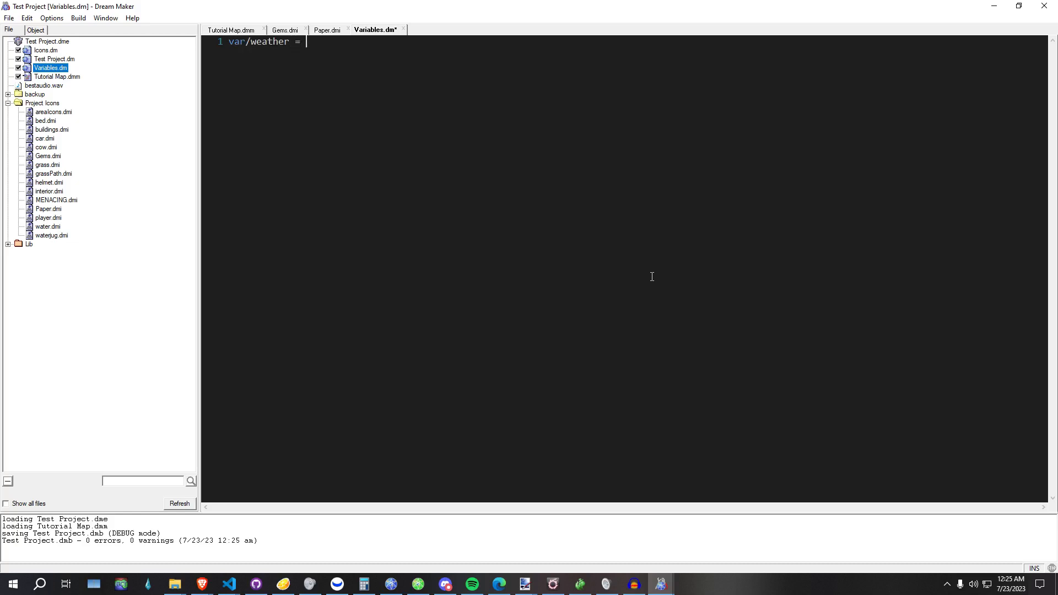
text("Looks like ")
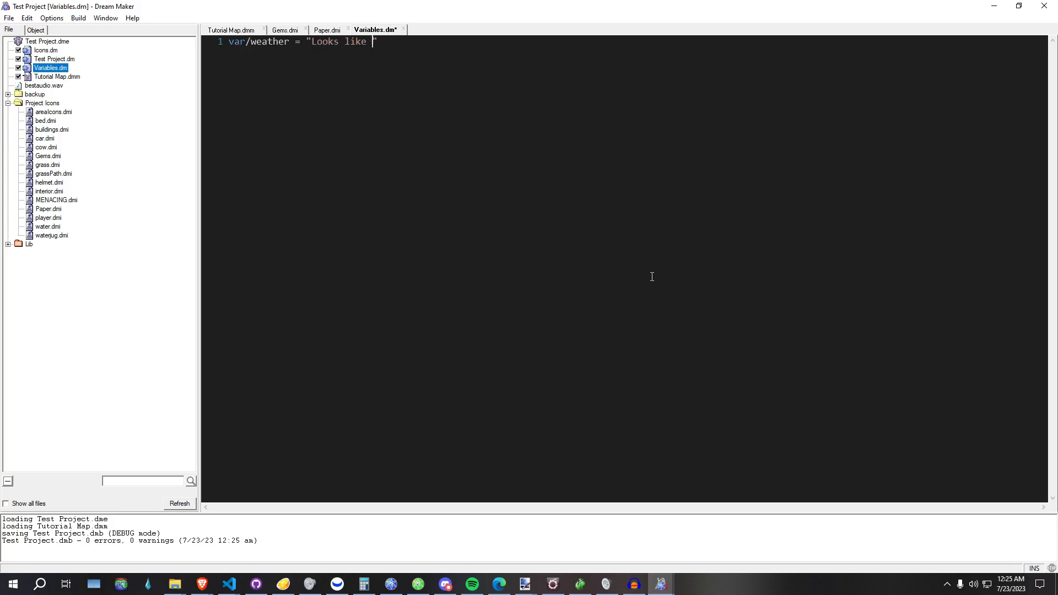
text(another beautiful day!)
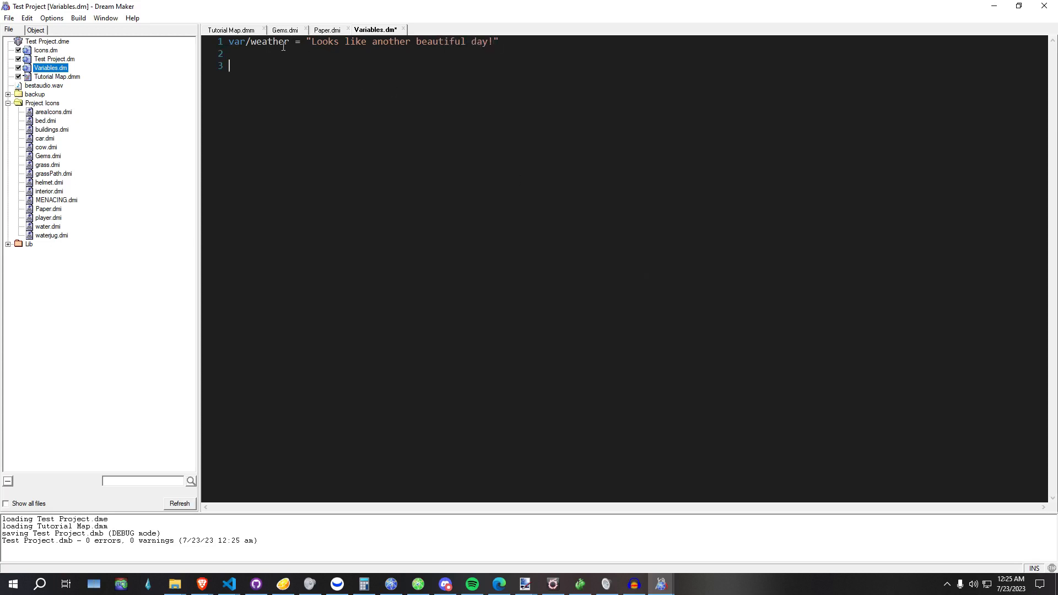
double_click(270, 41)
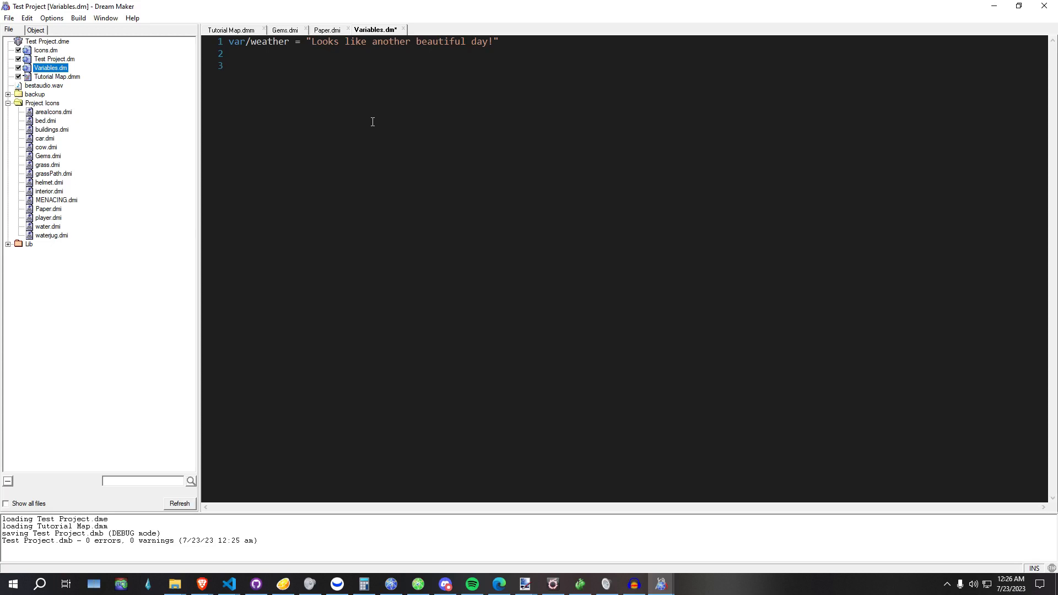
- Add mob verbs look_up showing weather and set_weather(txt as text) assigning weather = txt
text(m)
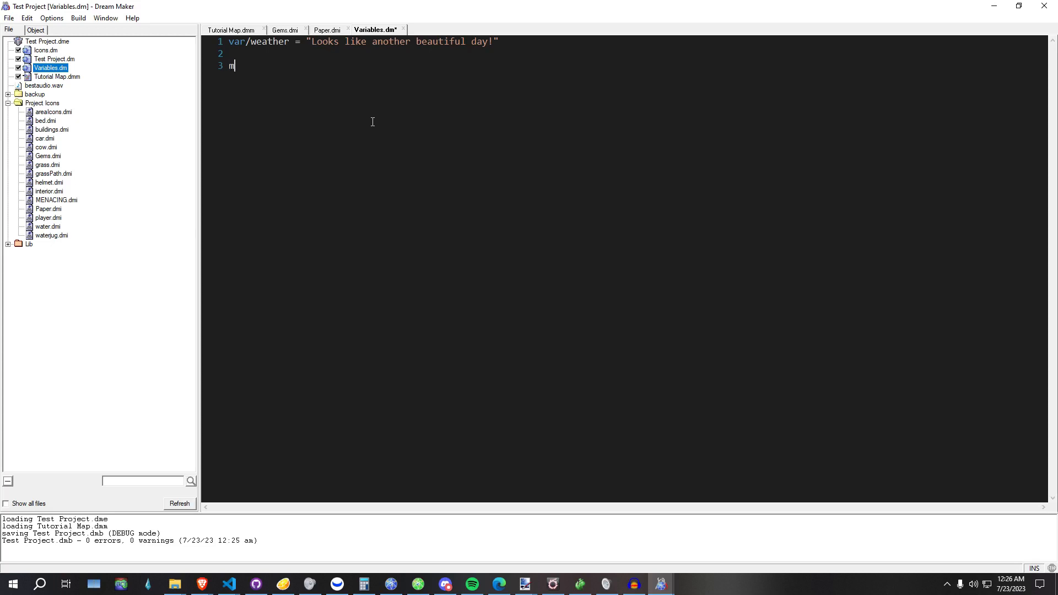
text(ob)
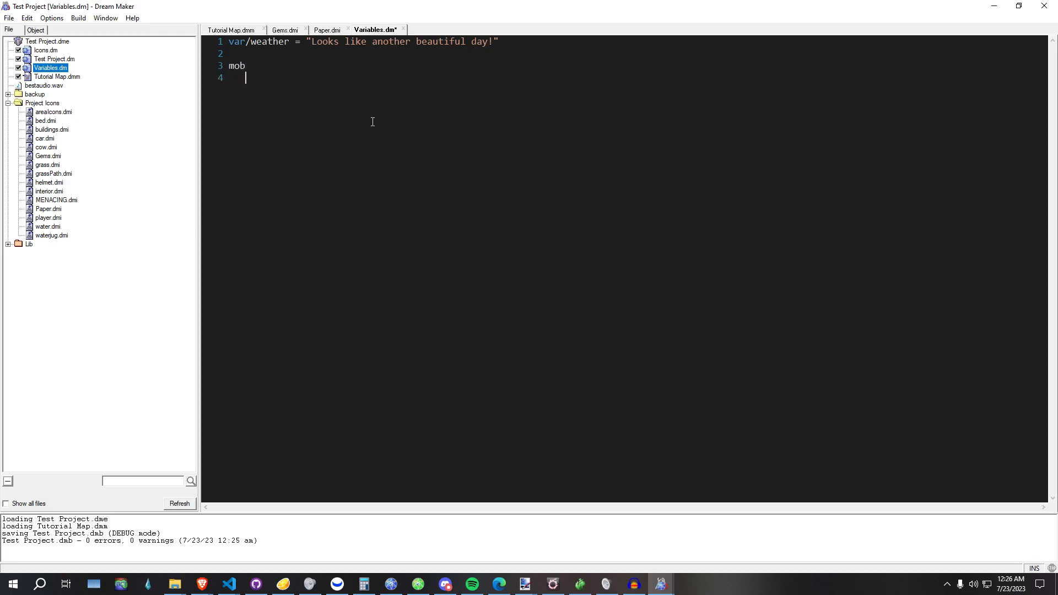
text(verb)
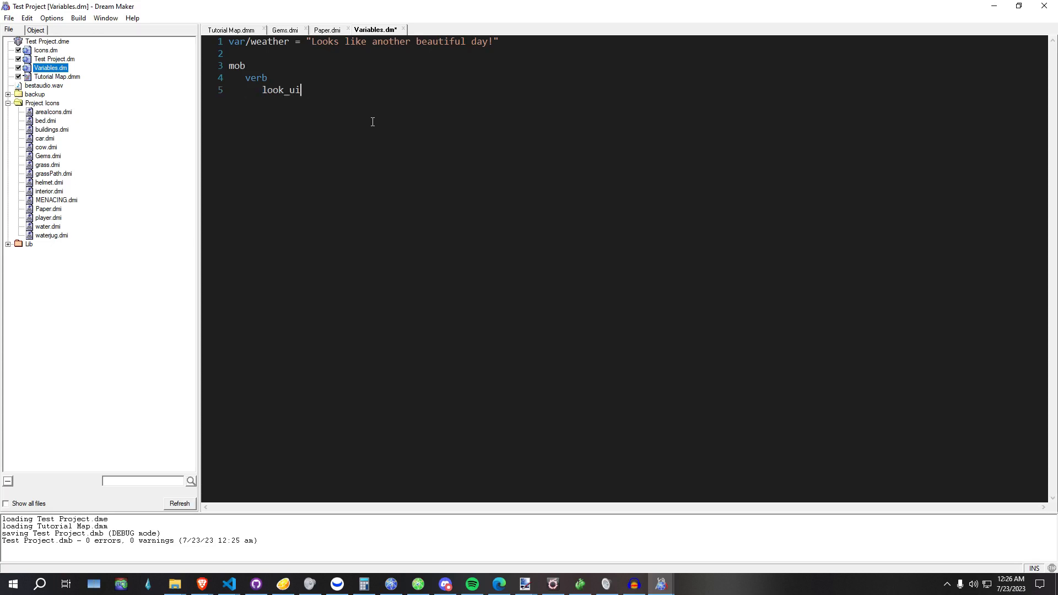
text(p())
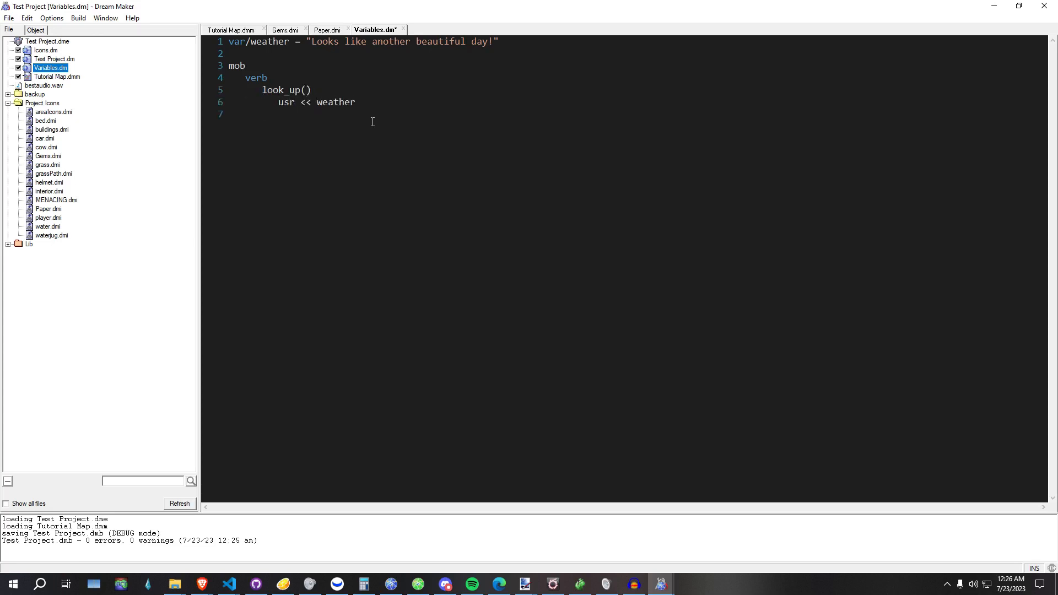
text(set_weather())
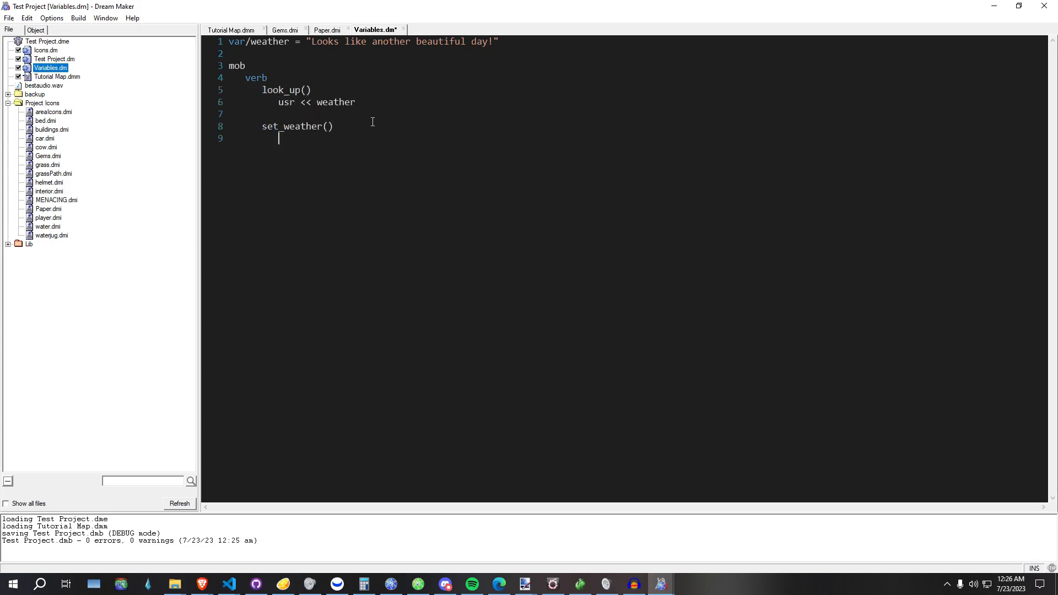
text(txt as)
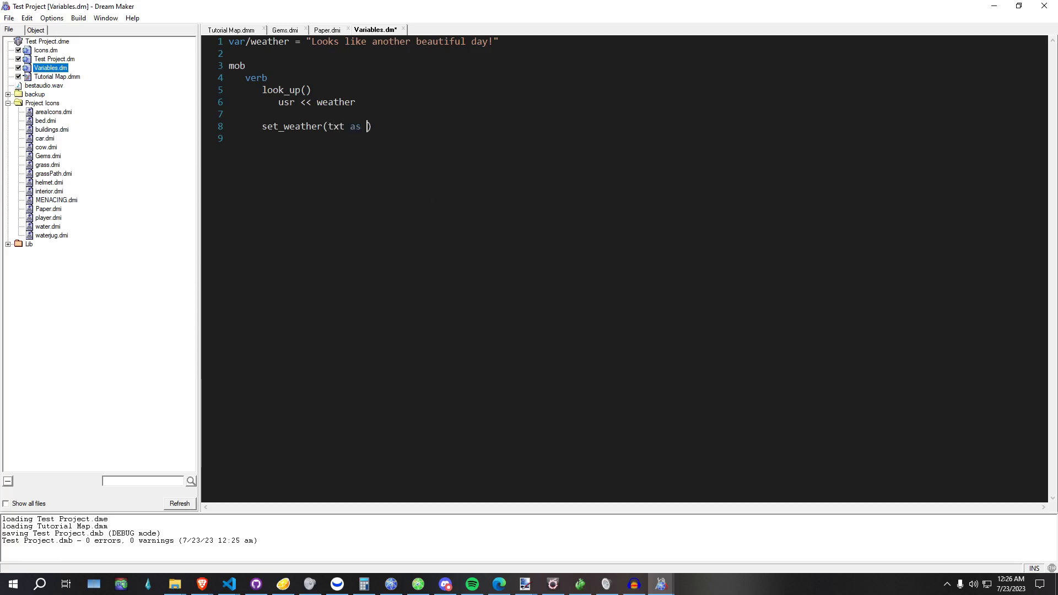
text(text))
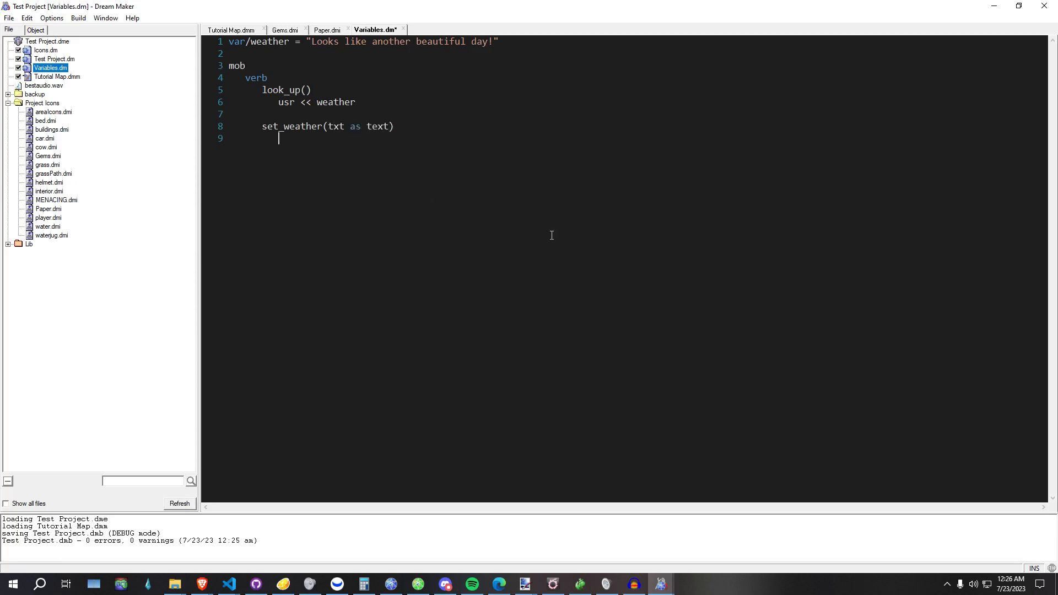
text(weather = txt)
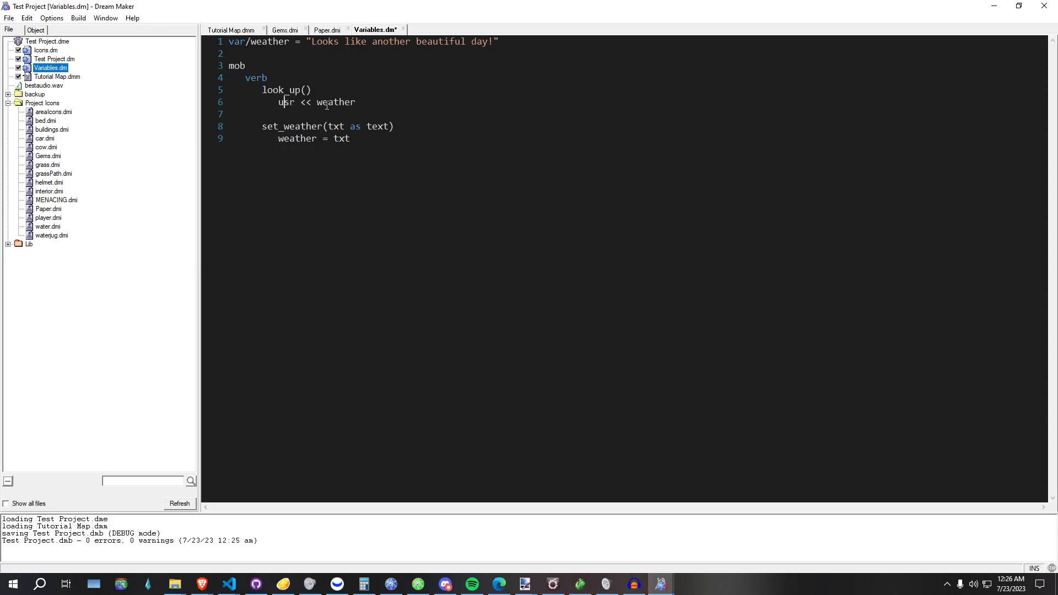
double_click(269, 40)
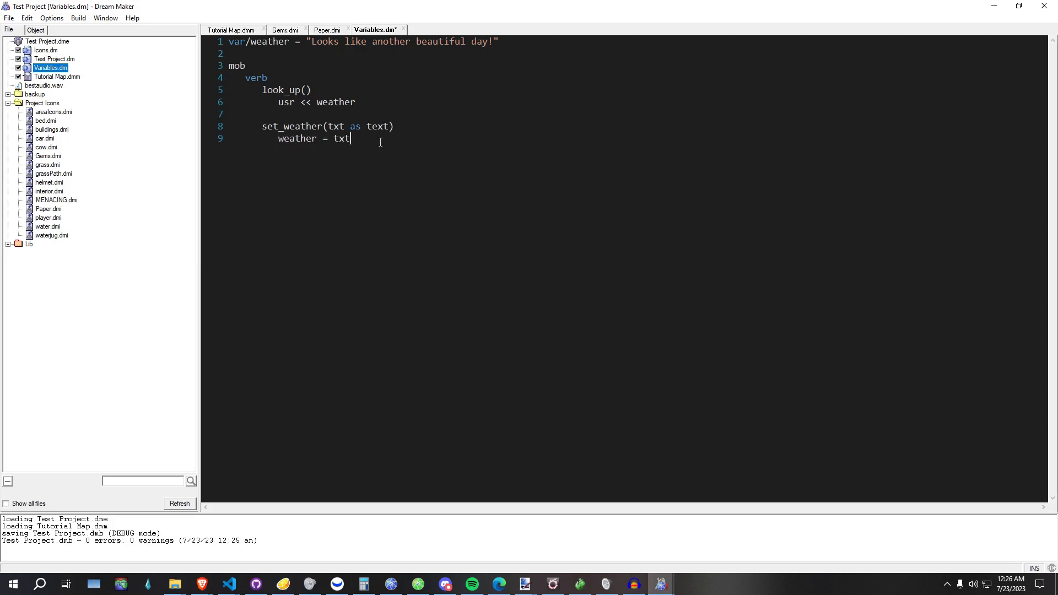
double_click(297, 139)
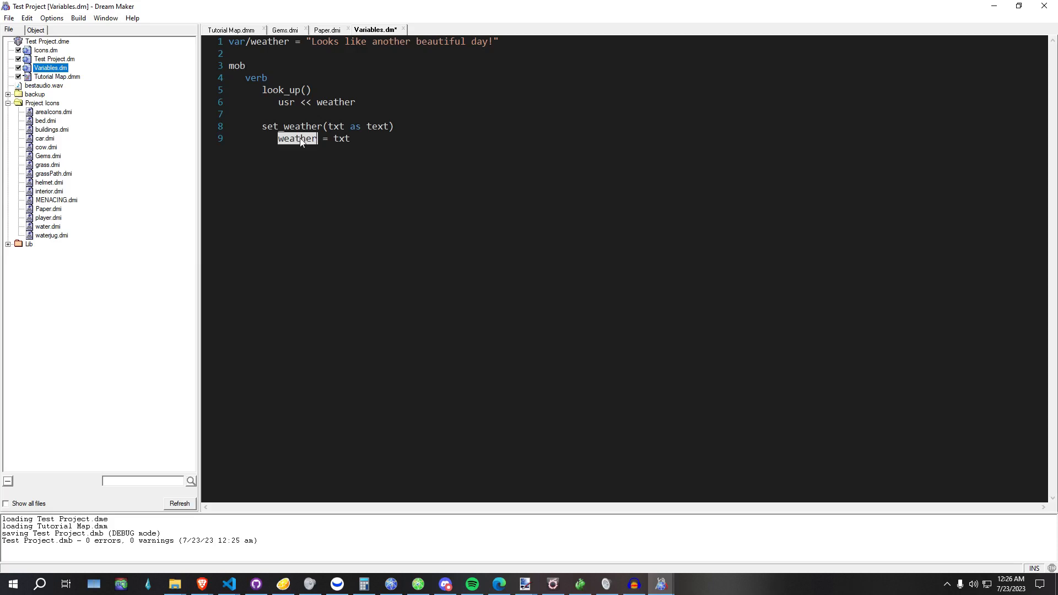
mouse_move(377, 133)
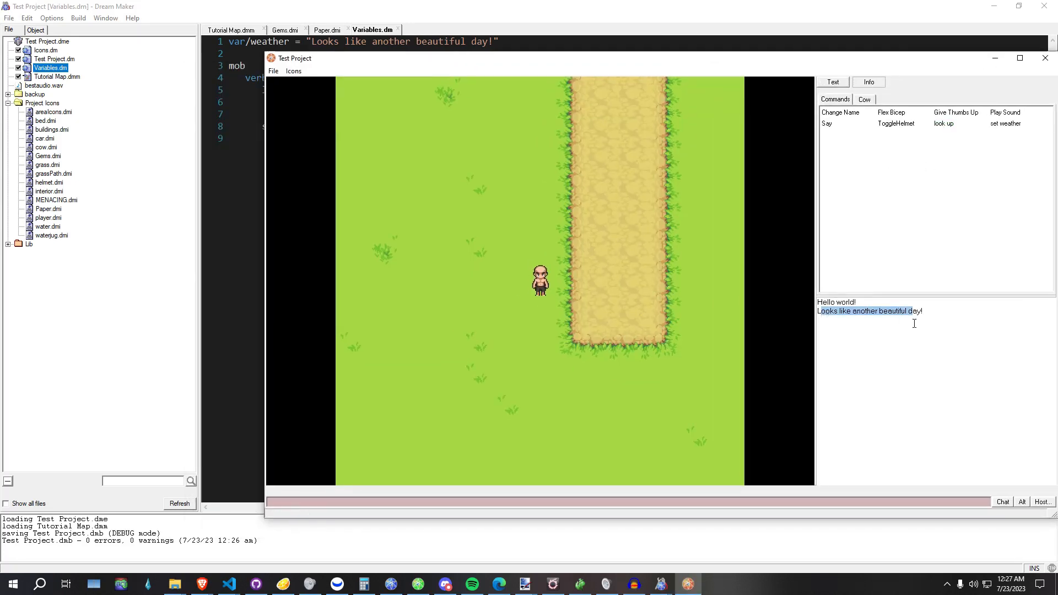
- Use set weather to change the message to "It looks a little cloudy...", then close the game
click(1005, 123)
text(It looks)
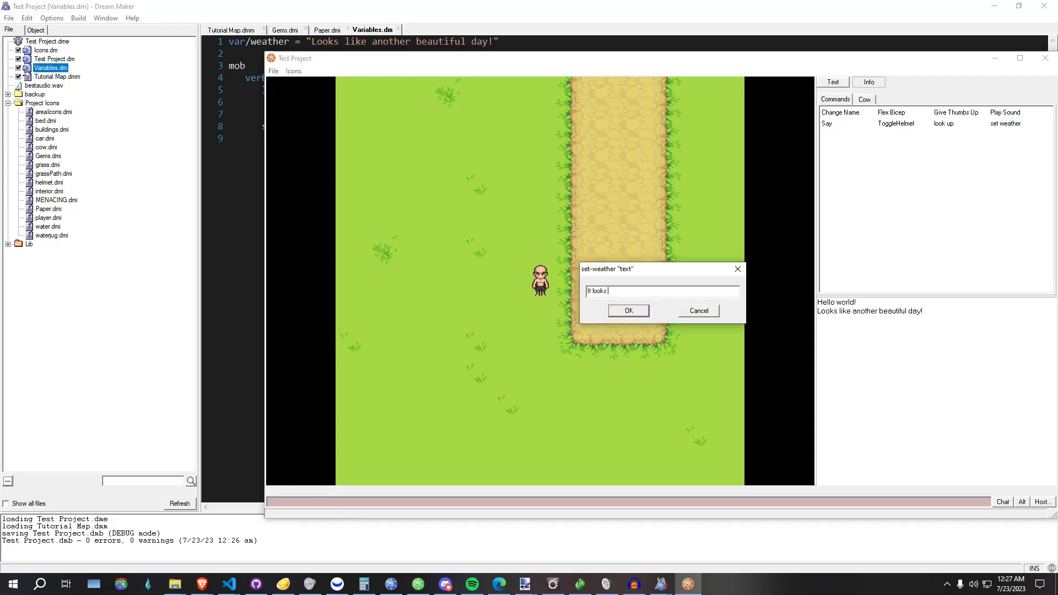
text(a little cloudy)
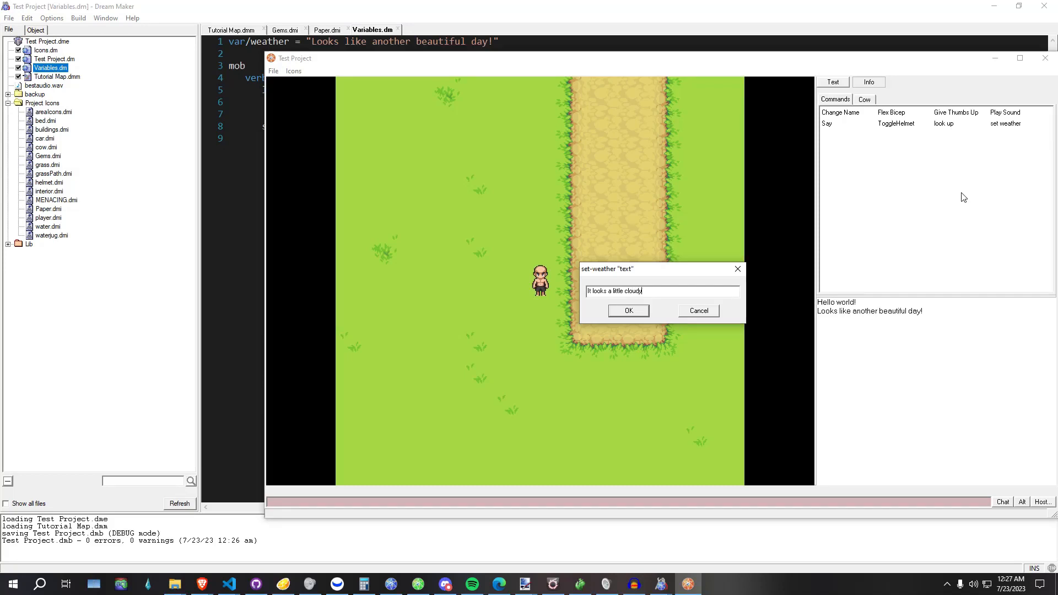
click(942, 123)
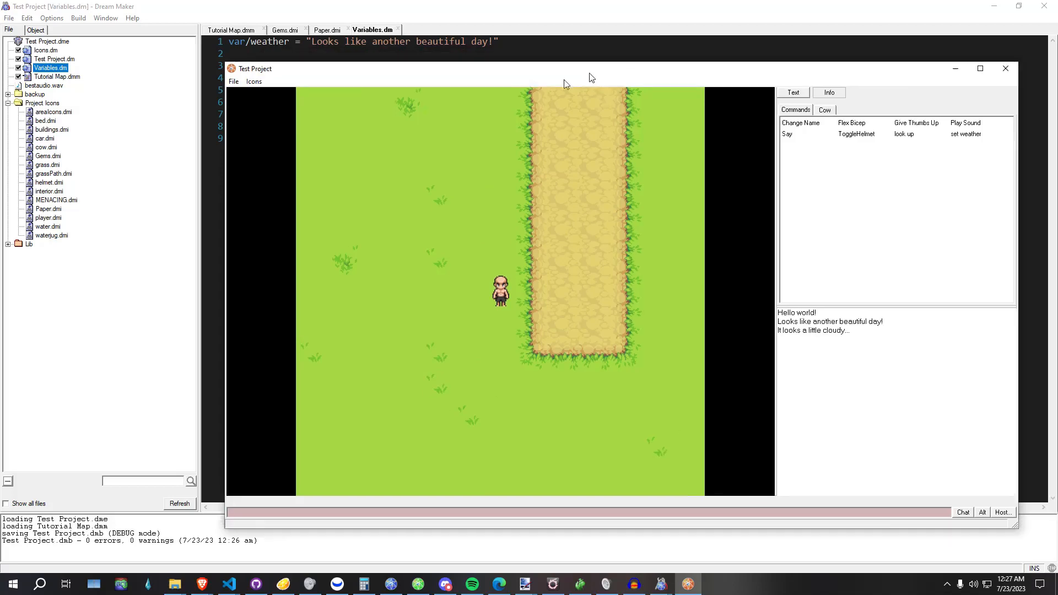
click(1004, 68)
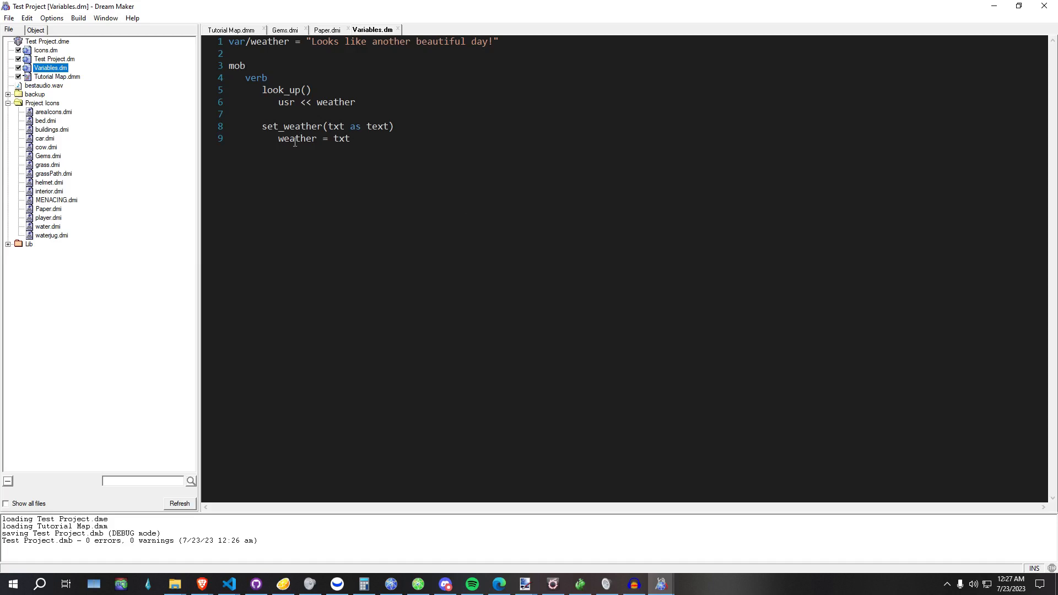
- Point out weather and look_up, then add blank lines after the set_weather verb
double_click(291, 125)
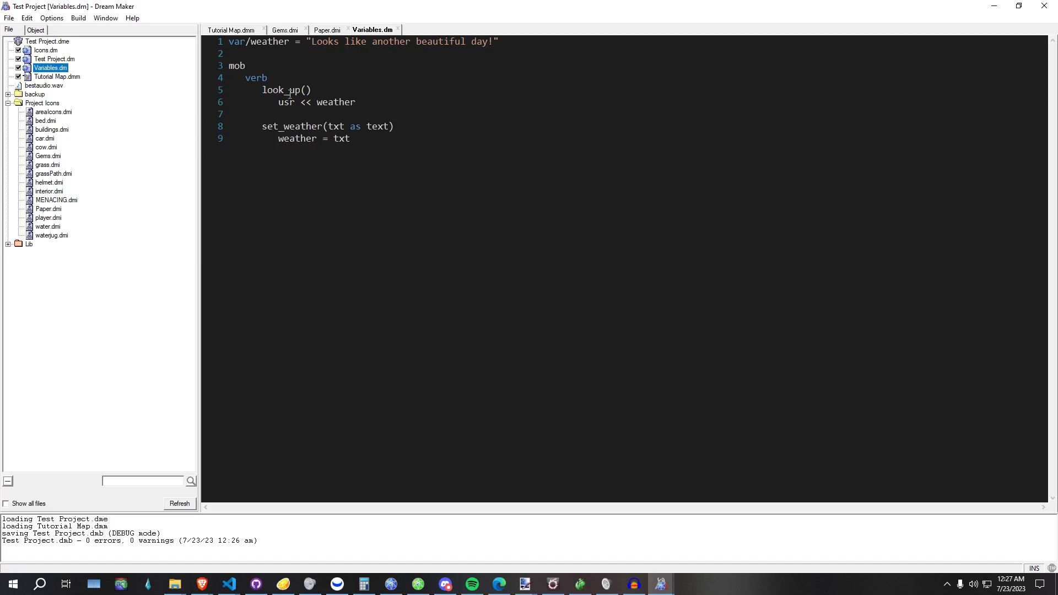
double_click(279, 89)
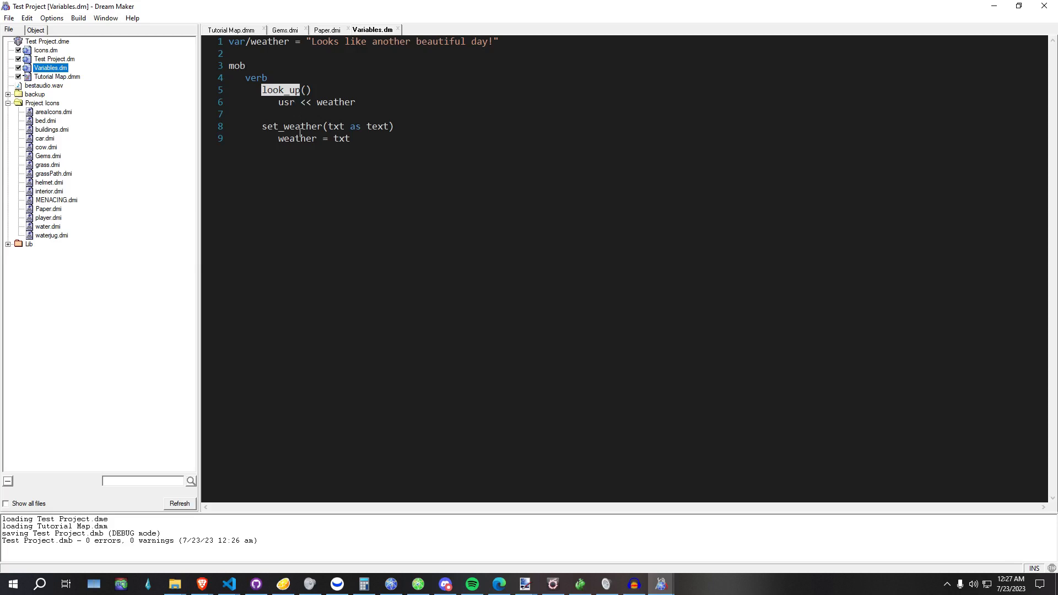
click(654, 299)
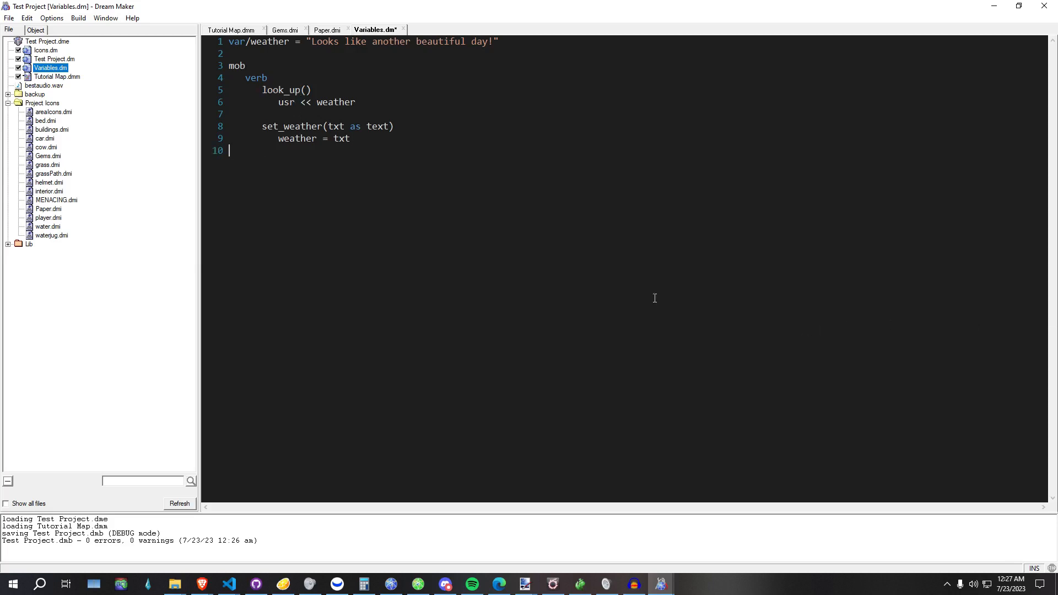
key(Enter)
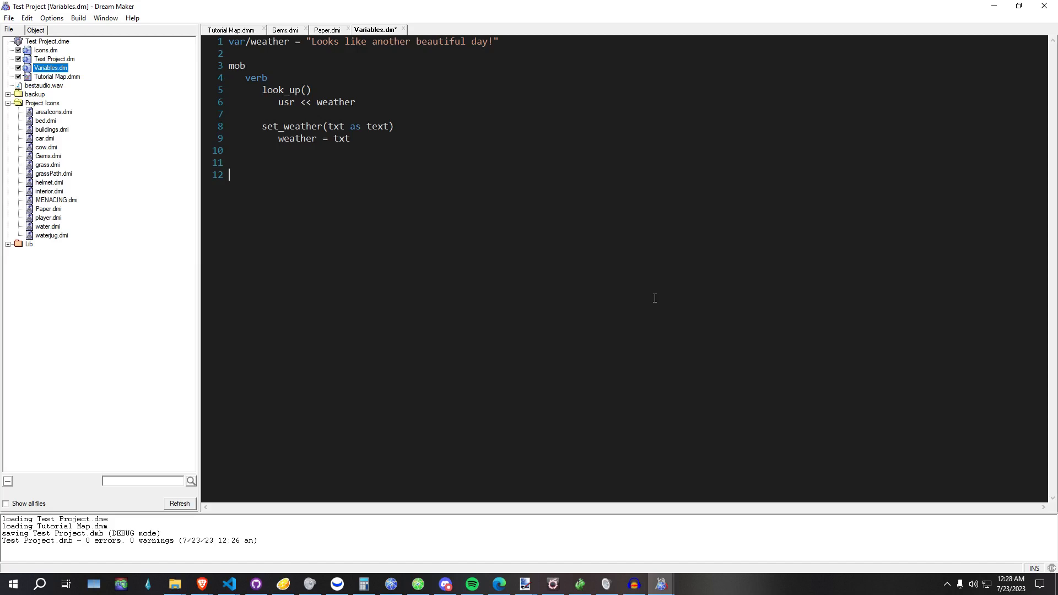
- Give objs a value variable and add check_value(obj/O) printing "[O]'s value is: [O.value]"
text(obj)
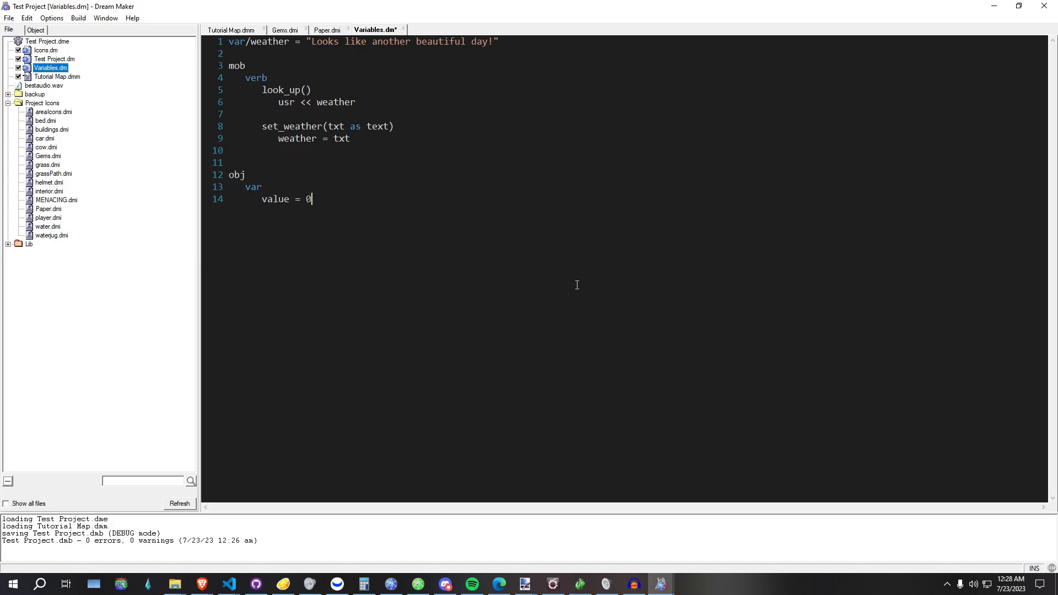
double_click(237, 174)
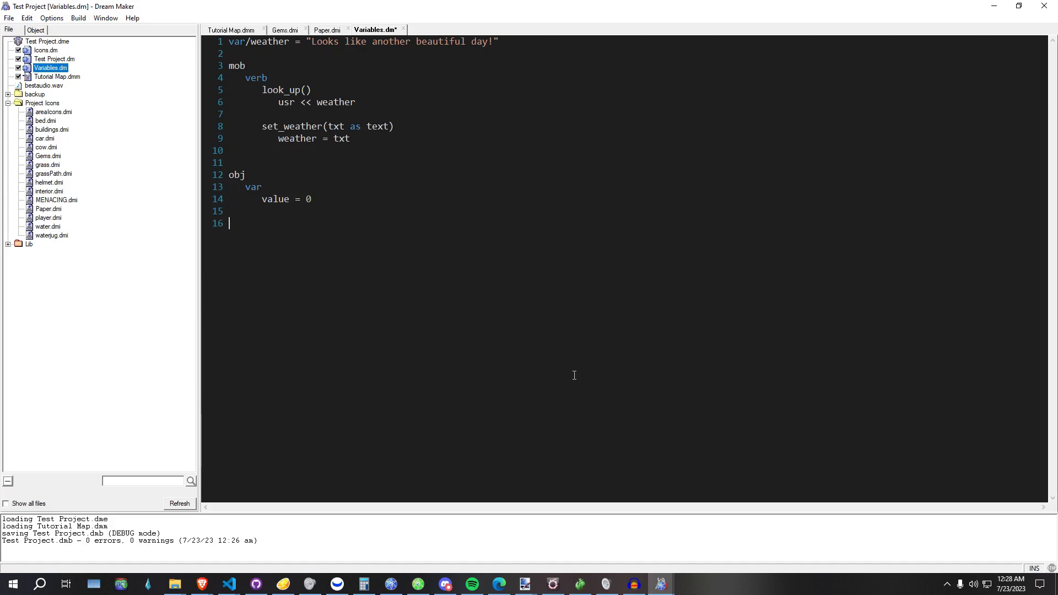
text(m)
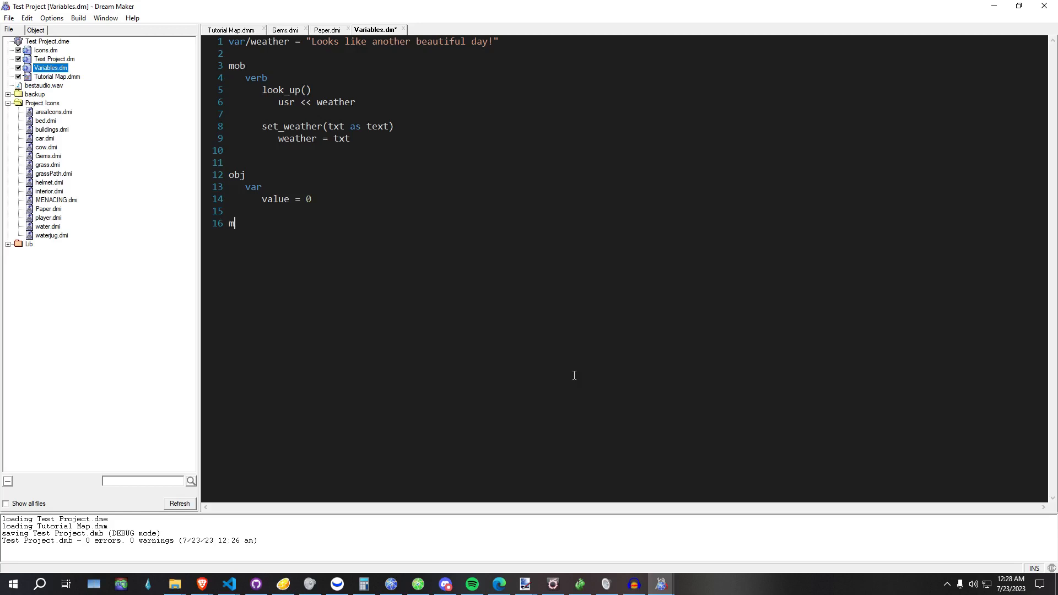
text(ob)
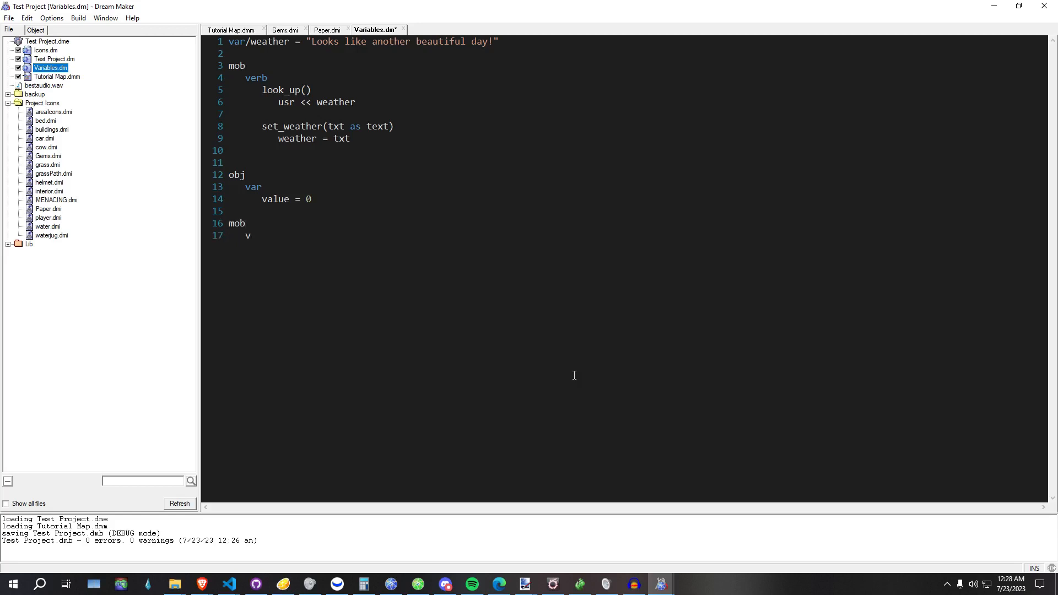
text(erb)
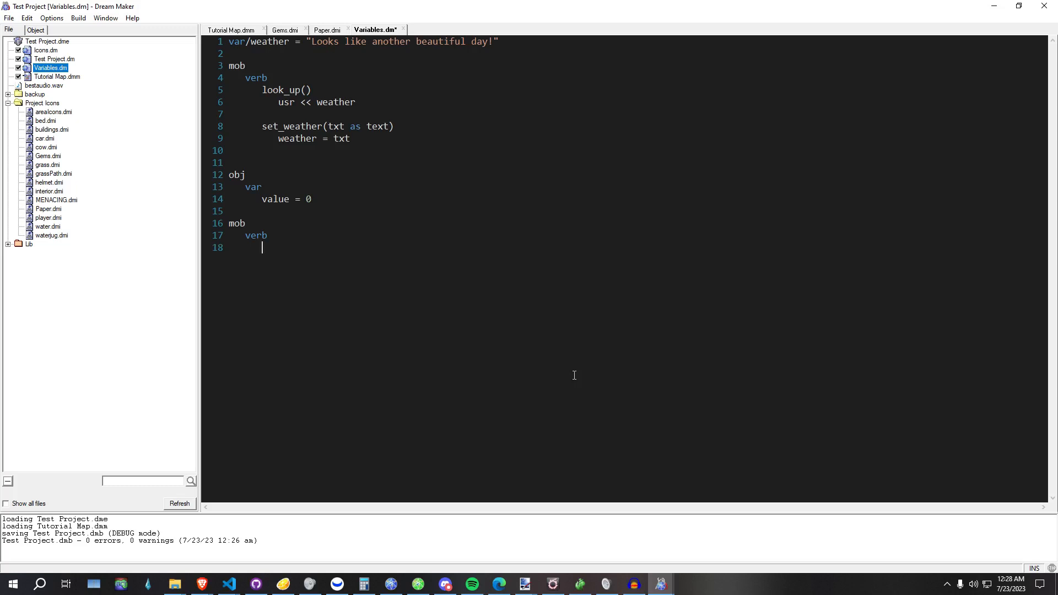
text(check_)
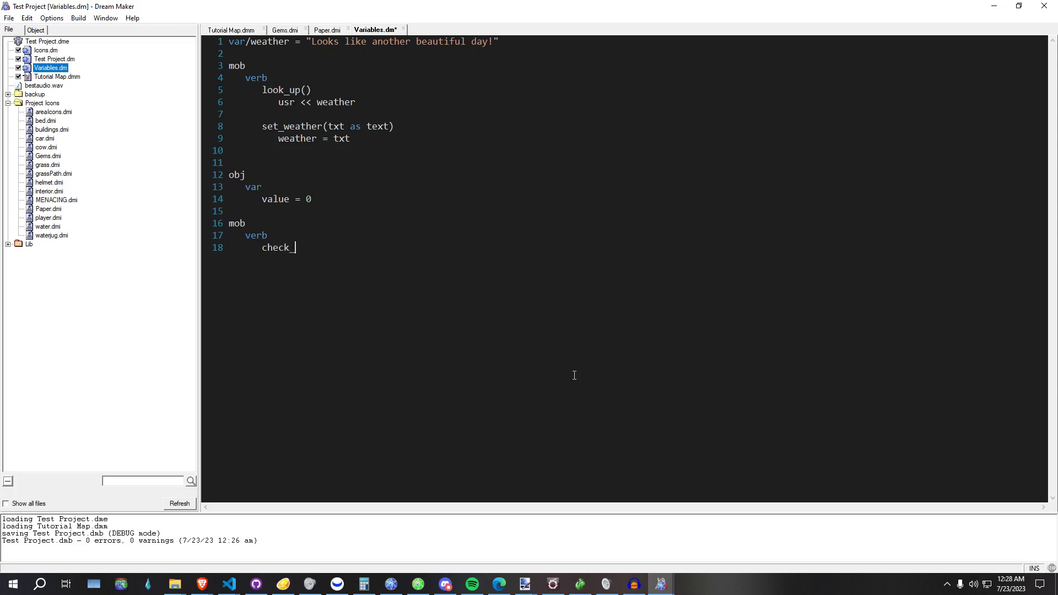
text(value(obj/O)
text(src <<)
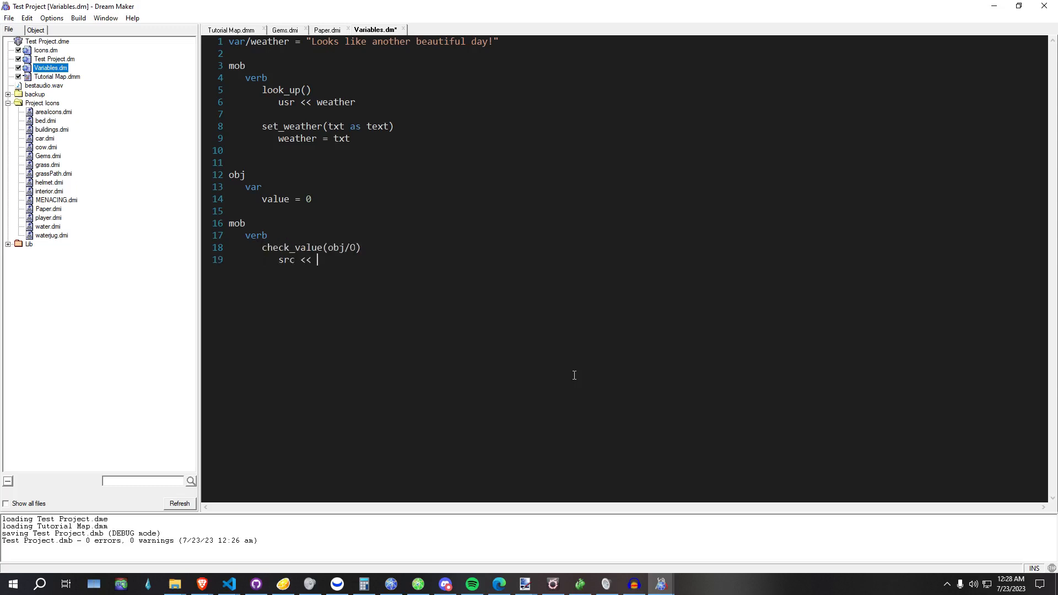
text("[0]")
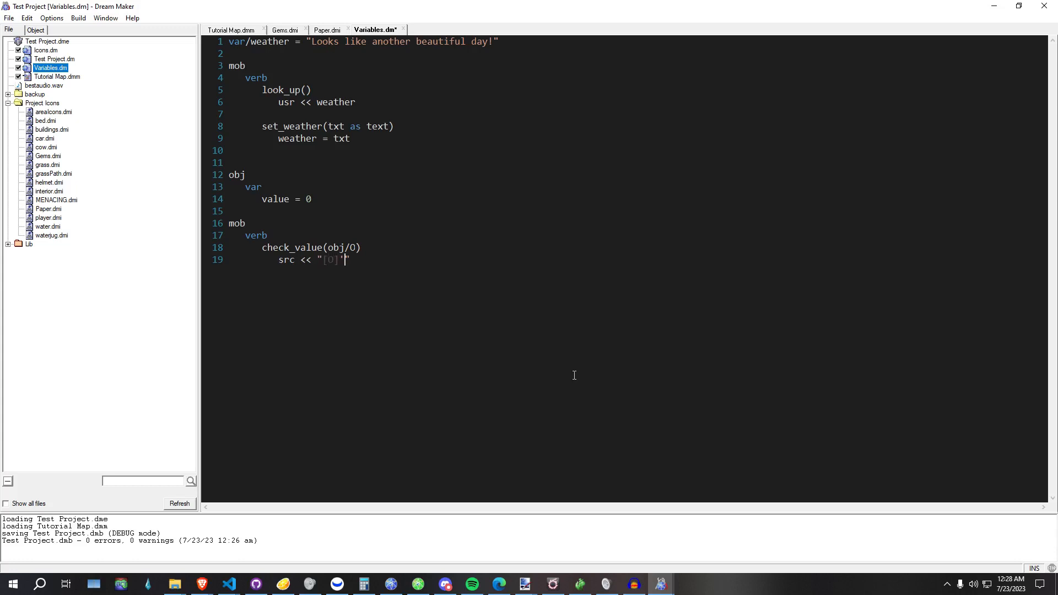
text('s value is: [O.value])
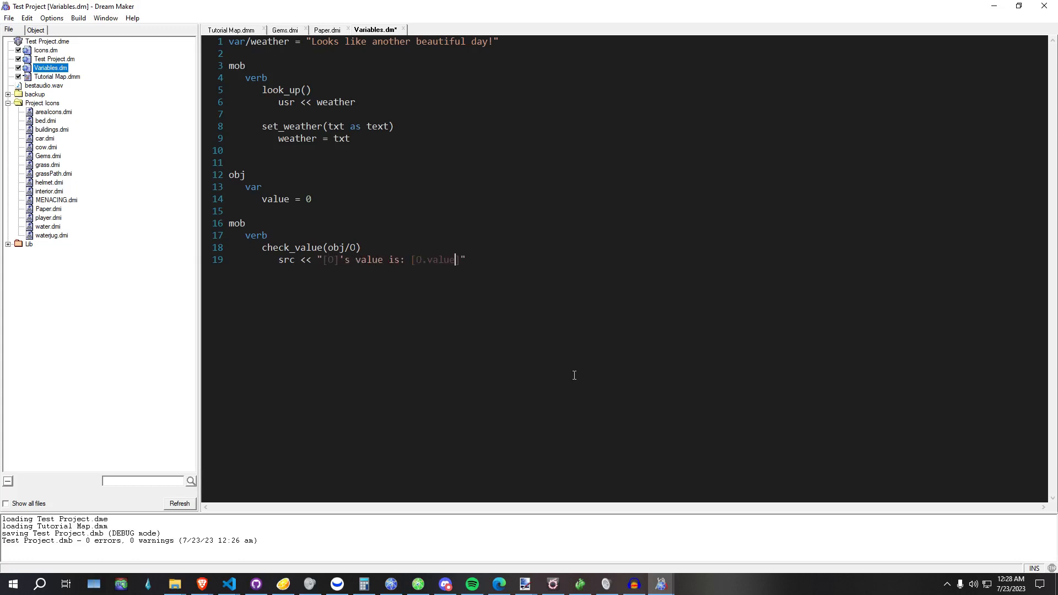
- Compile the project and correct the check_value parameter name to O
click(78, 18)
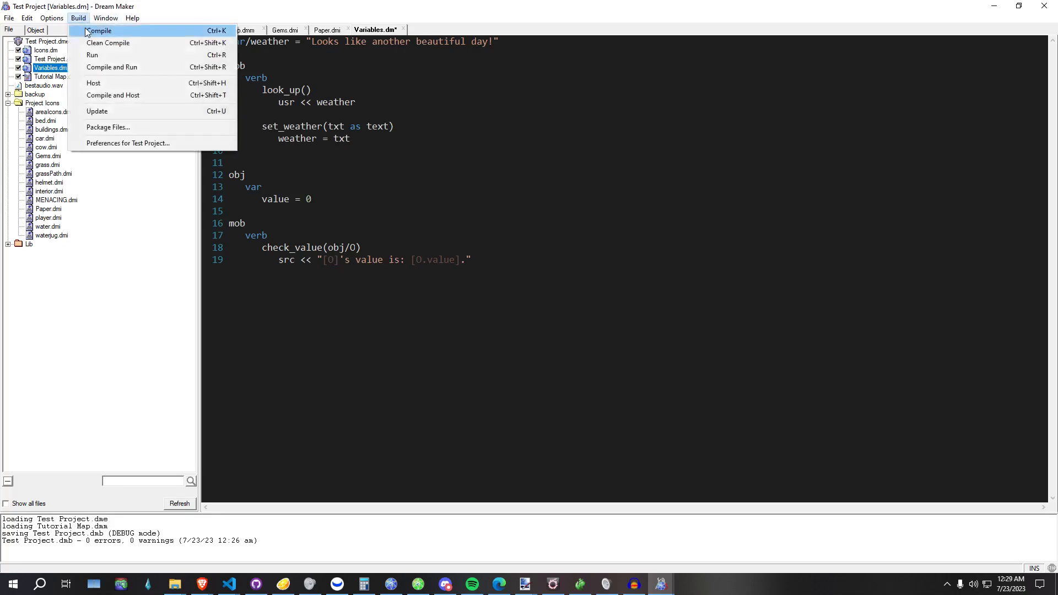
click(98, 31)
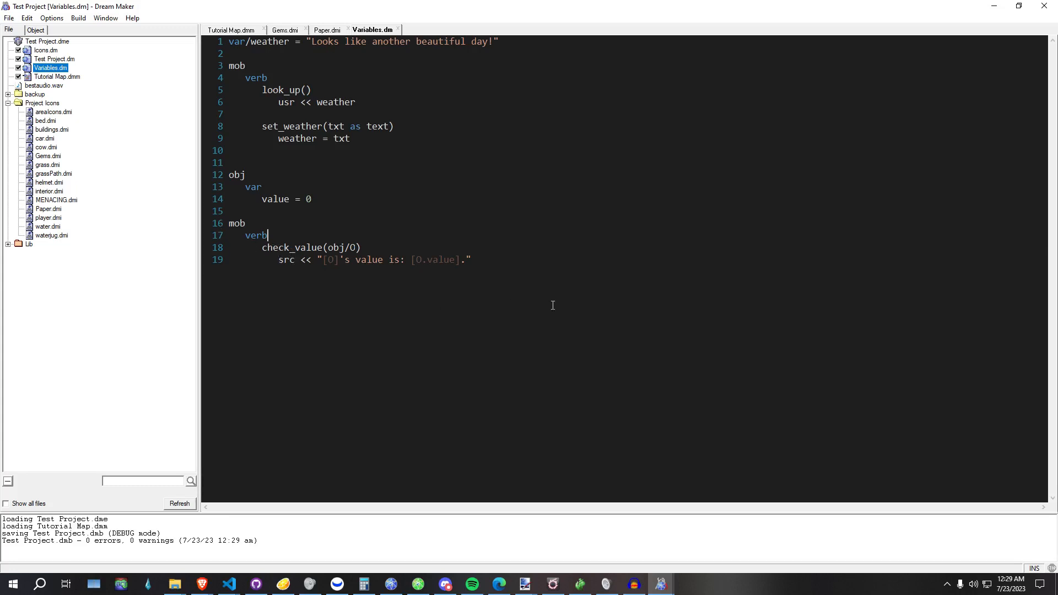
click(471, 260)
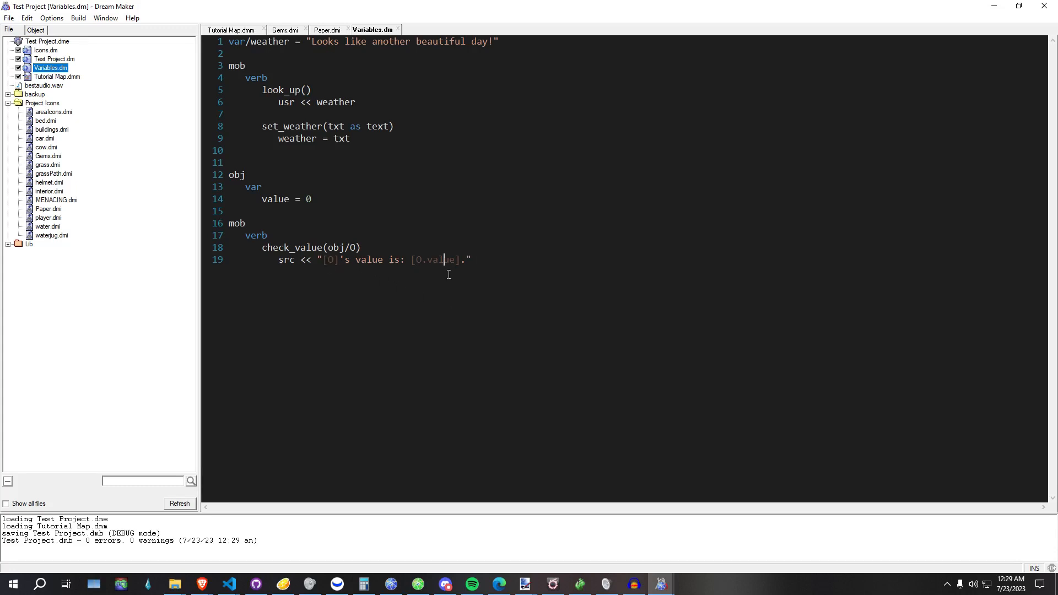
double_click(440, 260)
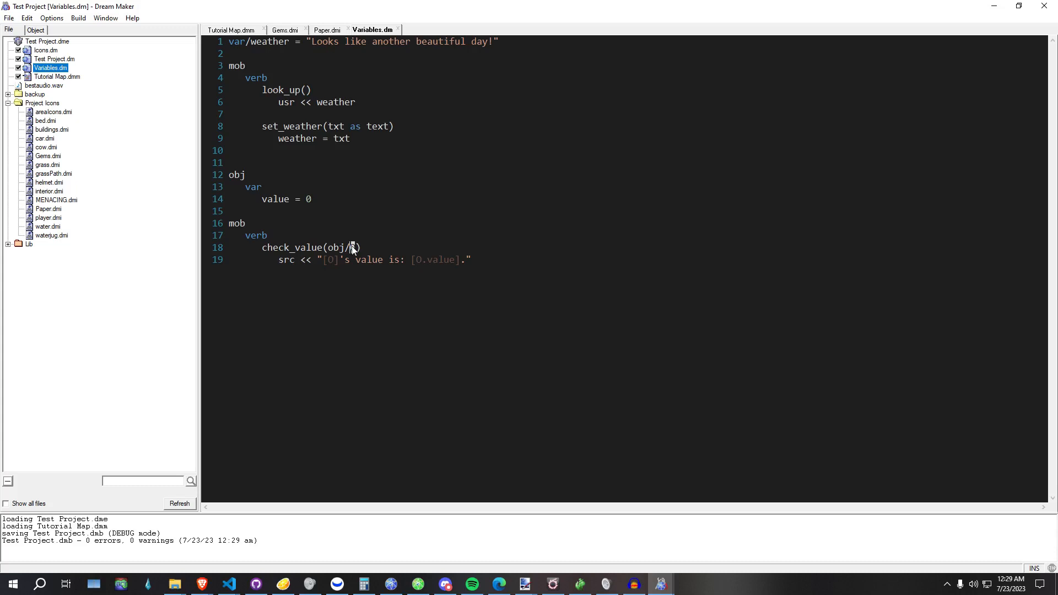
text(O)
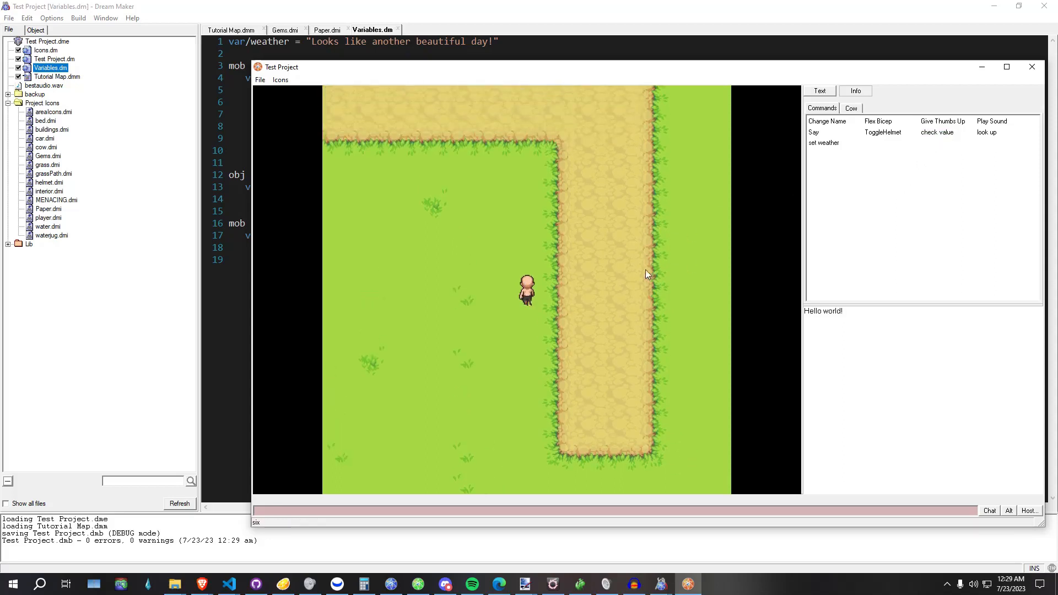
- Run check value on the car in game, reporting its value as 0
click(936, 133)
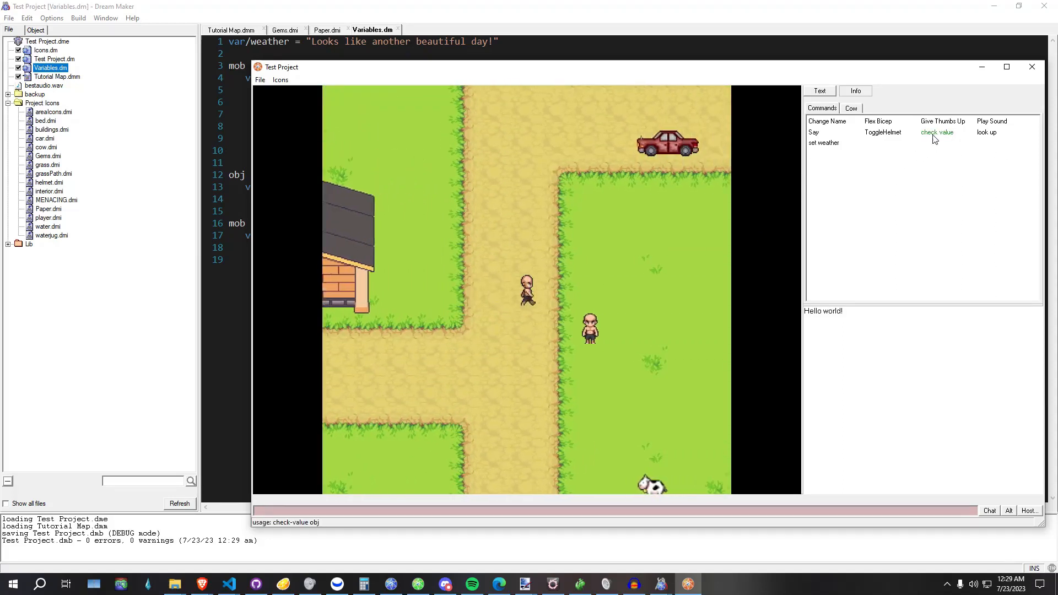
click(936, 131)
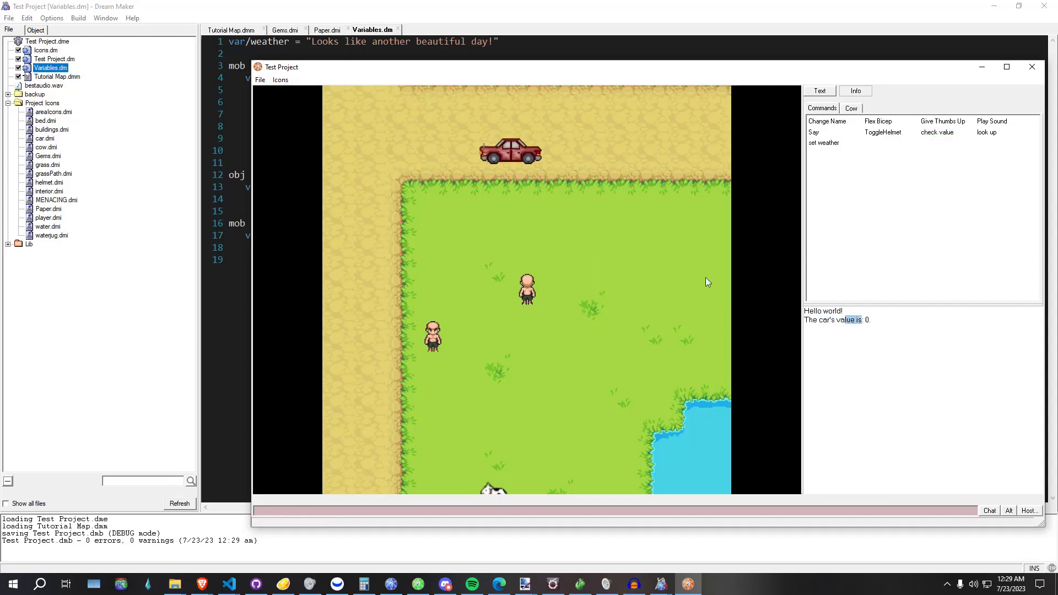
click(936, 132)
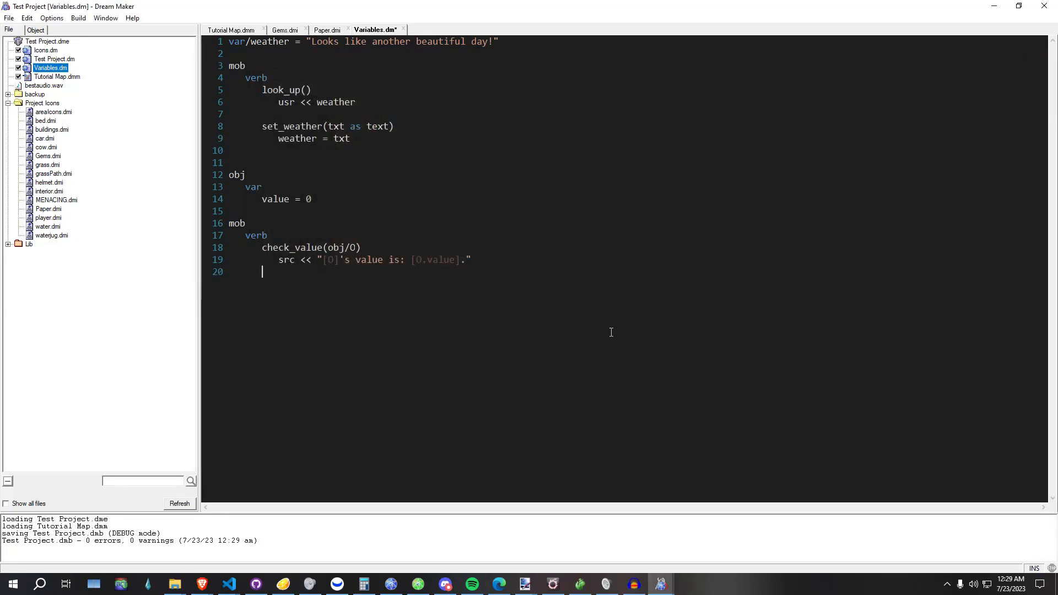
- Add a set_value(obj/O, n as num) verb assigning O.value = n, then compile and run
key(enter)
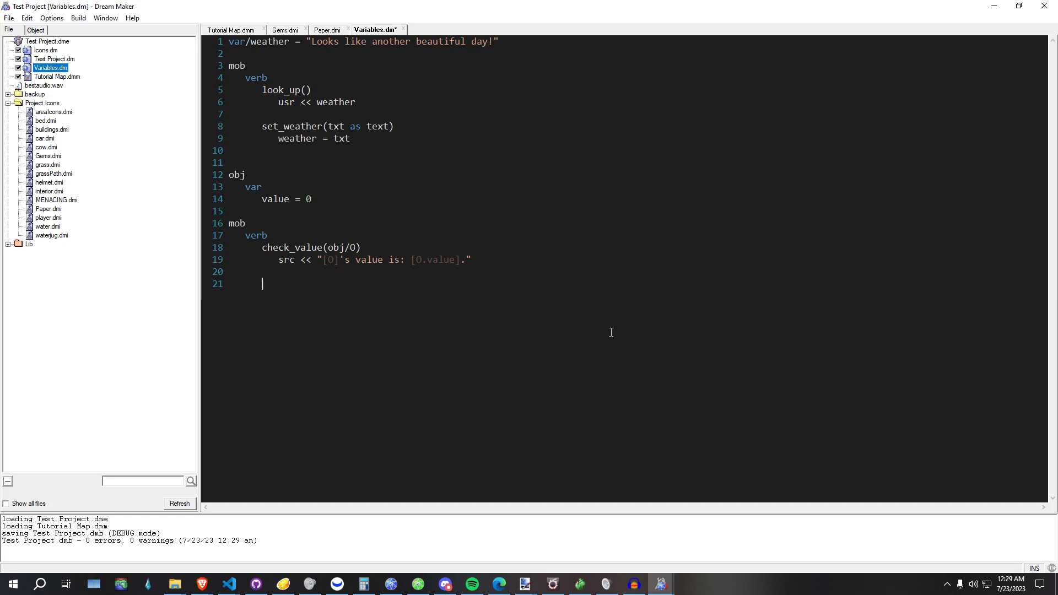
text(set_value)
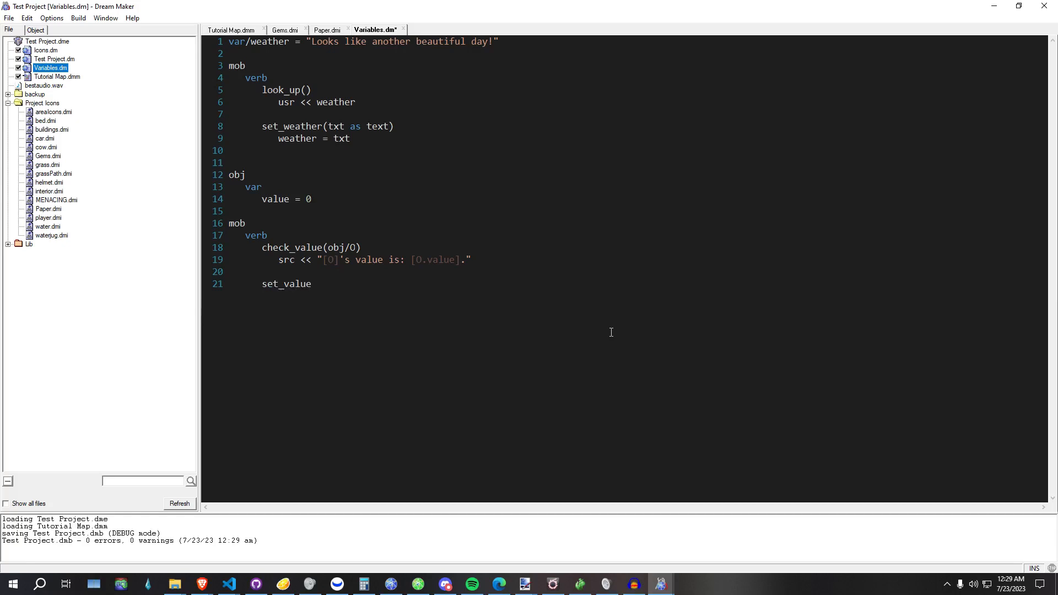
text(())
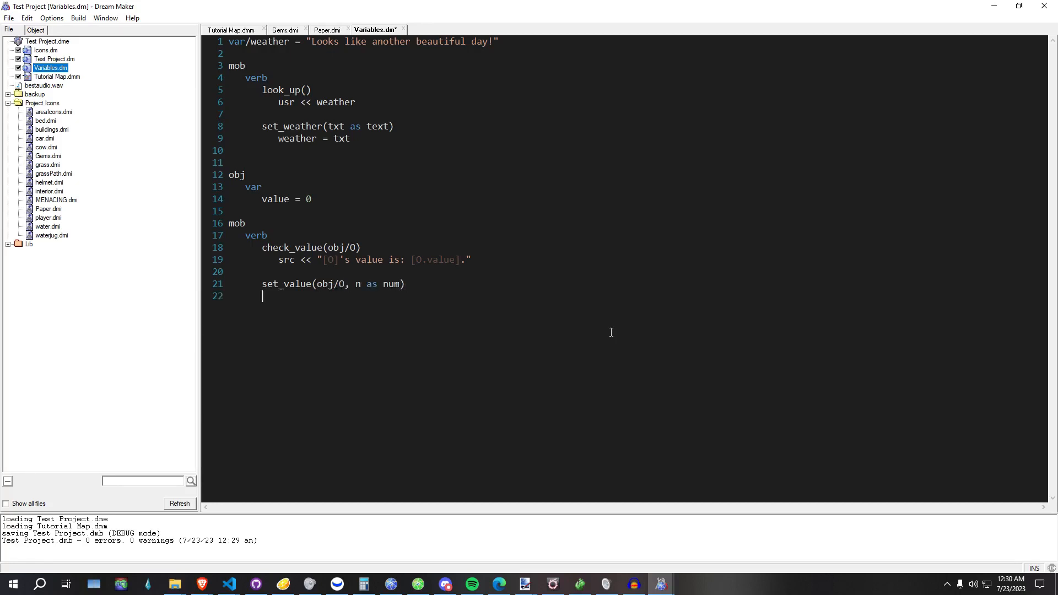
text(O.value = n)
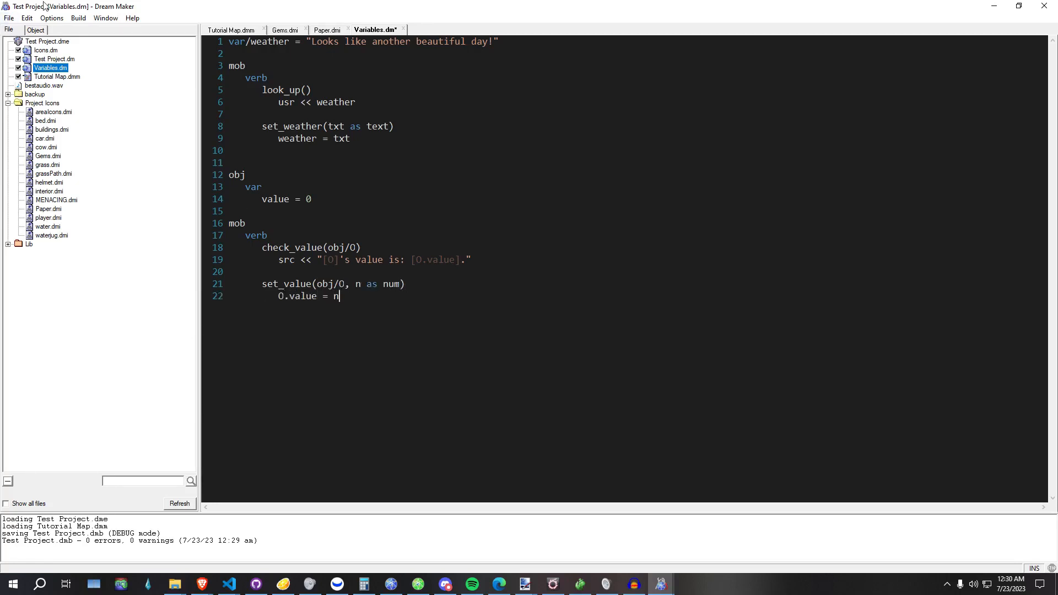
key(ctrl+s)
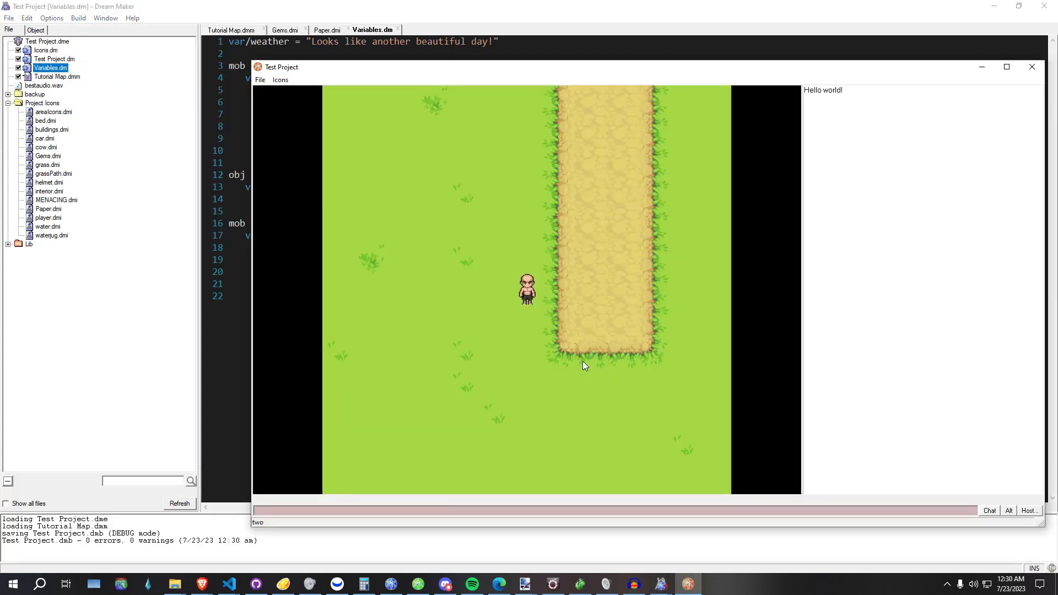
- Check the car's and house's values in game, then set the car's value to 75000
click(935, 133)
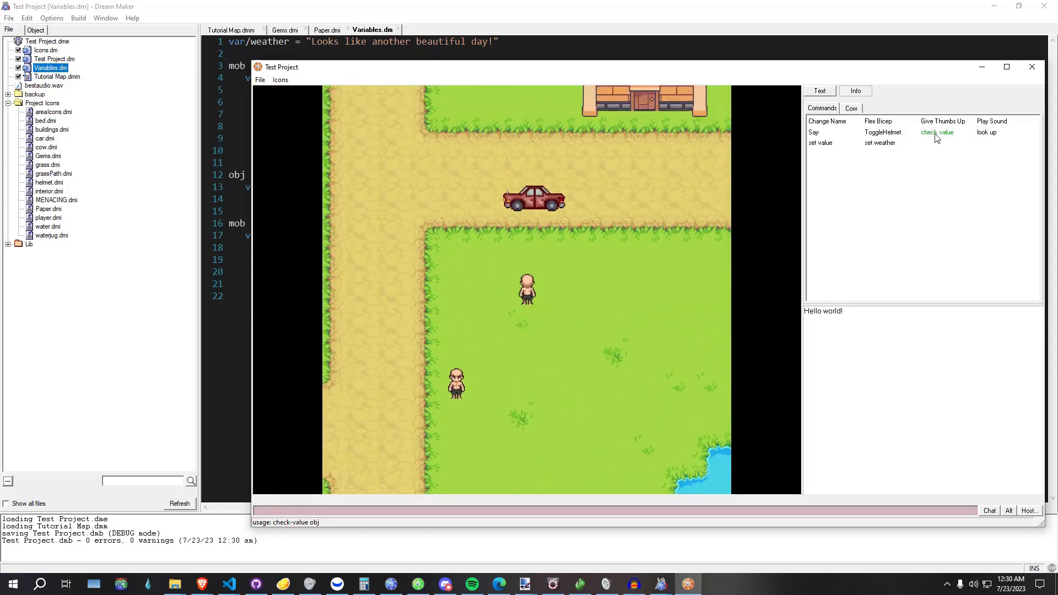
click(936, 132)
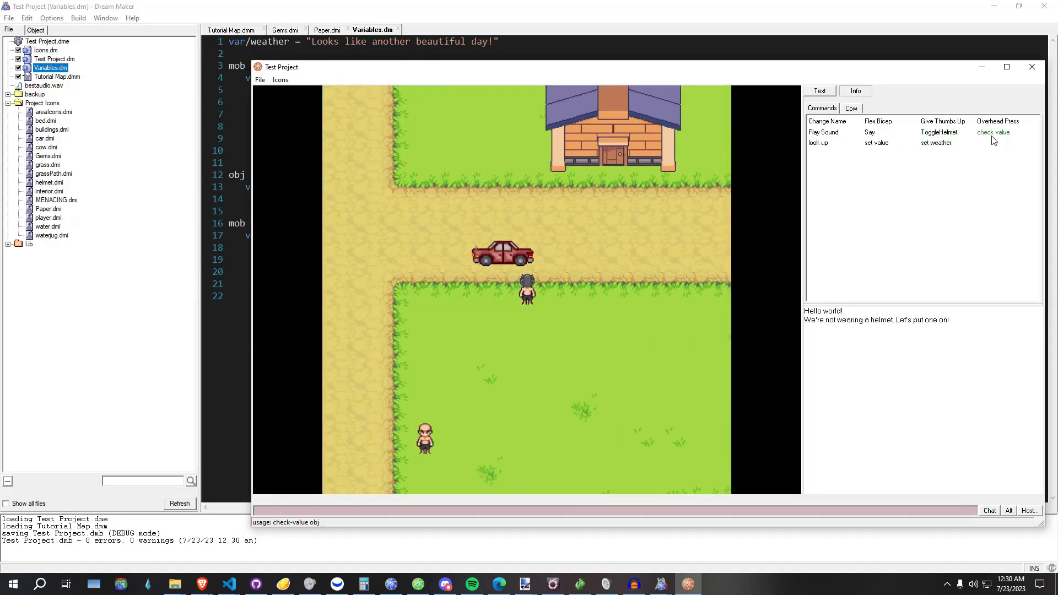
click(992, 132)
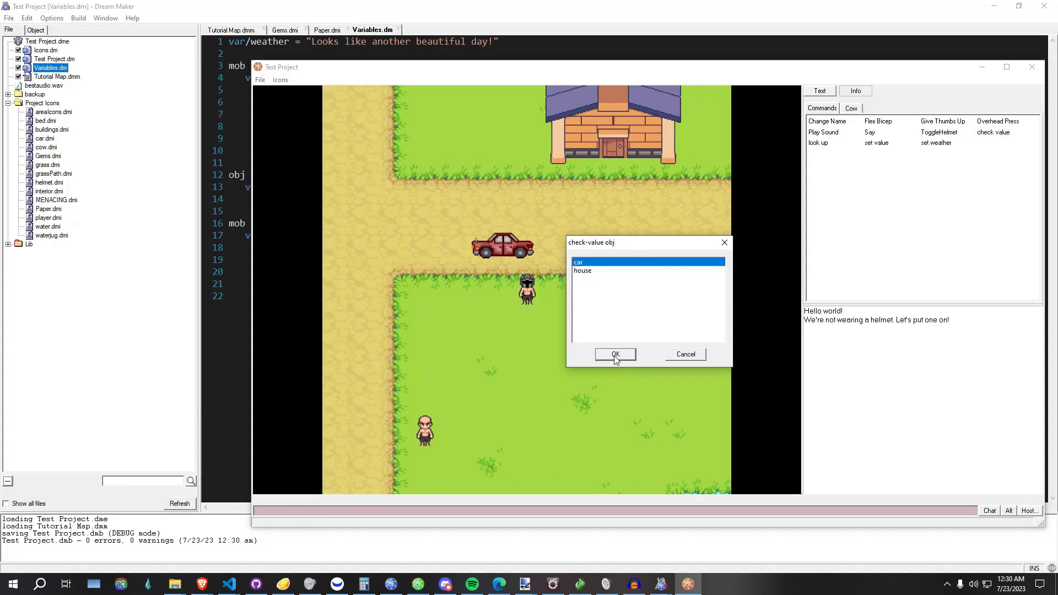
click(614, 354)
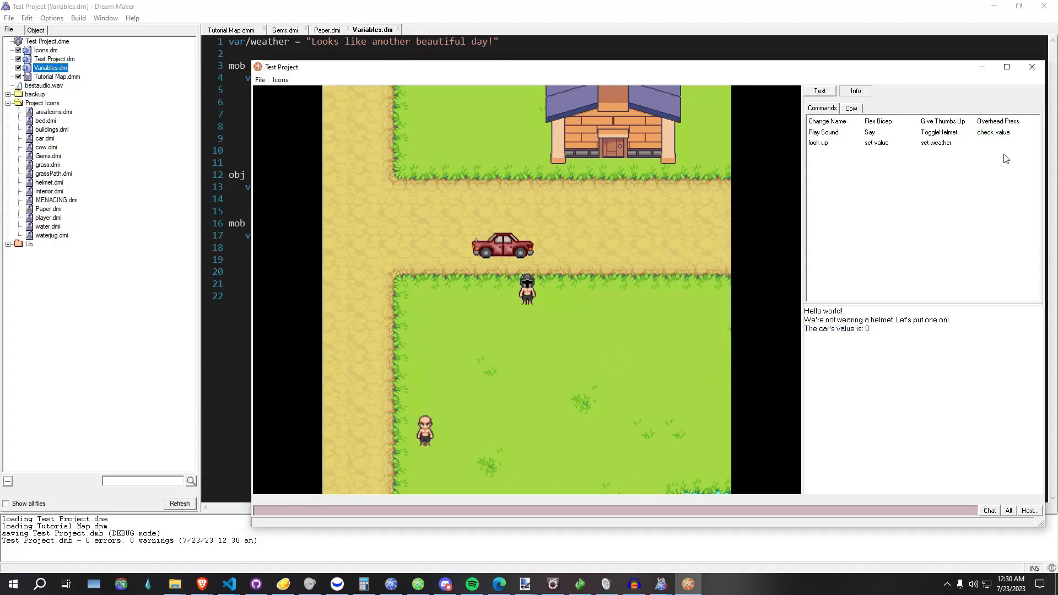
click(935, 142)
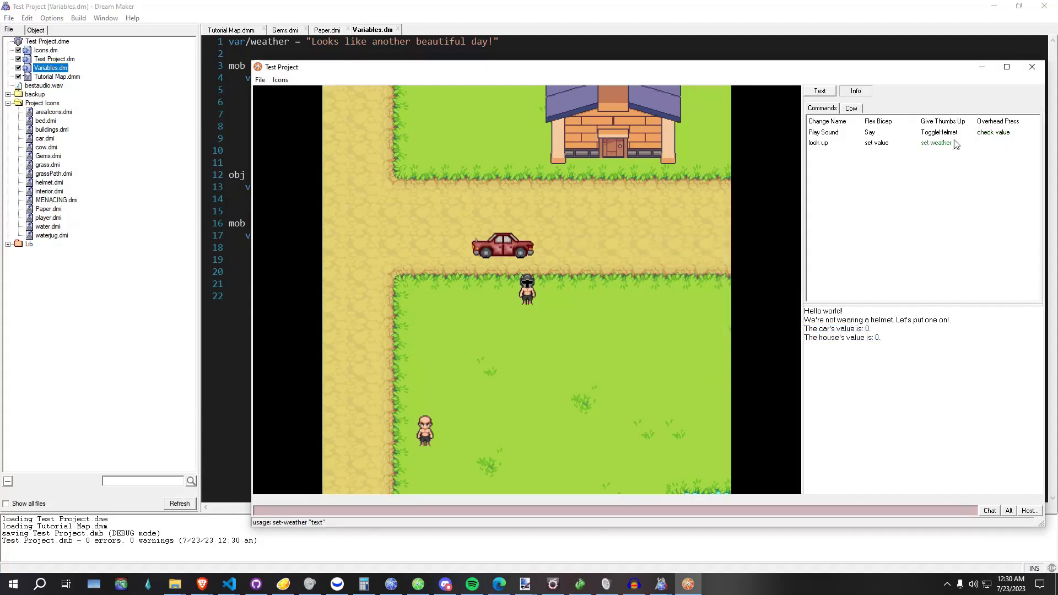
click(876, 142)
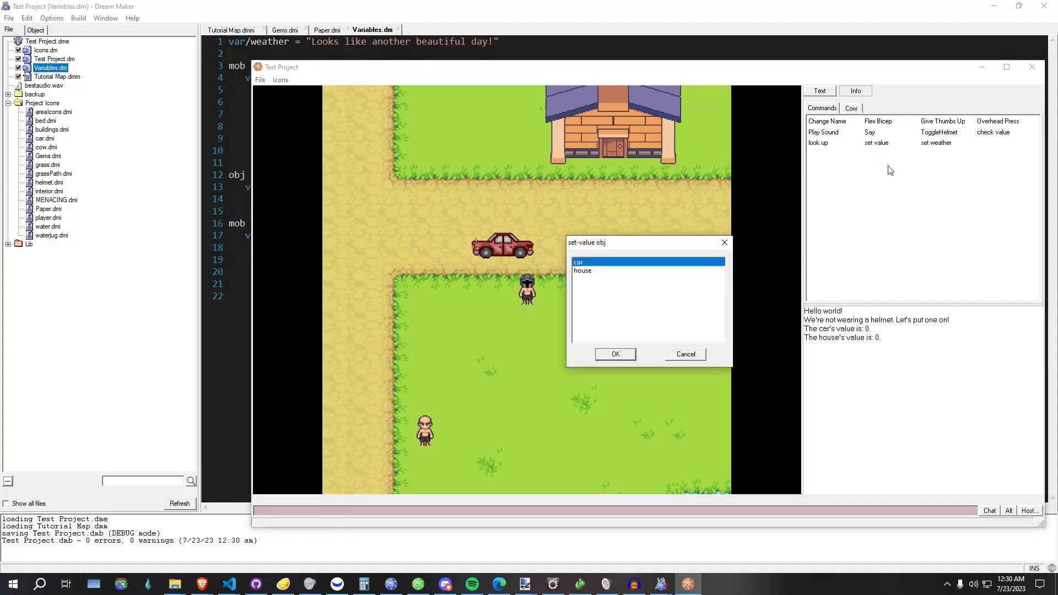
click(614, 354)
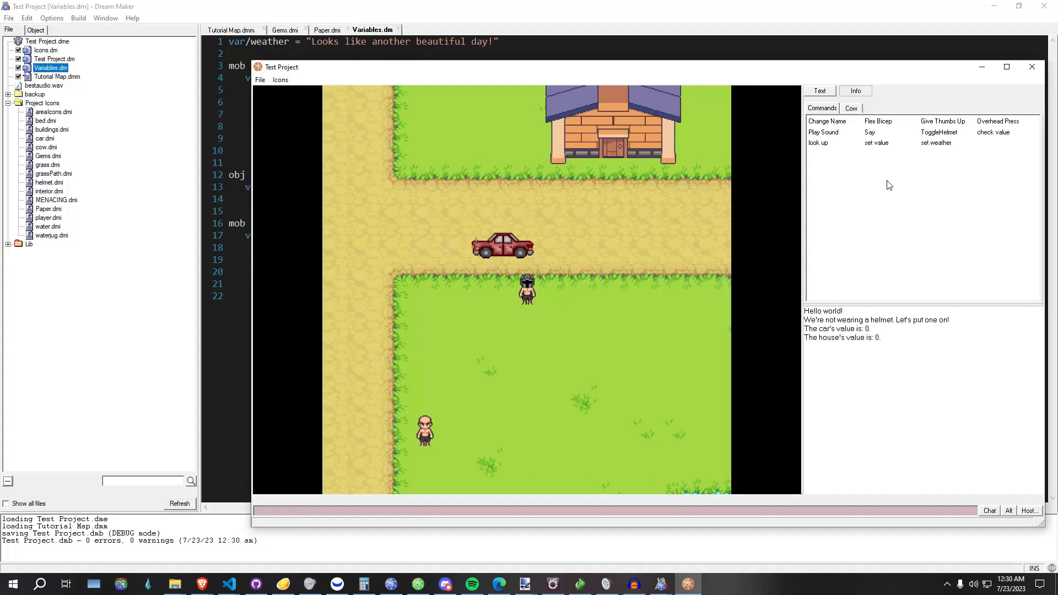
- Confirm the car now reports 75000 while the house stays 0, then close the game
click(993, 132)
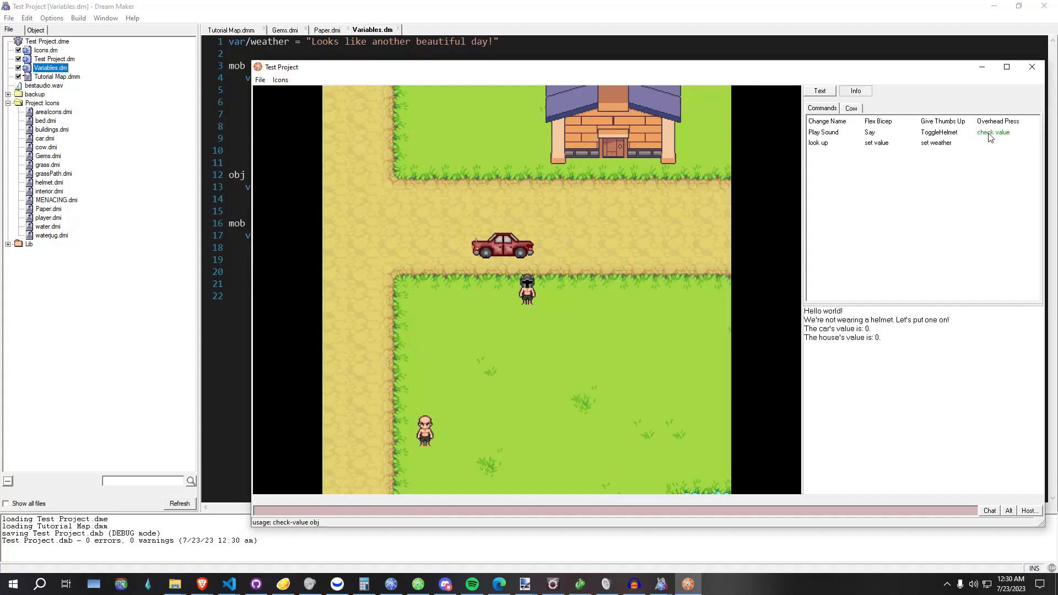
click(992, 132)
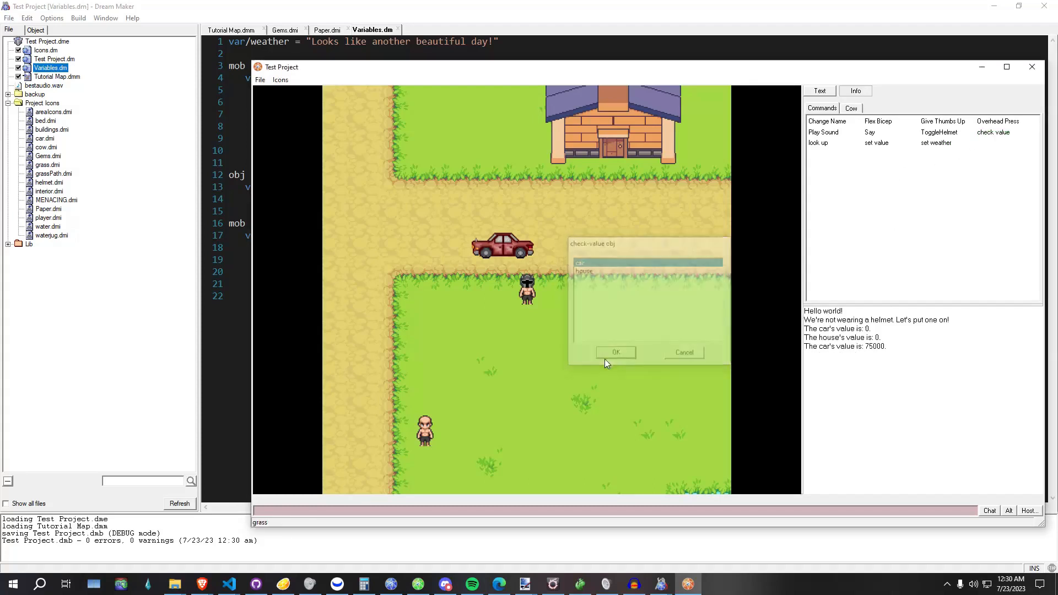
click(615, 352)
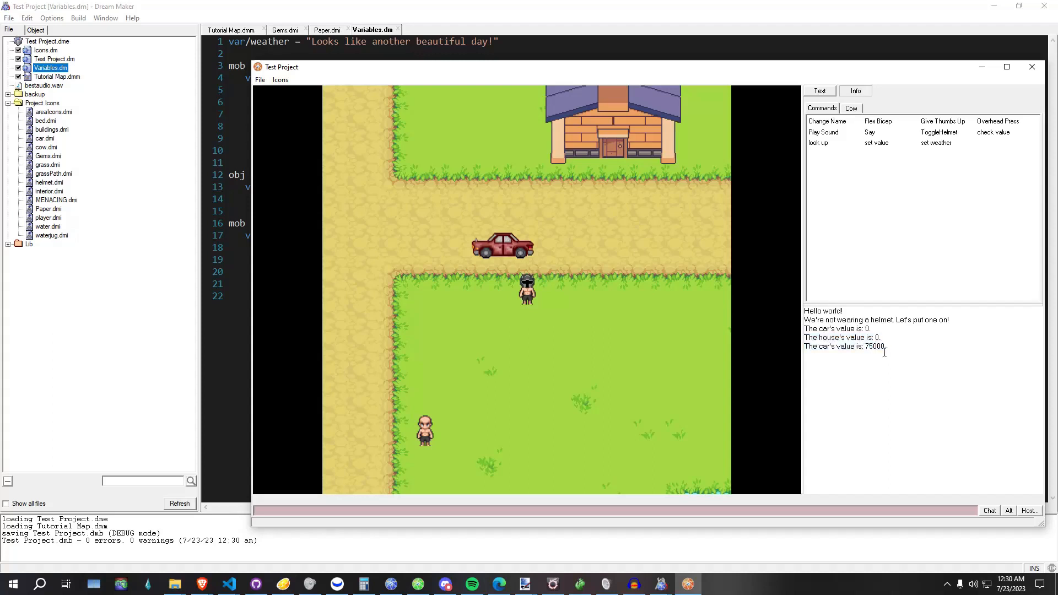
click(991, 133)
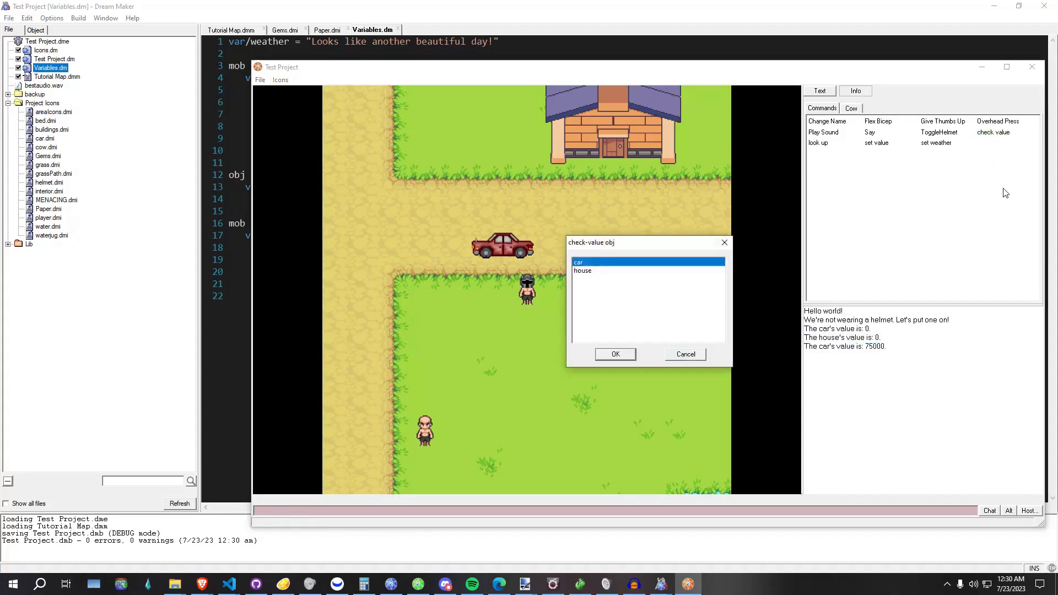
click(614, 354)
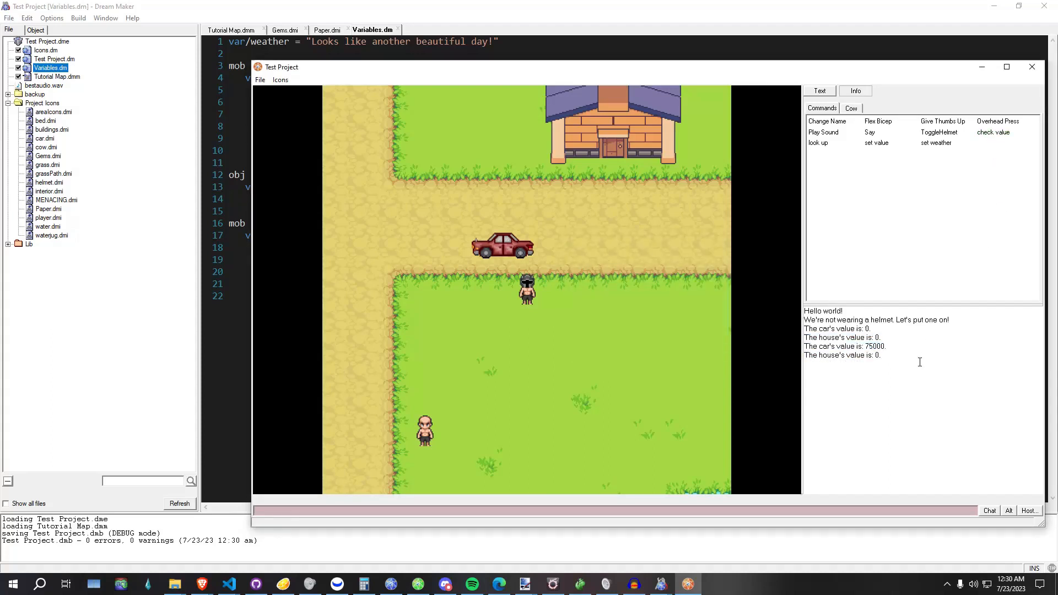
mouse_move(1031, 67)
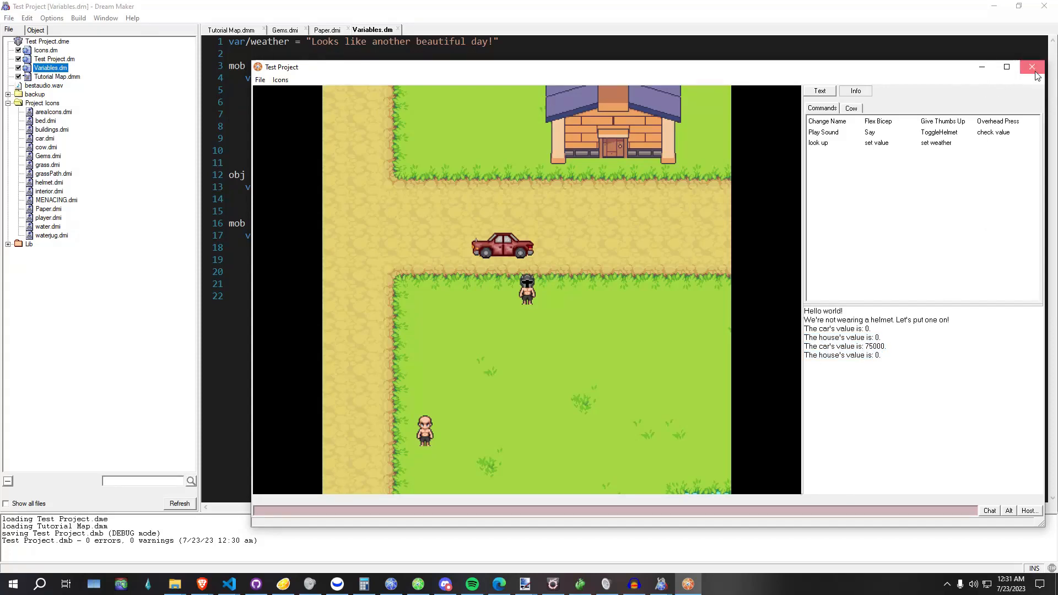
click(1031, 67)
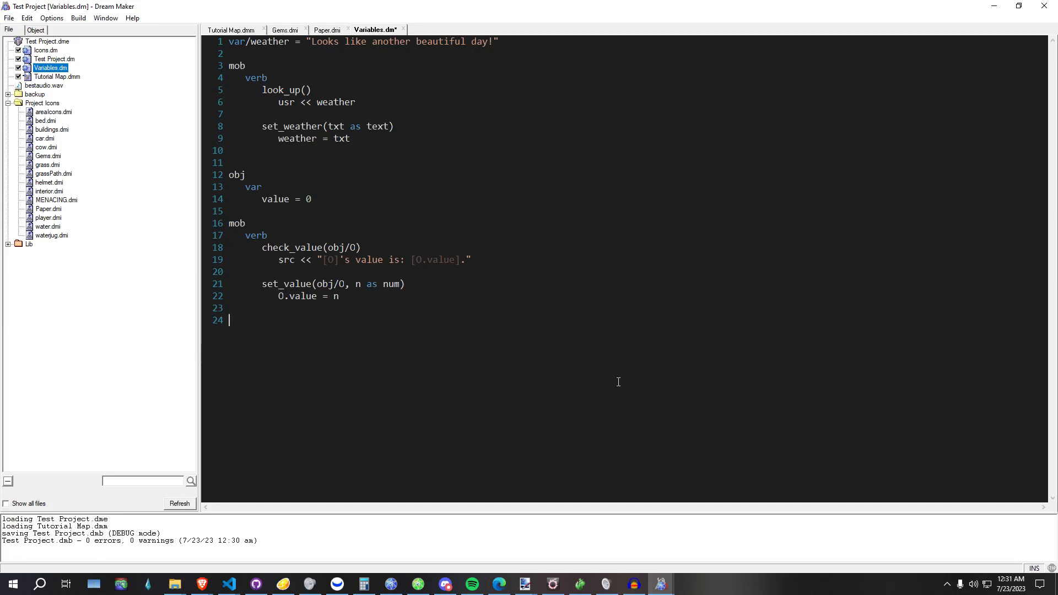
- Define obj/gem with icon = 'Gems.dmi', glancing at the Gems.dmi and Paper.dmi icon files
text(obj)
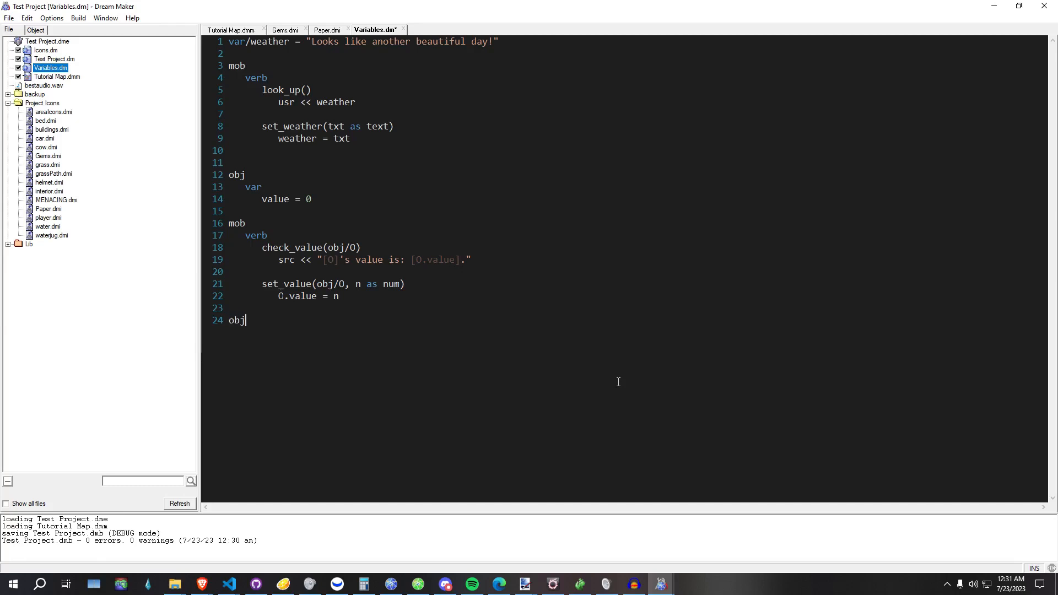
text(/gem)
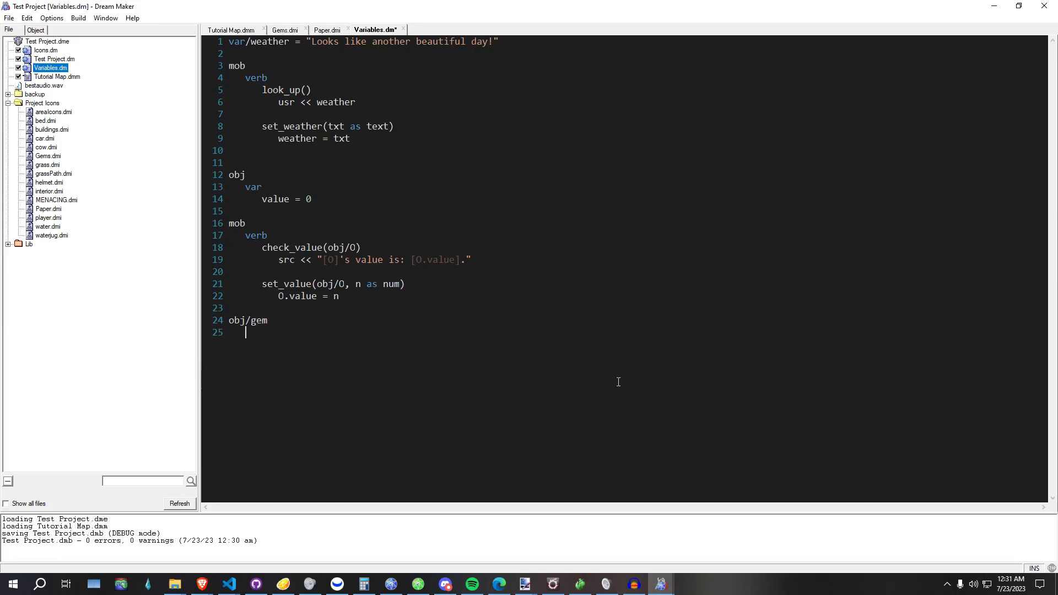
text(icon = 'G)
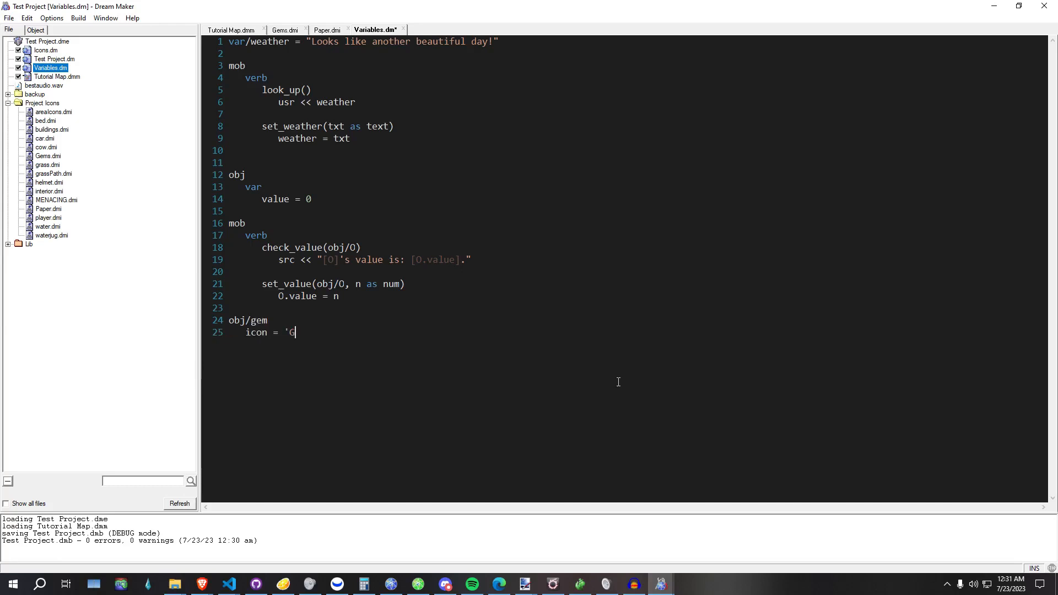
text(ems.dmi')
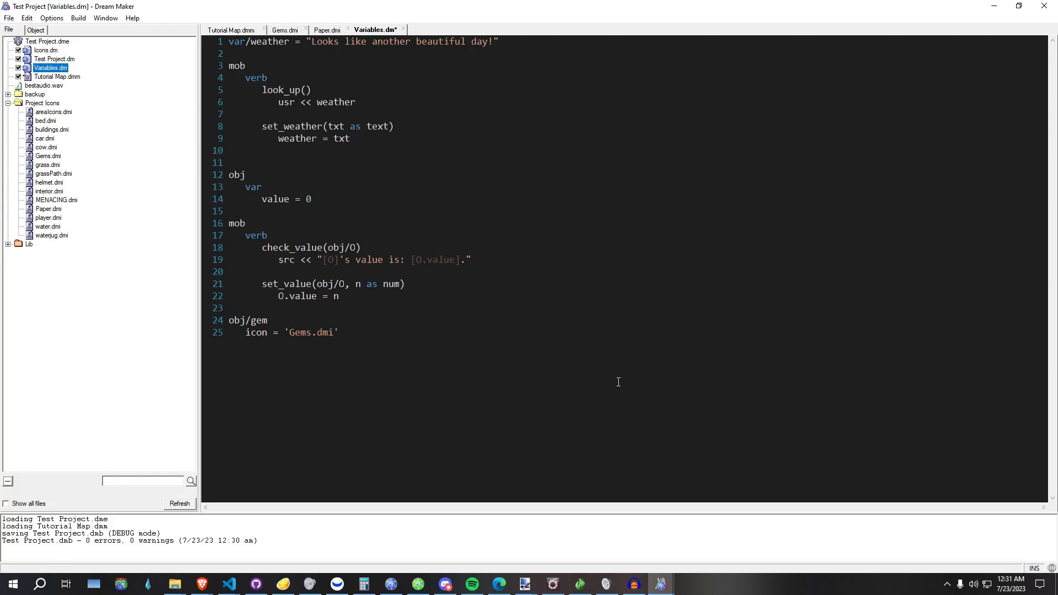
mouse_move(282, 30)
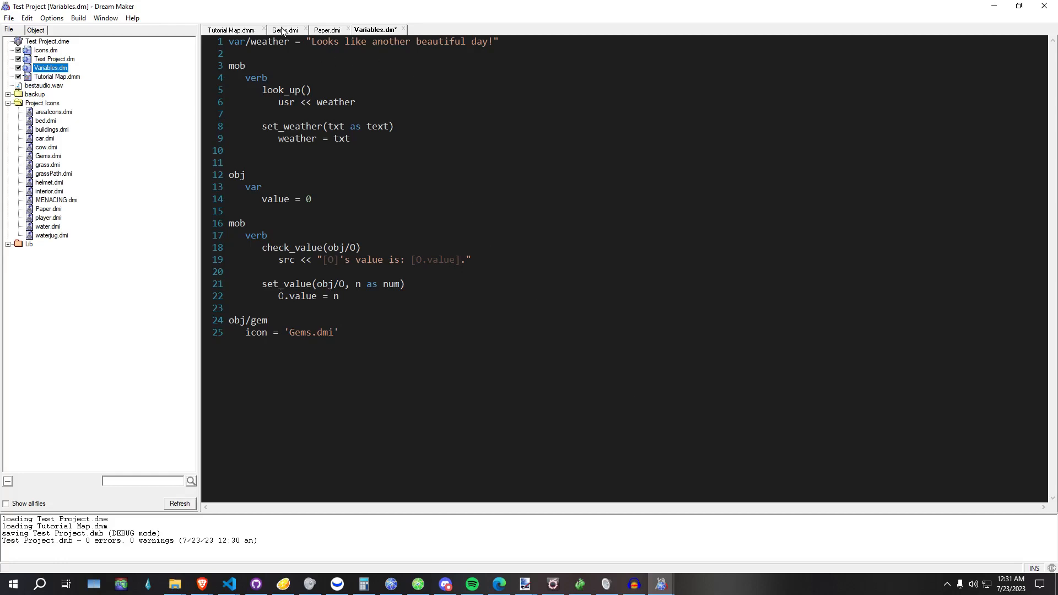
click(284, 29)
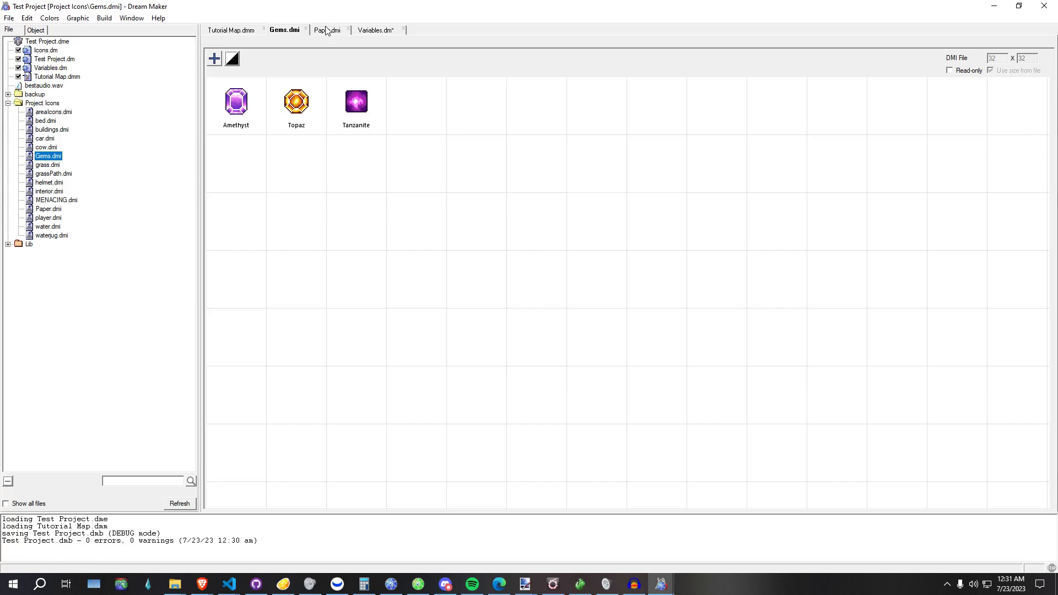
click(326, 30)
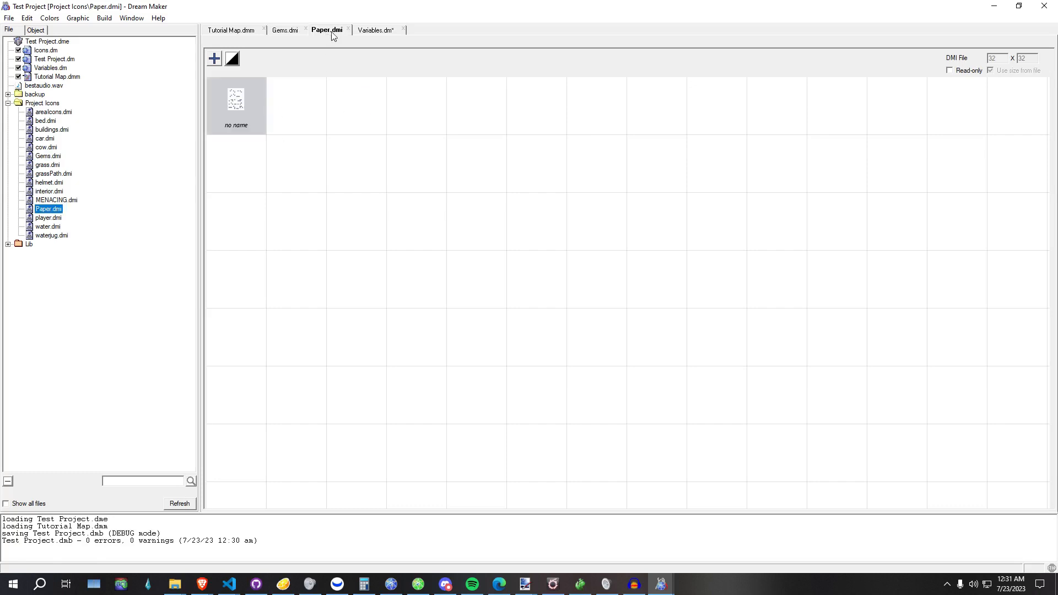
click(374, 30)
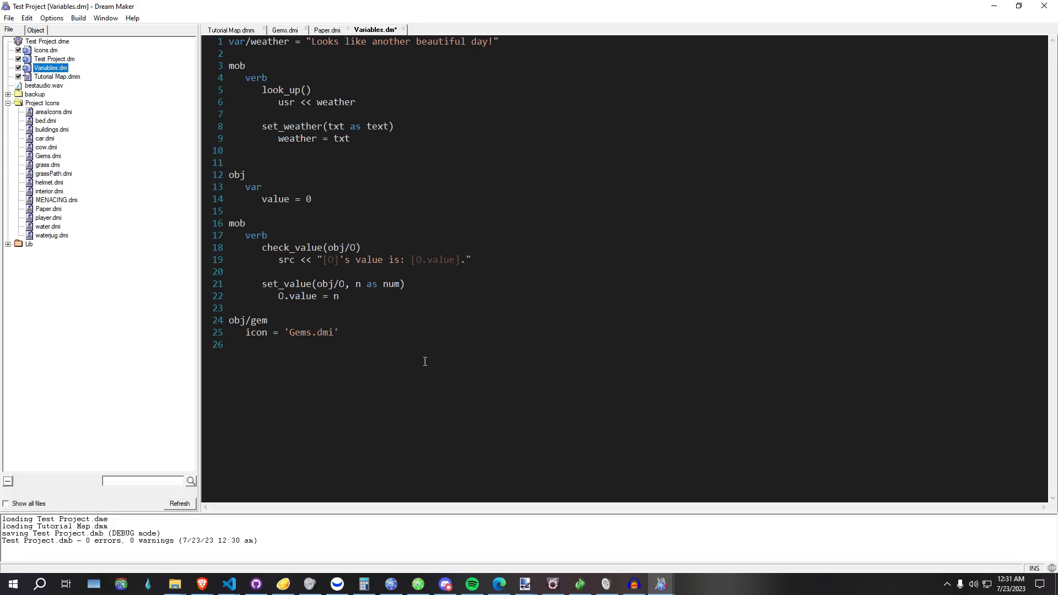
- Add an Amethyst gem subtype with icon_state "Amethyst" and value 1
text(Am)
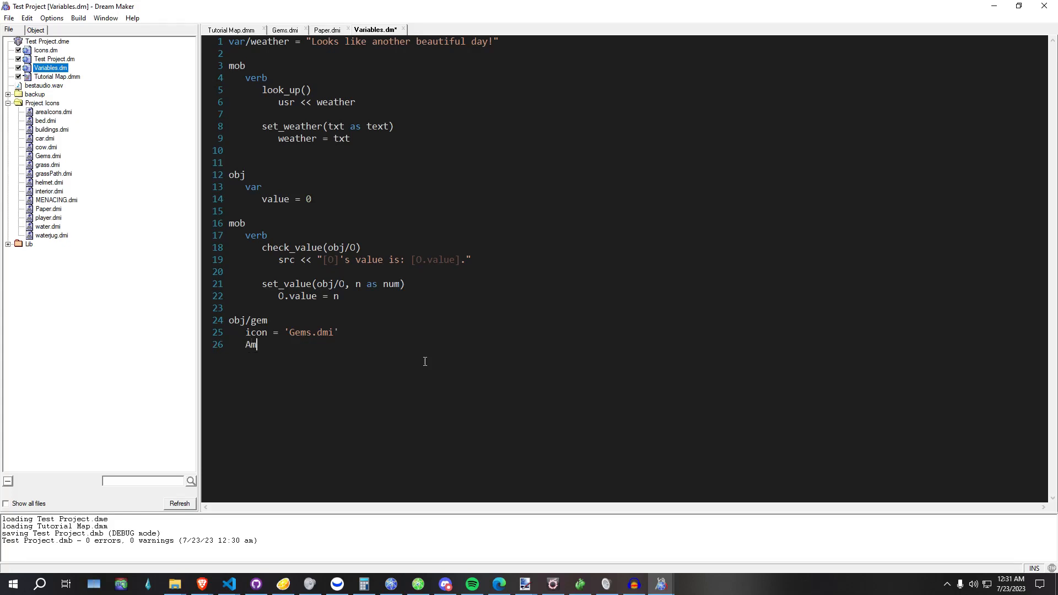
text(ethyst)
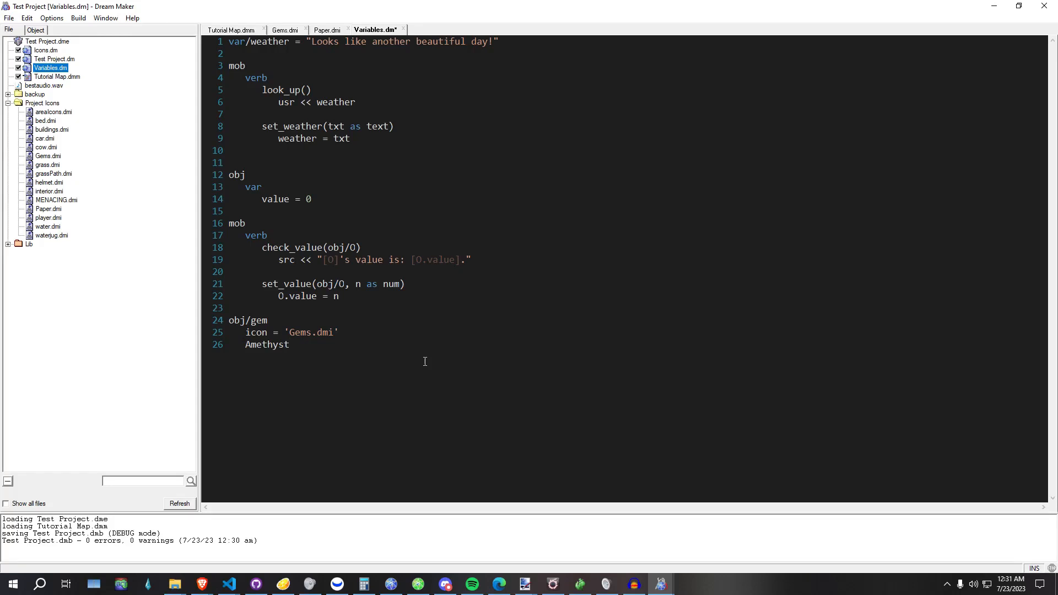
text(icon_state = "Amethyst)
text(value)
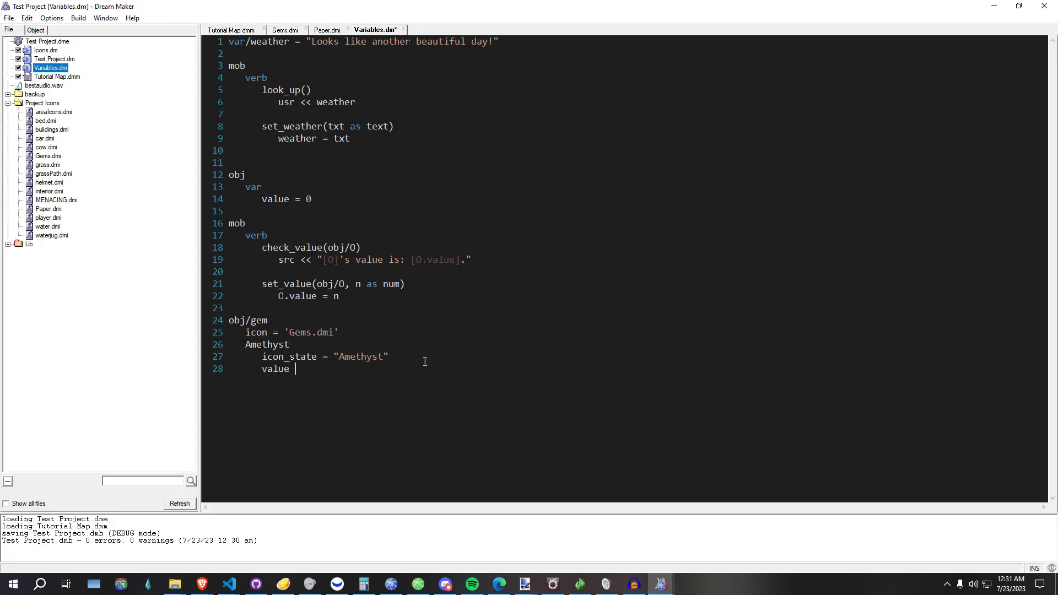
text(= 1)
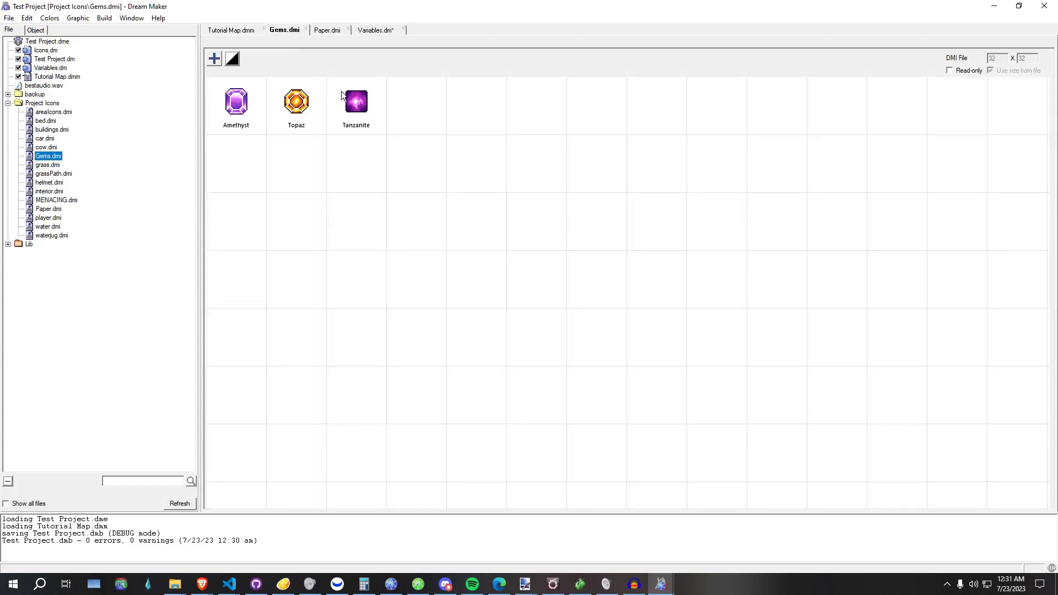
click(375, 30)
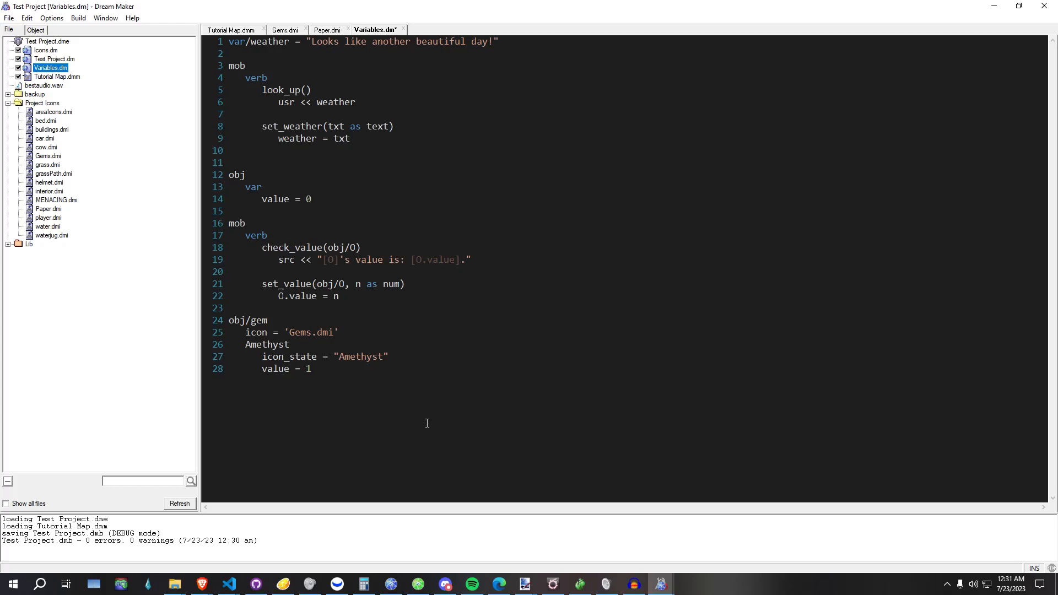
- Add Topaz and Tanzanite subtypes with matching icon states and values 50 and 100, then compile
text(T)
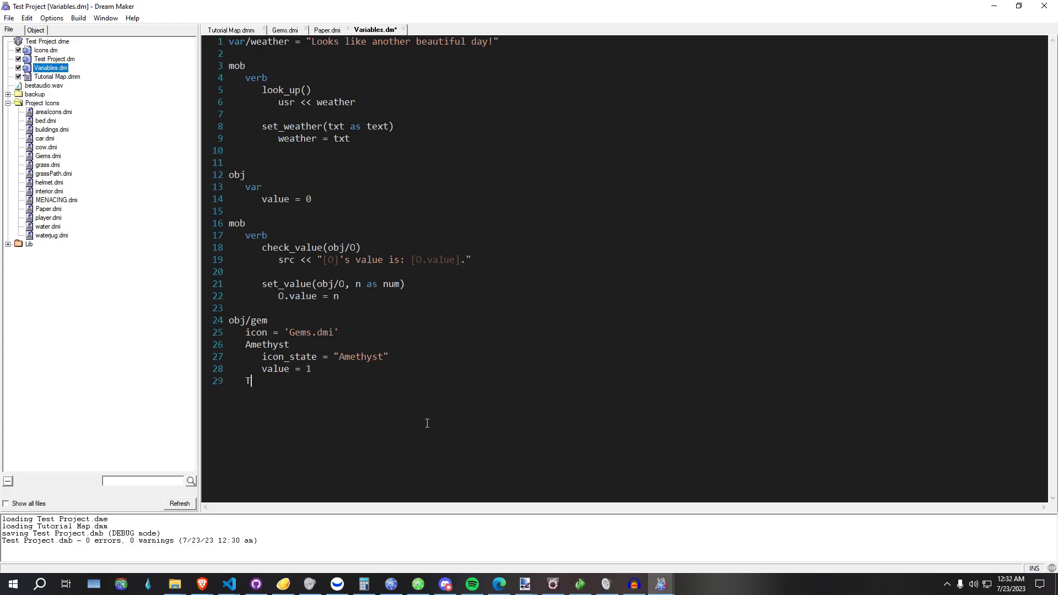
text(opaz)
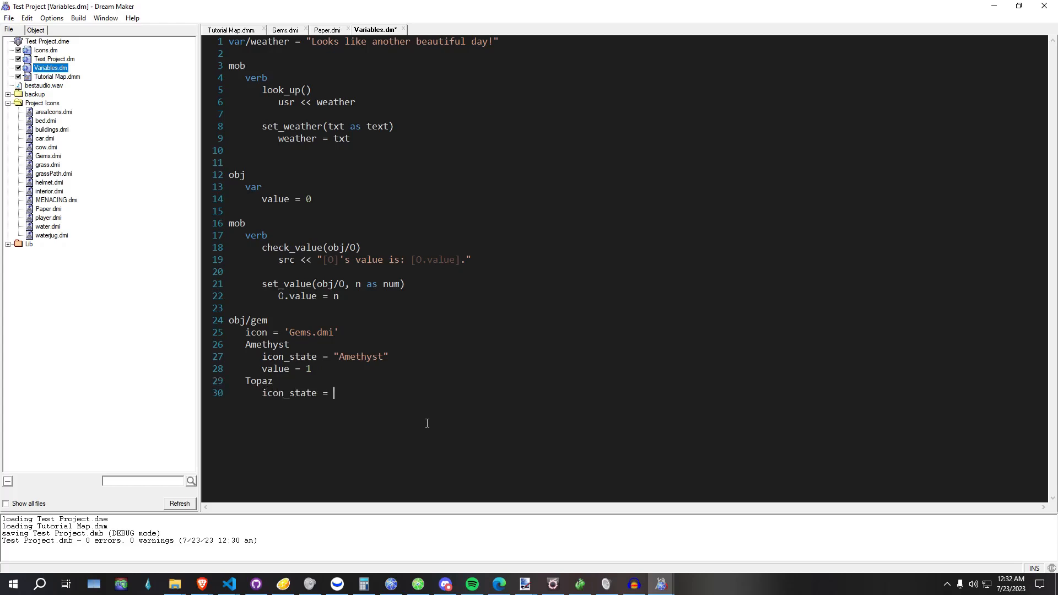
text("Topaz")
text(icon_state = ")
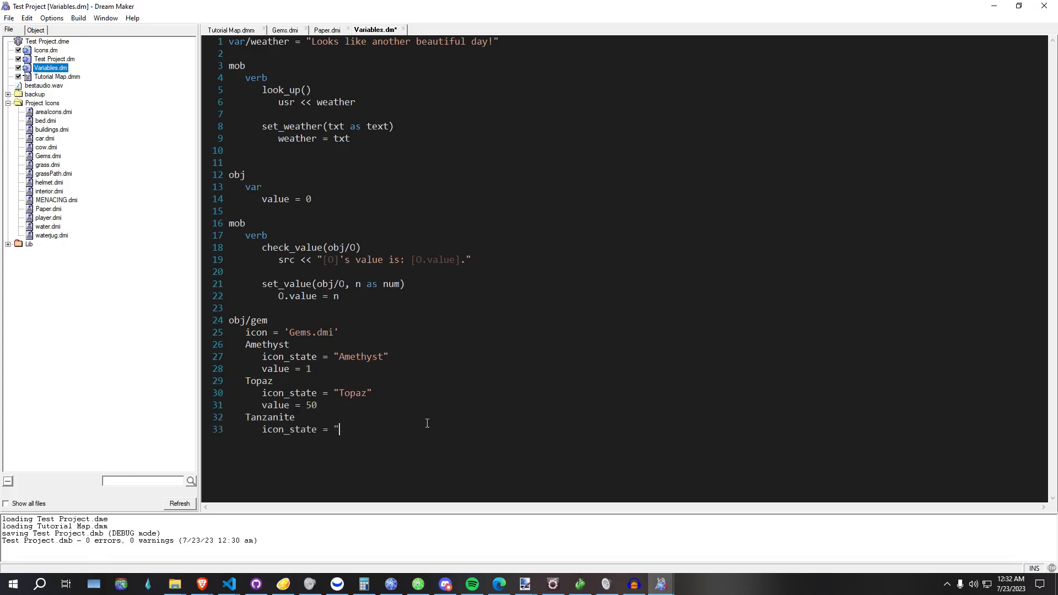
text(Tanzanite")
text(value = 100)
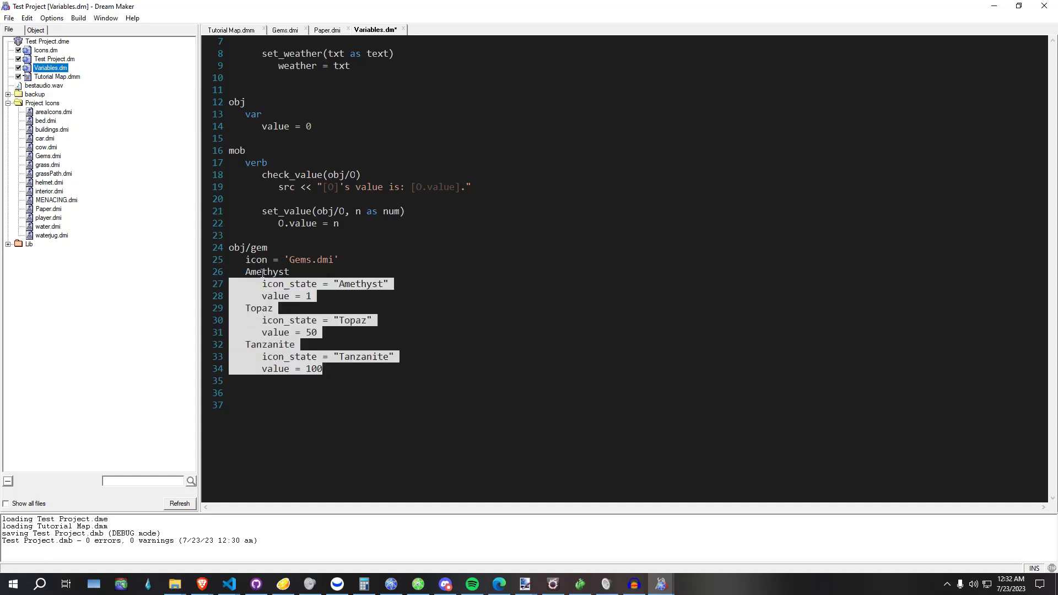
click(77, 18)
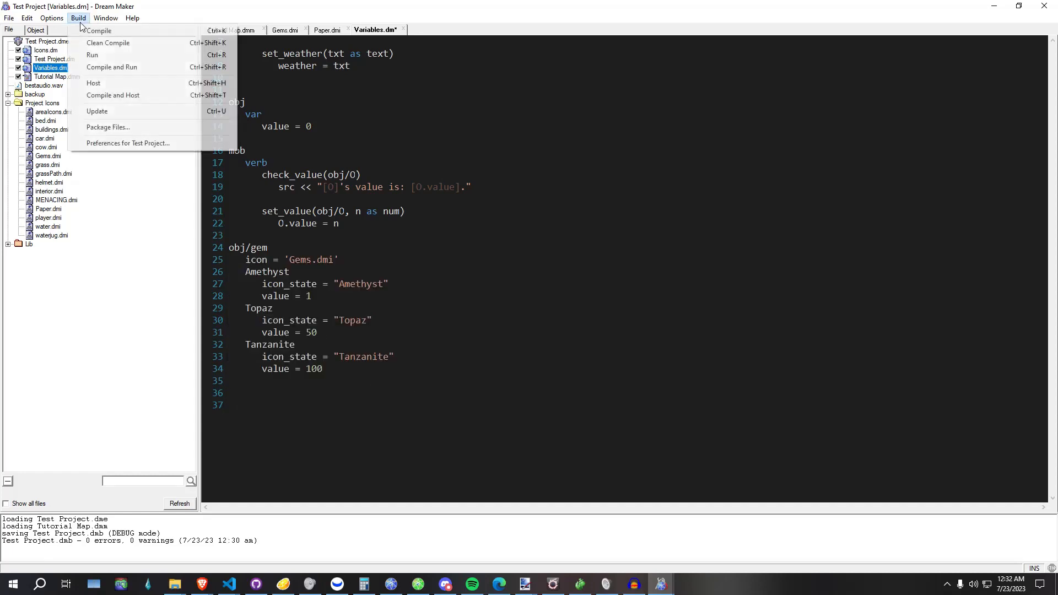
click(98, 31)
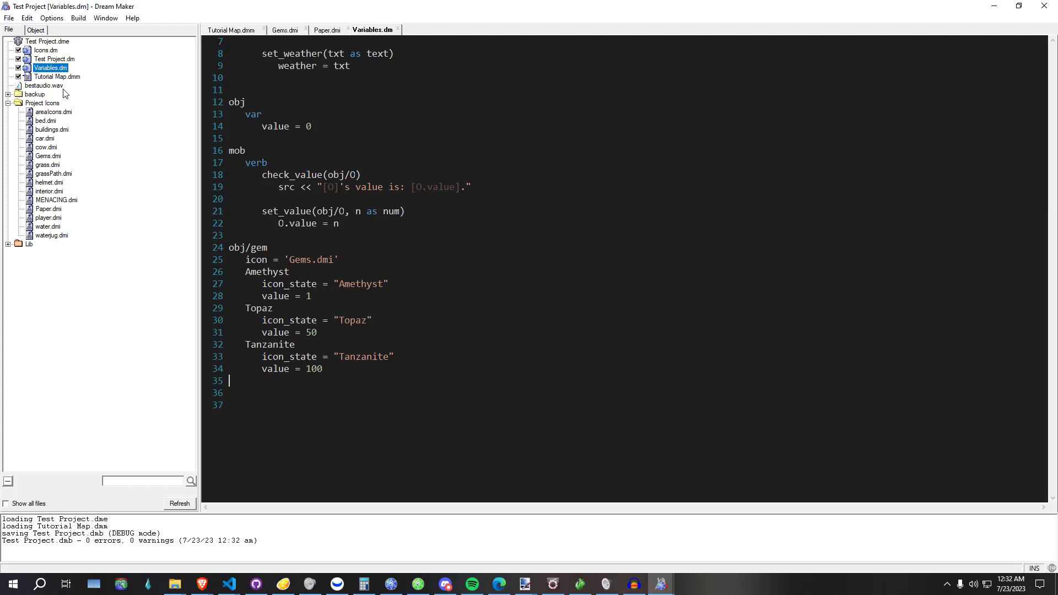
- Place Amethyst, Topaz and Tanzanite gems in a row on Tutorial Map's grass below the road
click(231, 30)
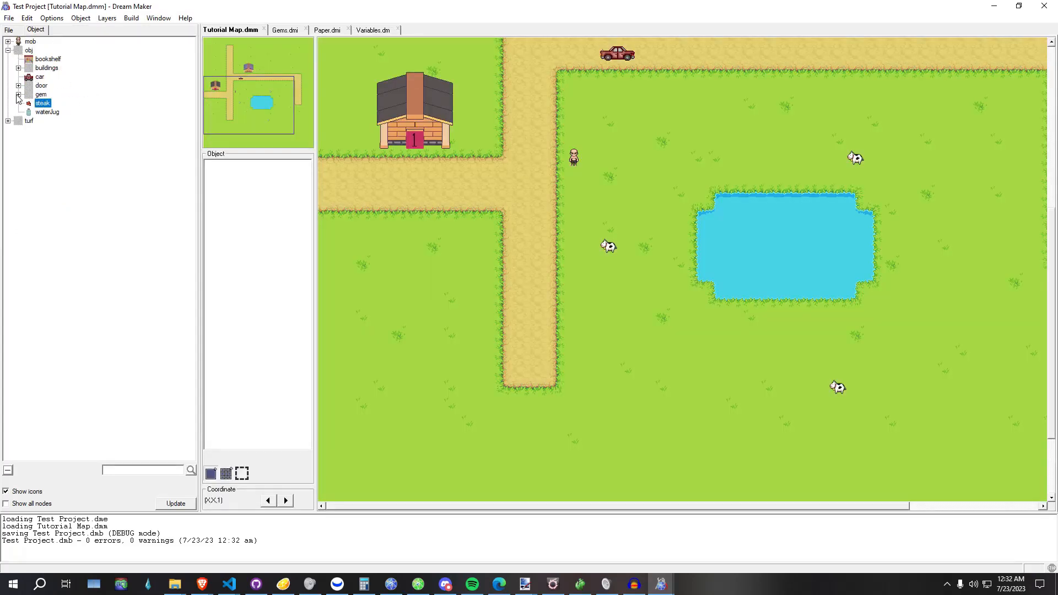
click(16, 94)
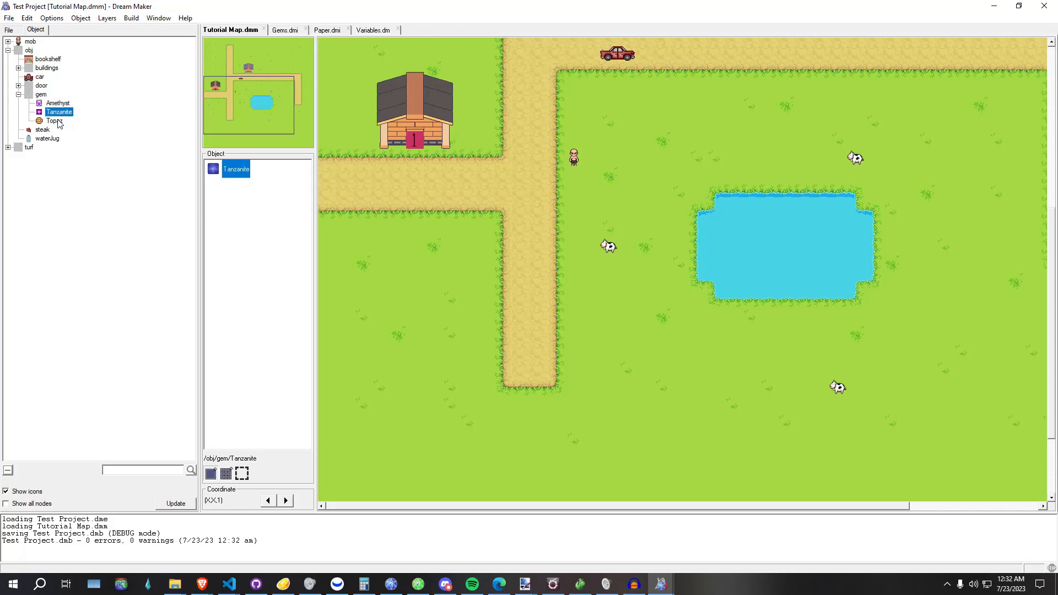
click(58, 102)
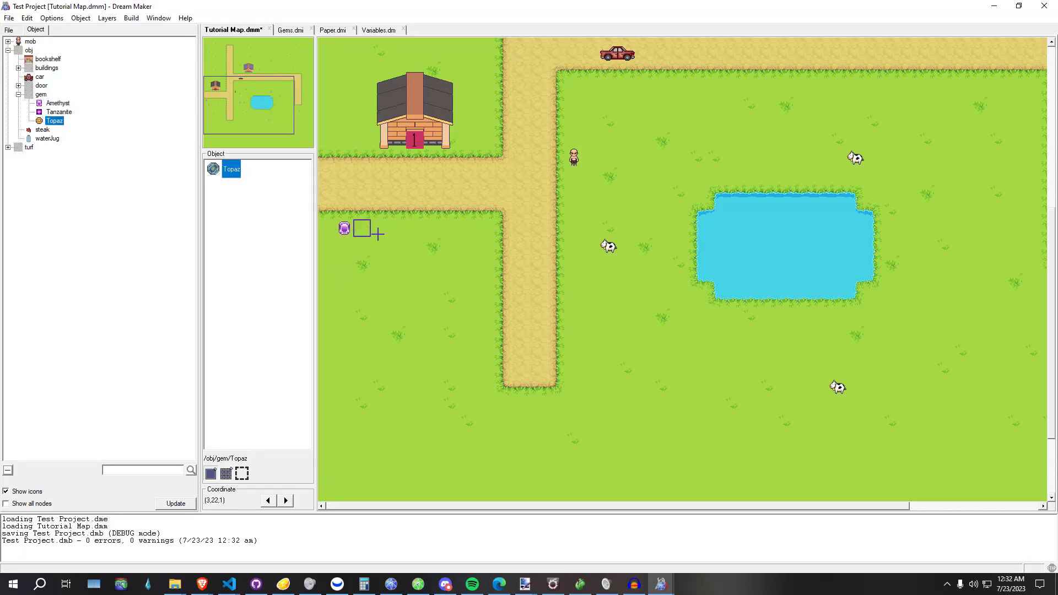
click(58, 111)
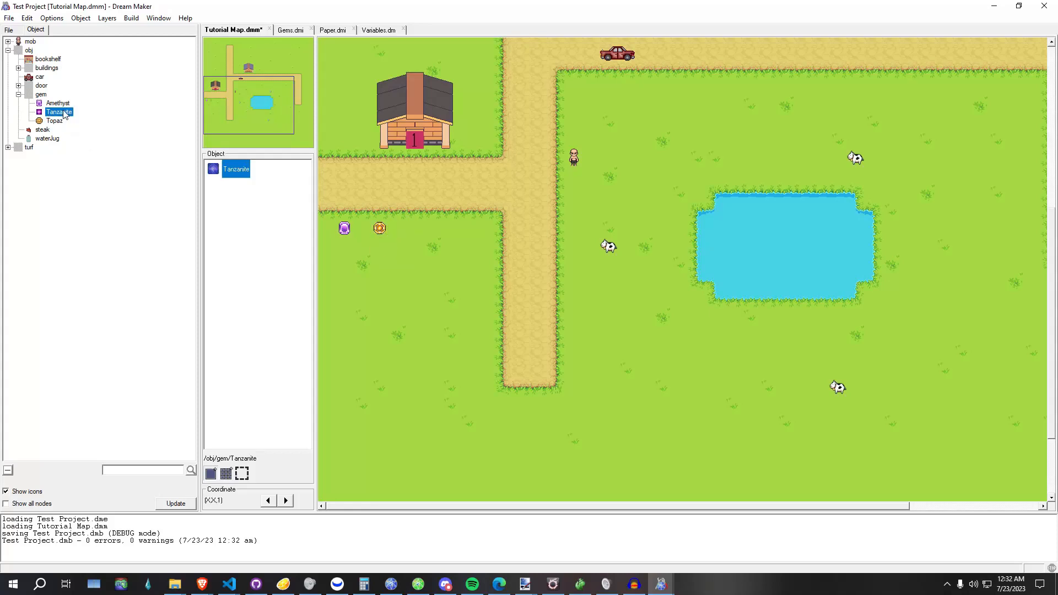
click(414, 229)
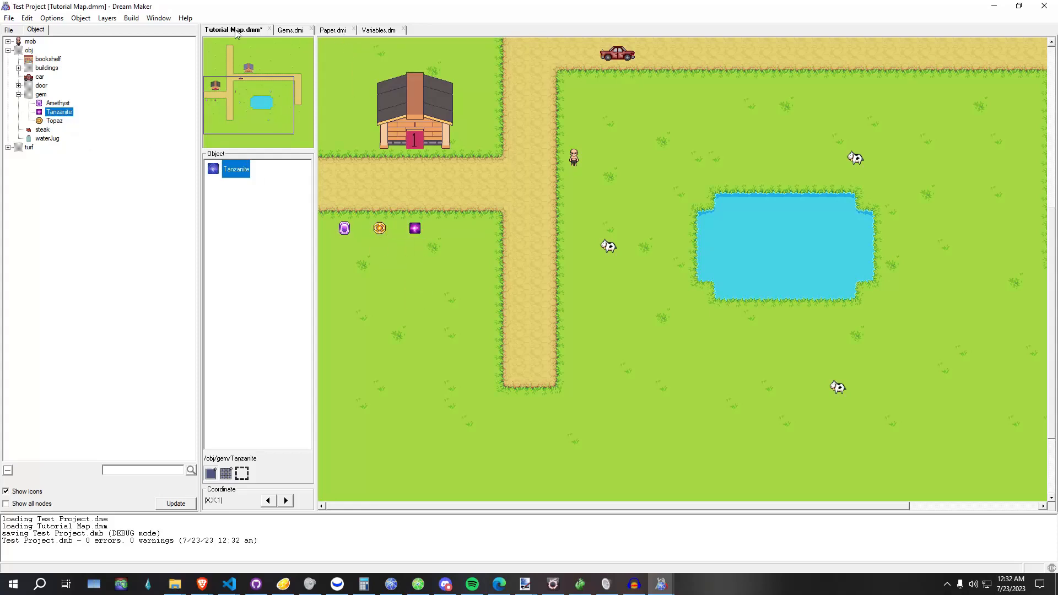
click(376, 30)
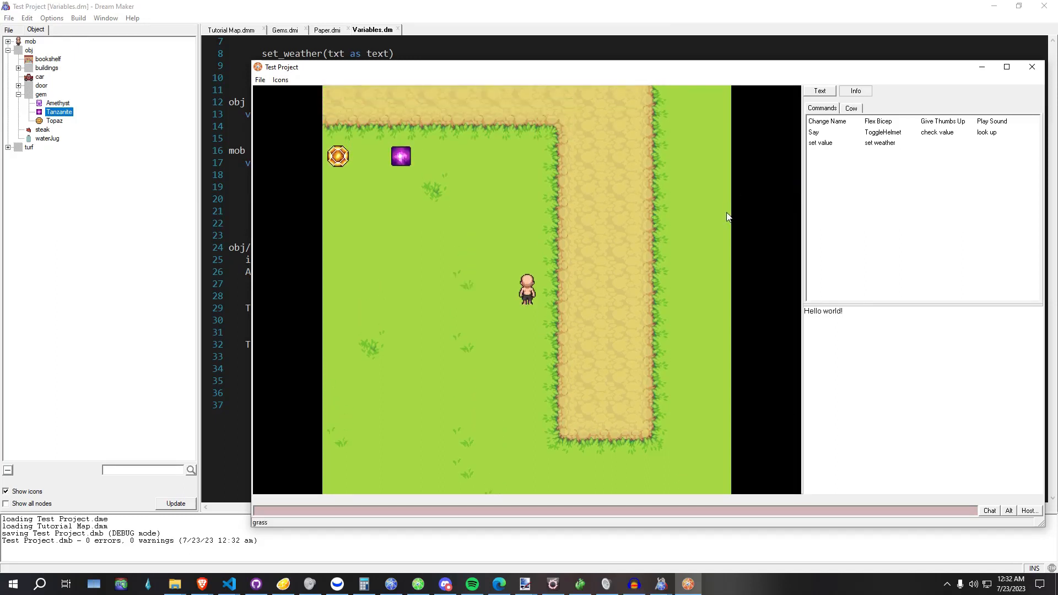
- Check the gems' values in game, Tanzanite reporting 100
click(820, 142)
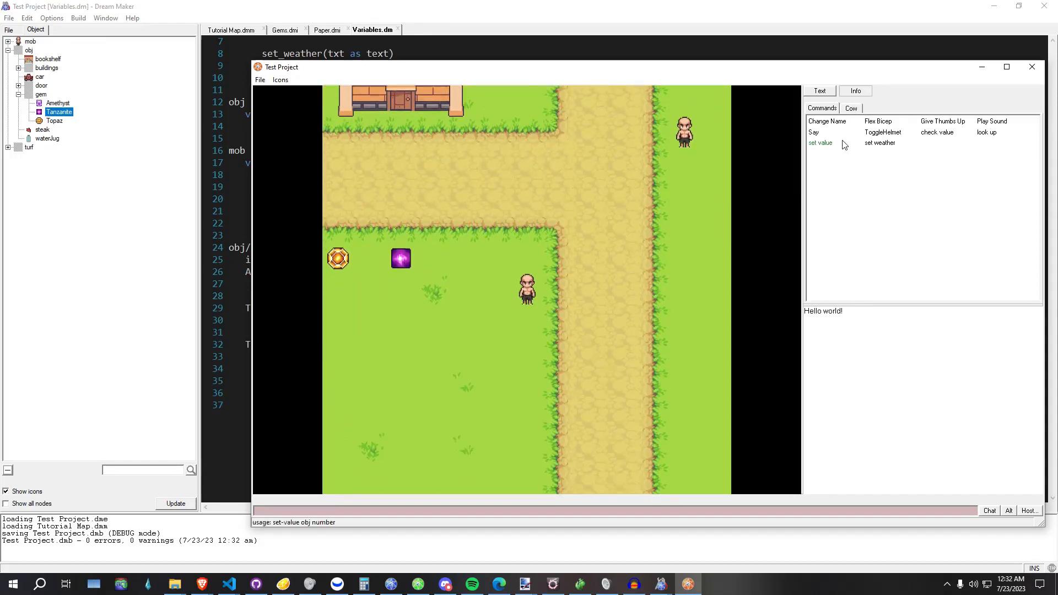
click(935, 133)
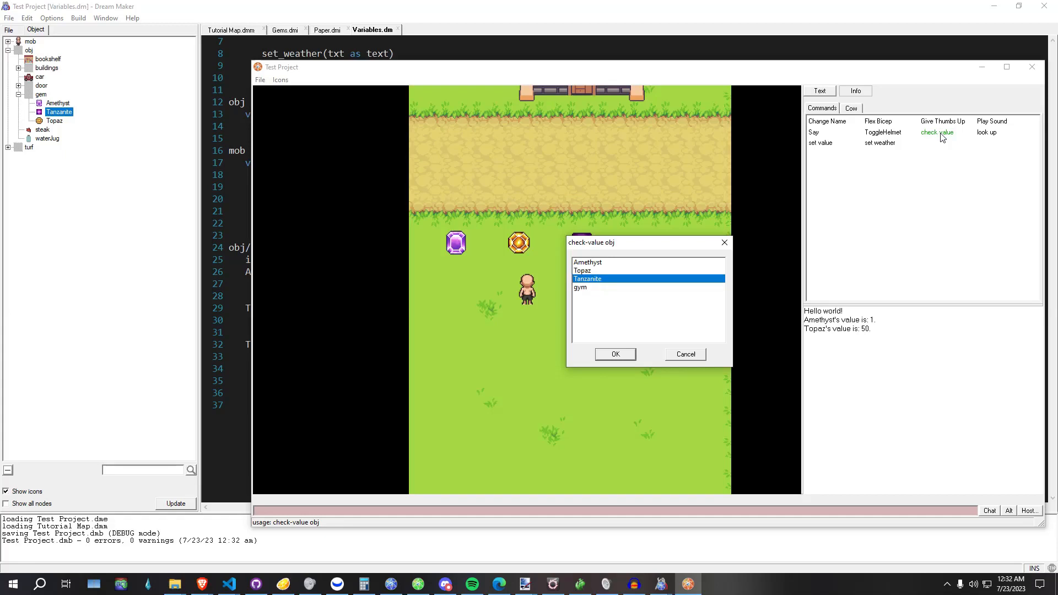
click(614, 354)
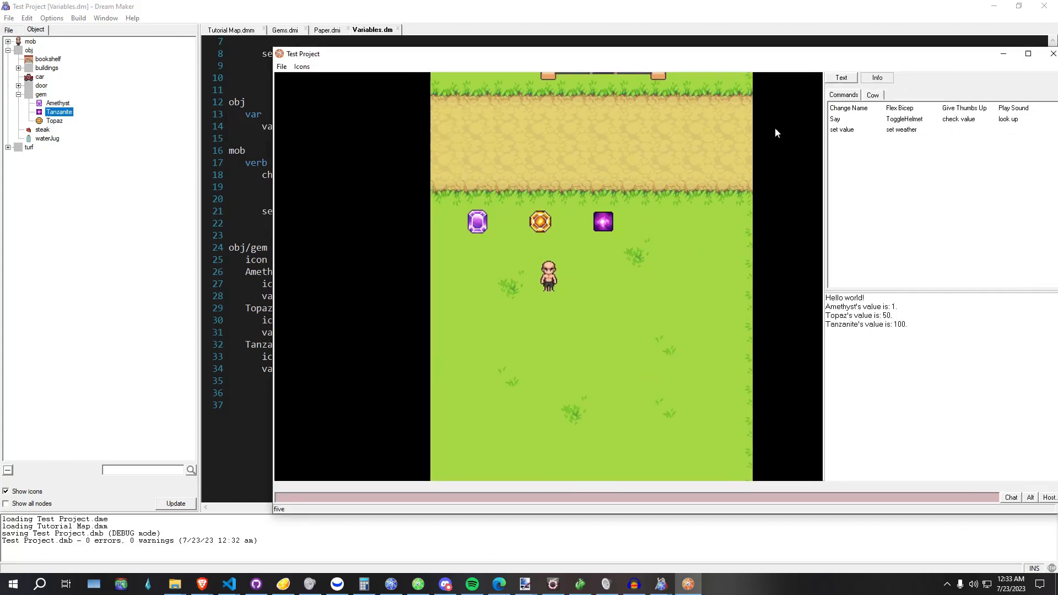
- Set Tanzanite's value to 5000 and confirm check value now reports 5000
click(841, 130)
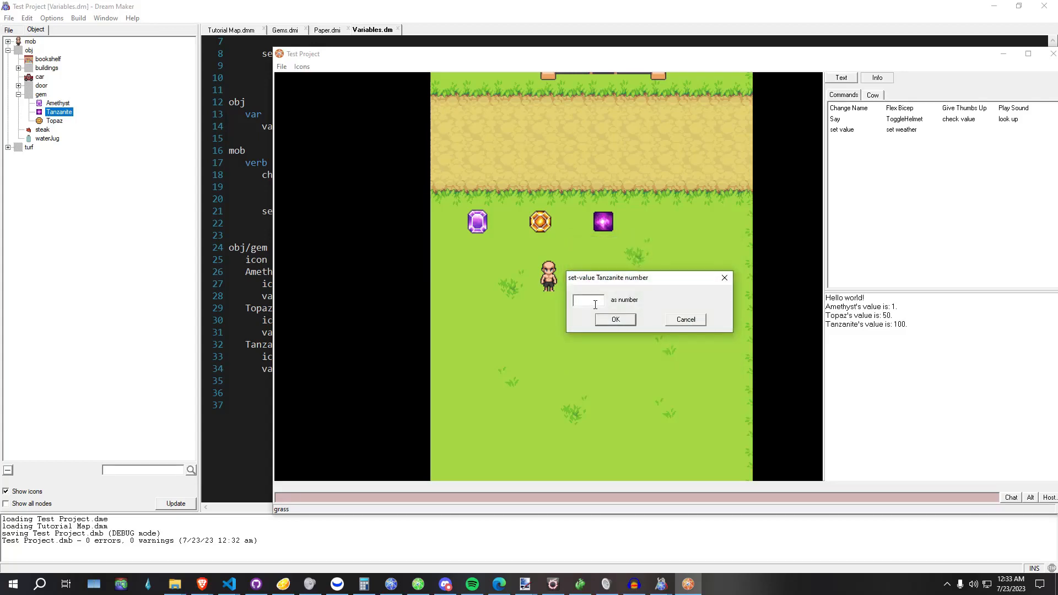
click(683, 319)
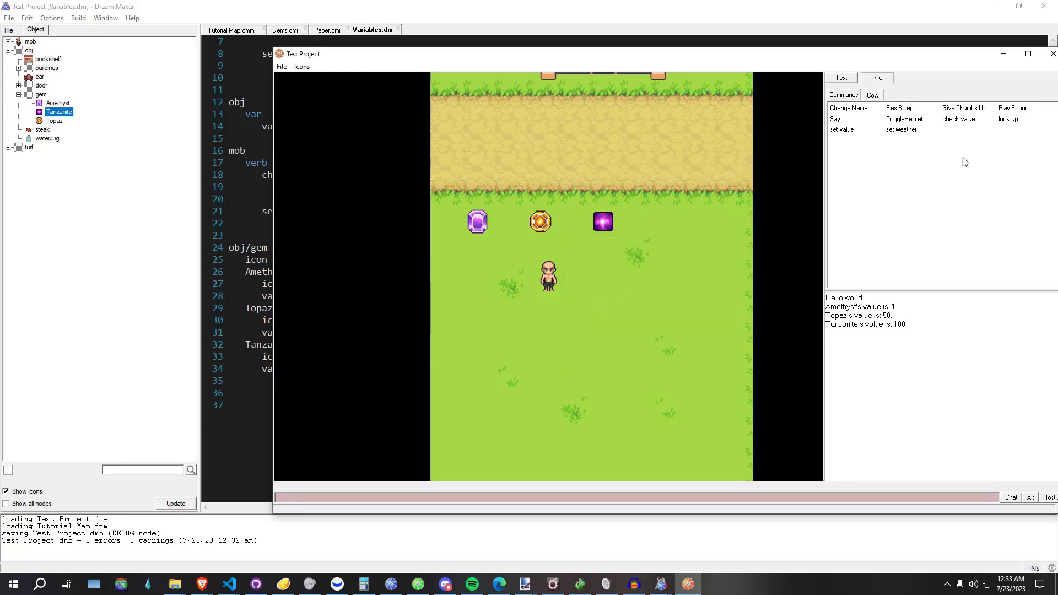
click(900, 129)
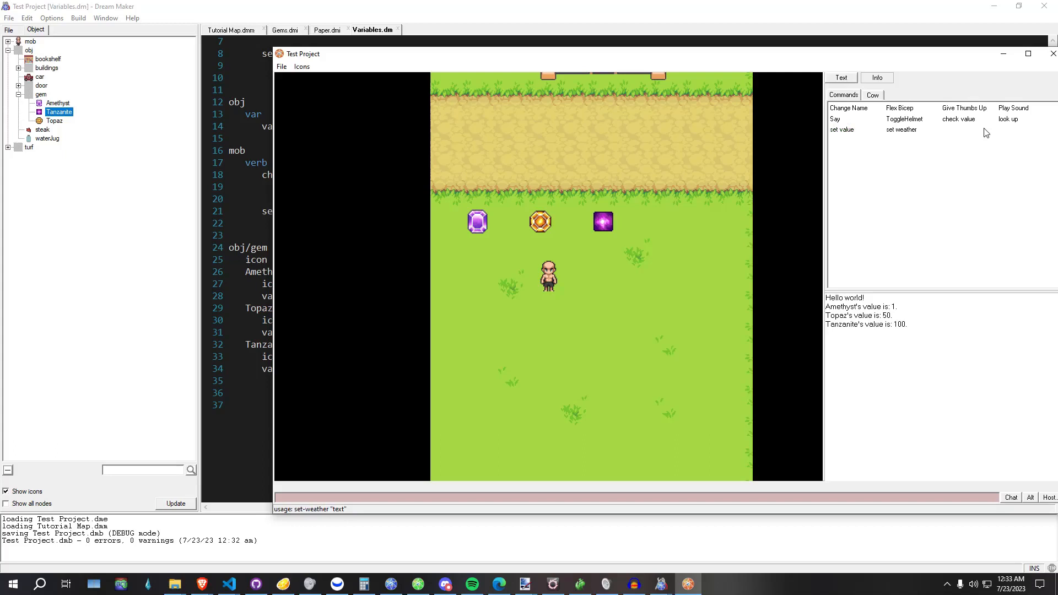
click(958, 119)
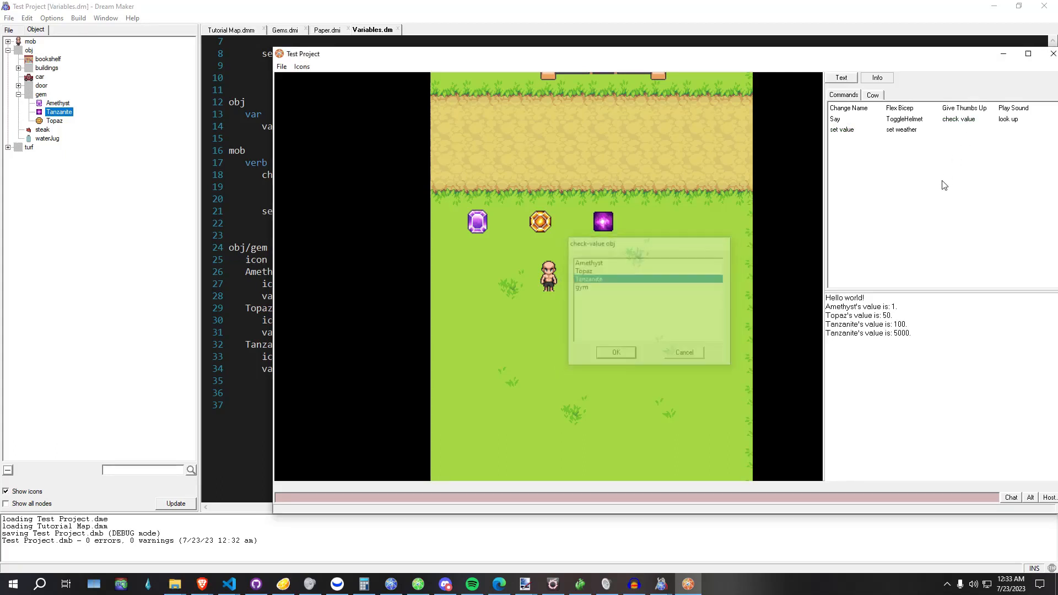
click(613, 351)
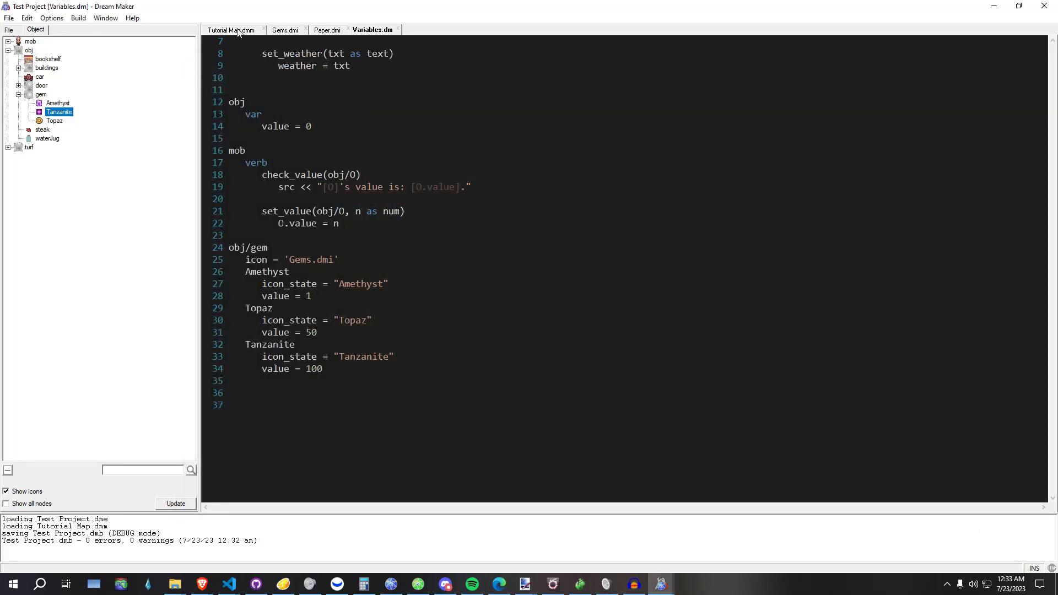
- Place a second Tanzanite on the grass below the path and compile and run the game
click(231, 28)
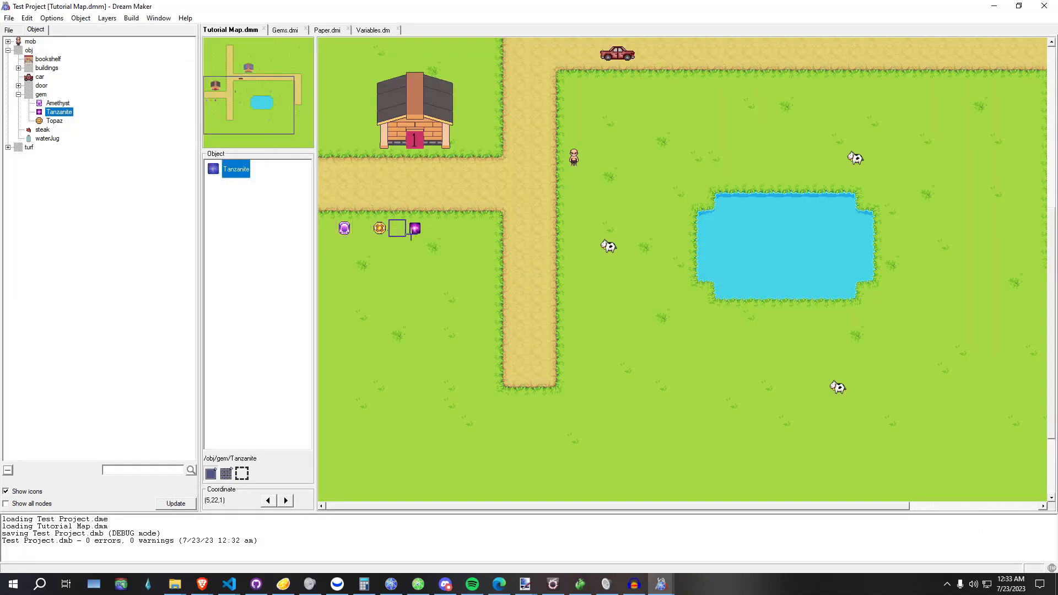
click(414, 228)
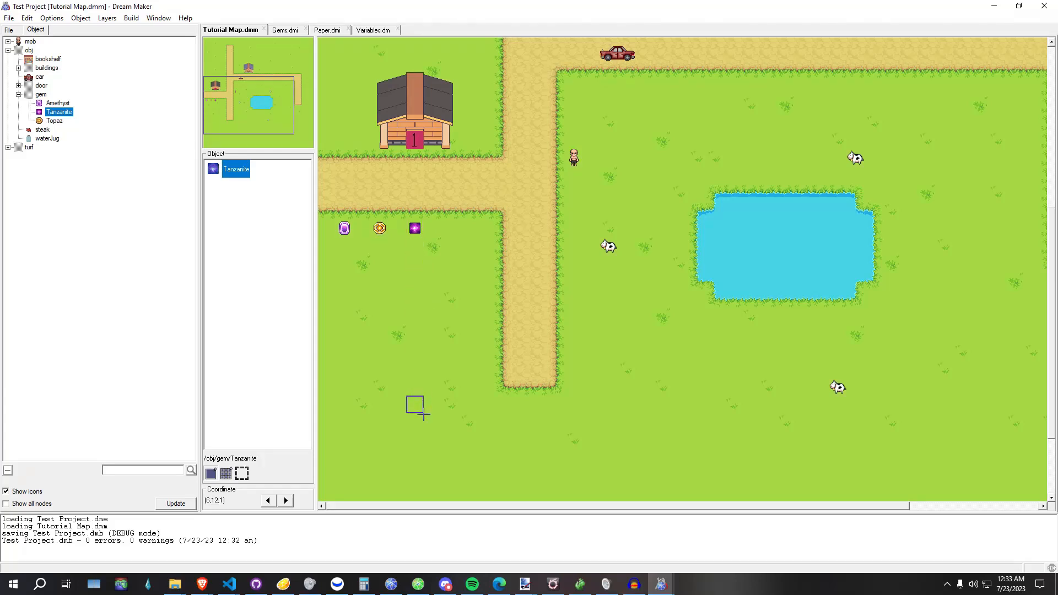
click(415, 406)
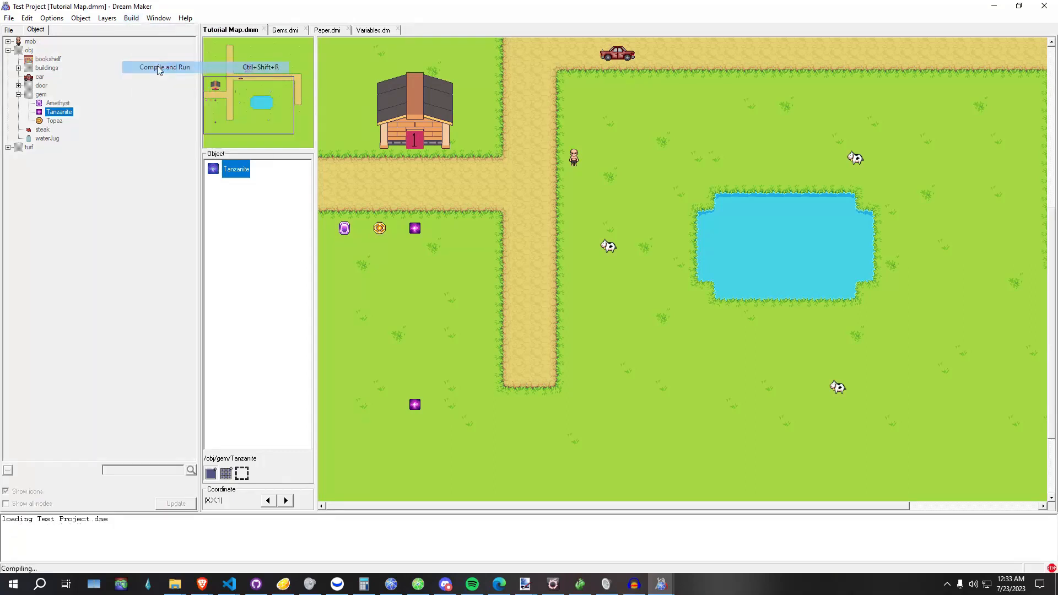
click(165, 68)
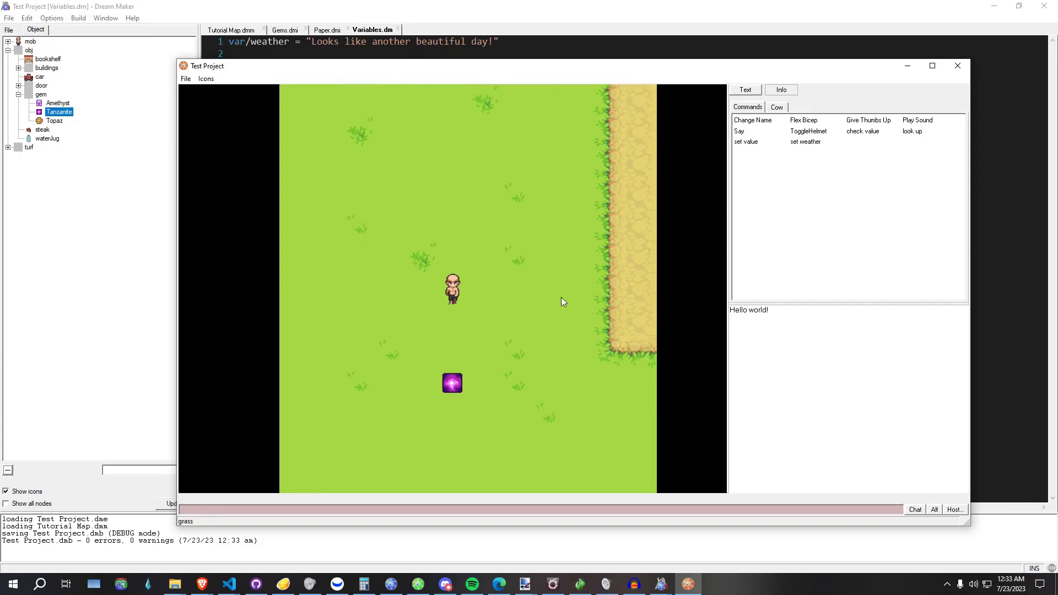
- Set the lower Tanzanite's value to 5000 and check that the other Tanzanite still reports 100
click(861, 131)
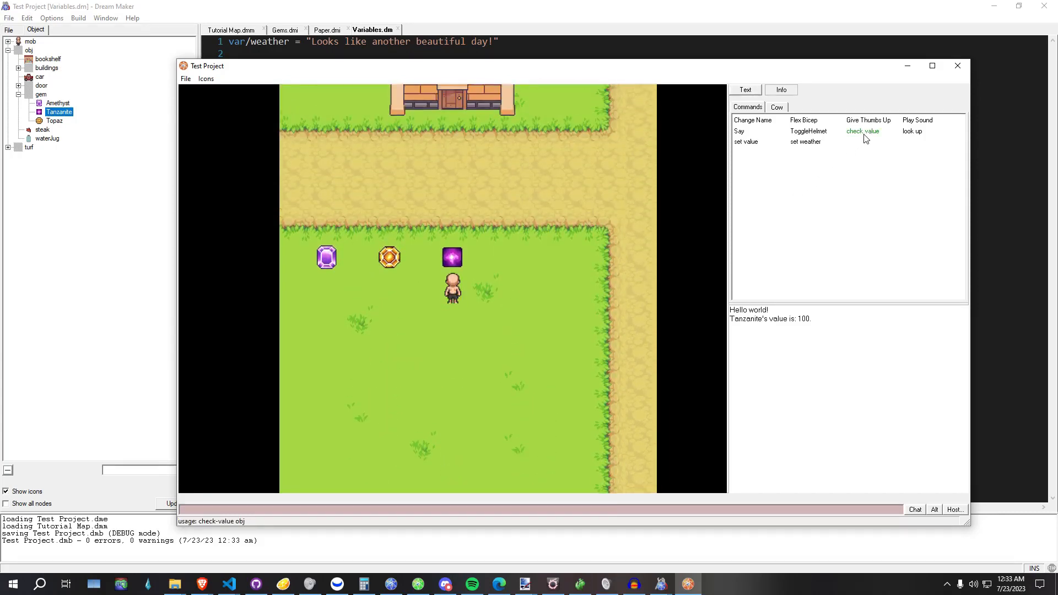
click(862, 131)
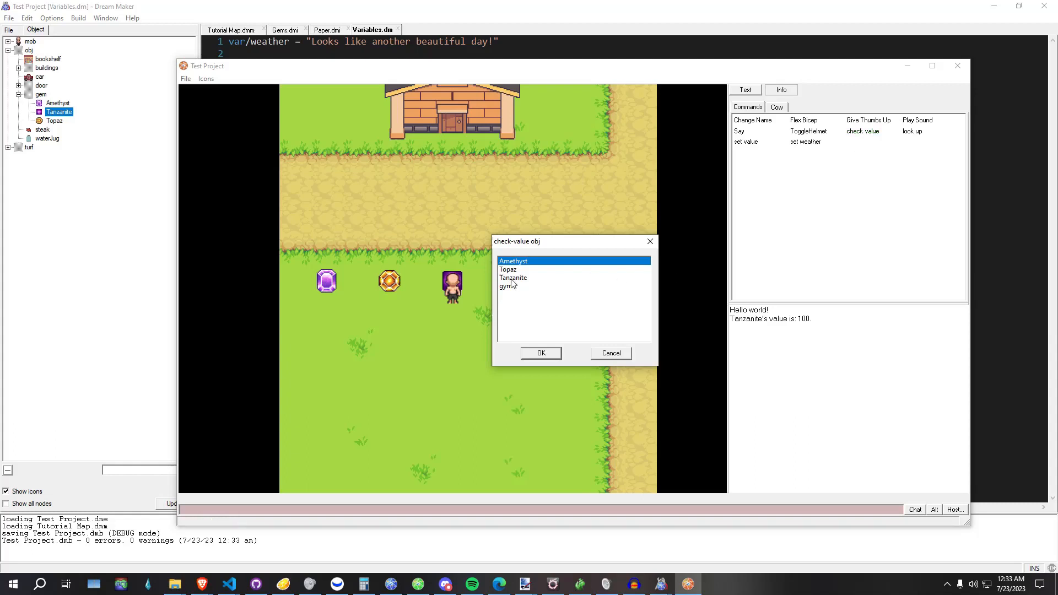
click(540, 352)
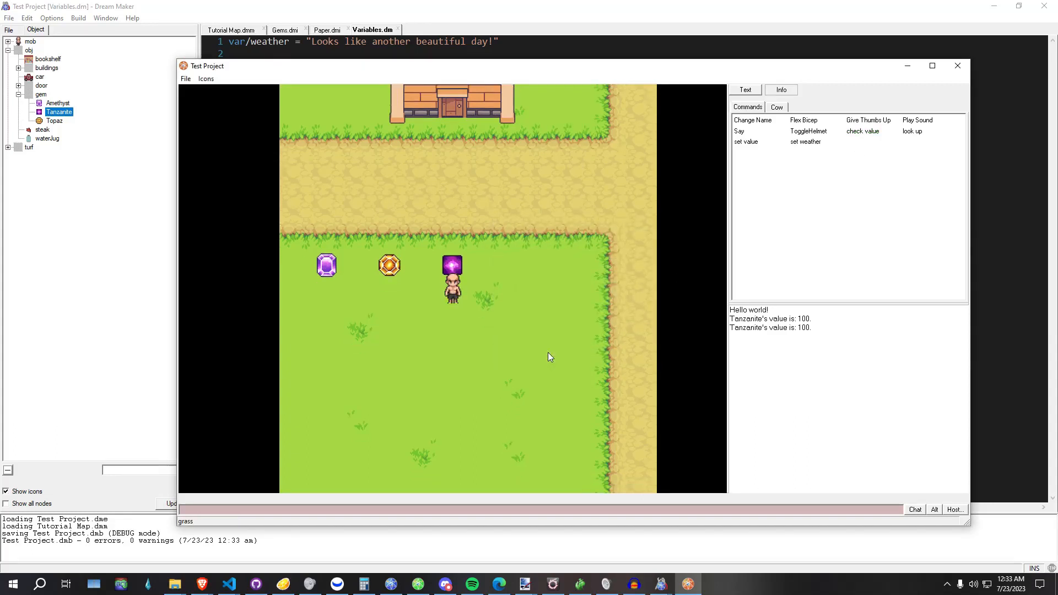
click(746, 143)
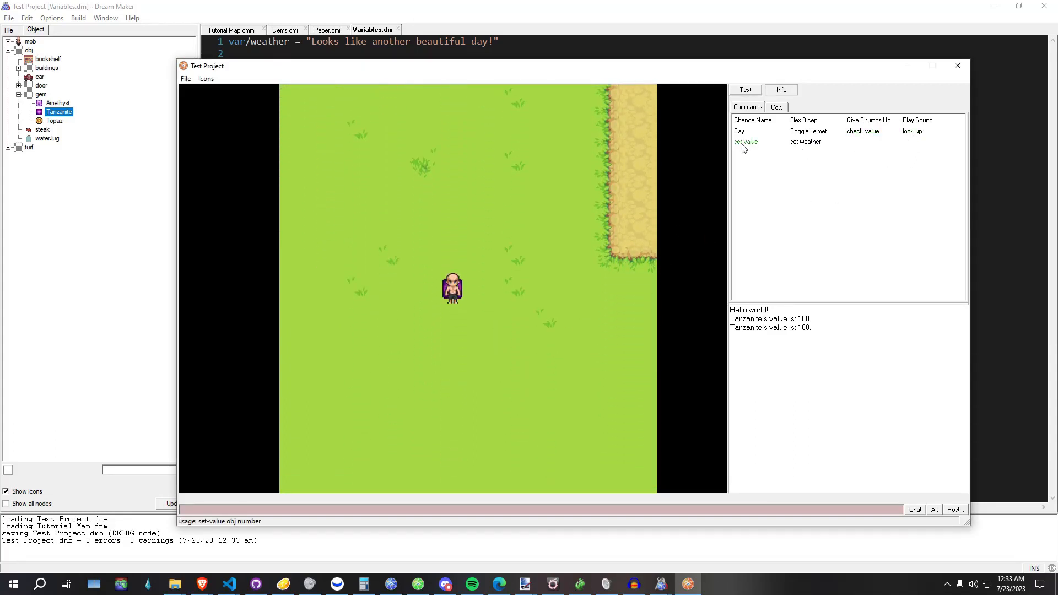
click(745, 142)
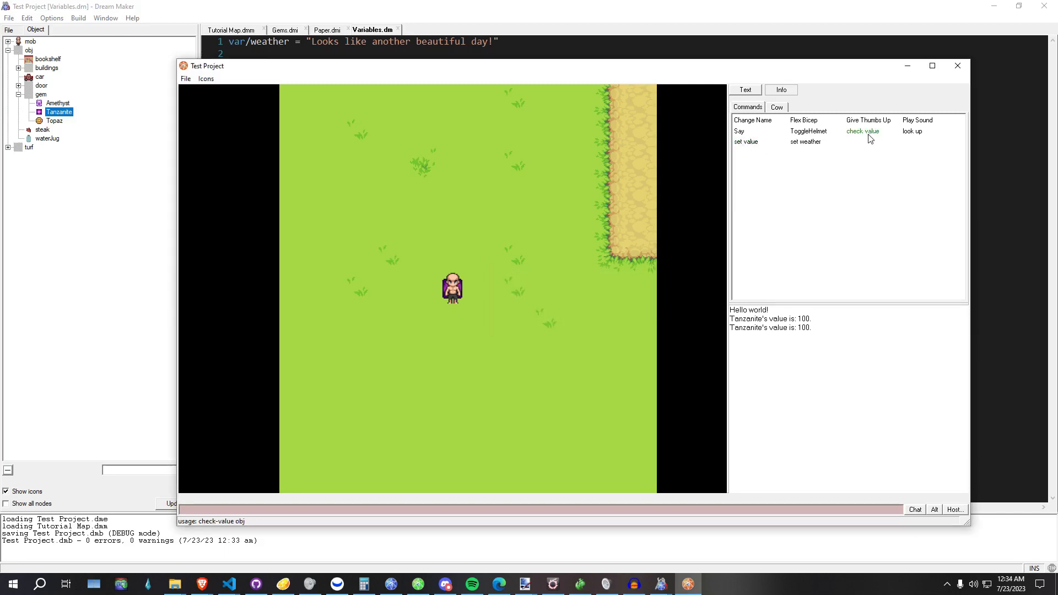
click(862, 131)
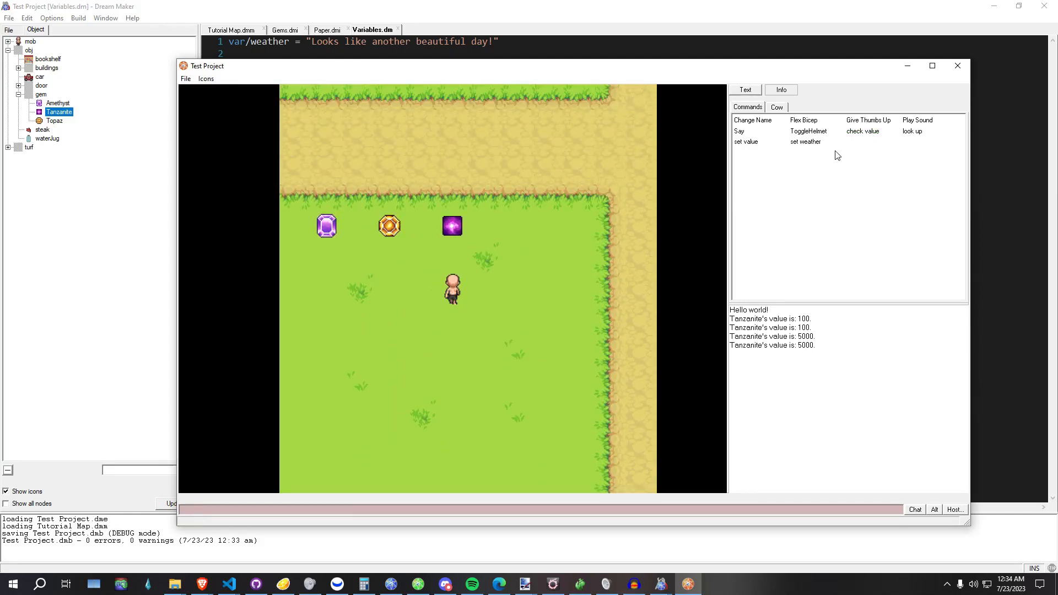
click(861, 131)
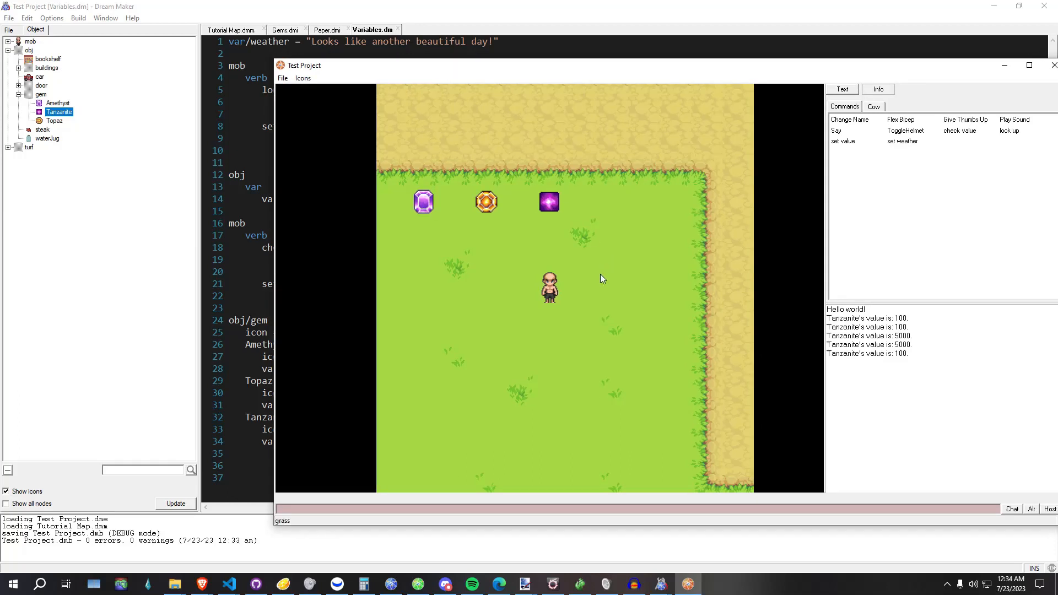
mouse_move(549, 203)
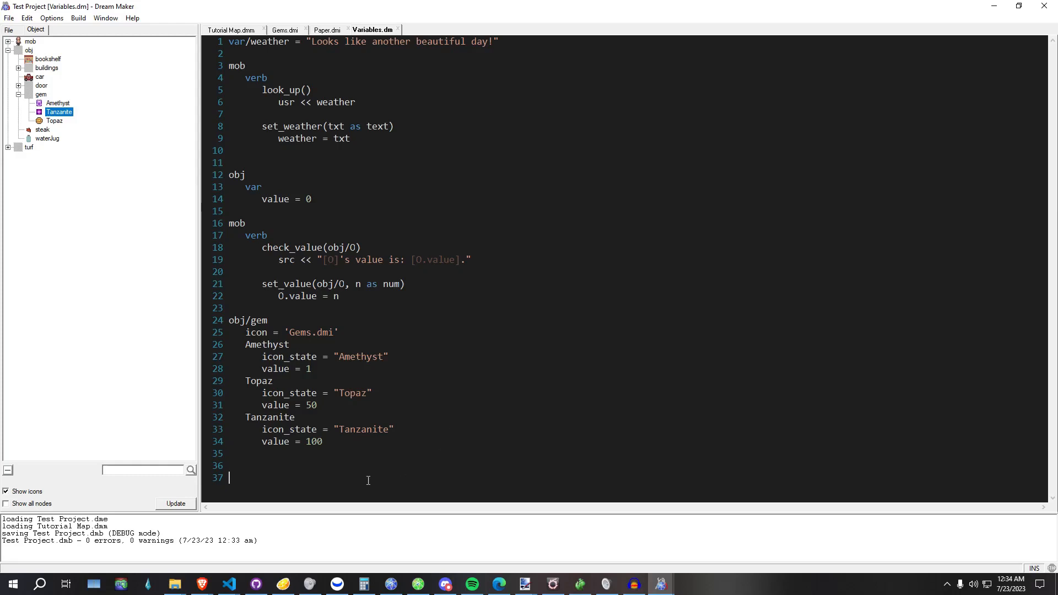
- Write obj/magic_paper with var/global/msg and write/read verbs that output "[src] says, '[msg]'"
scroll(down, 3)
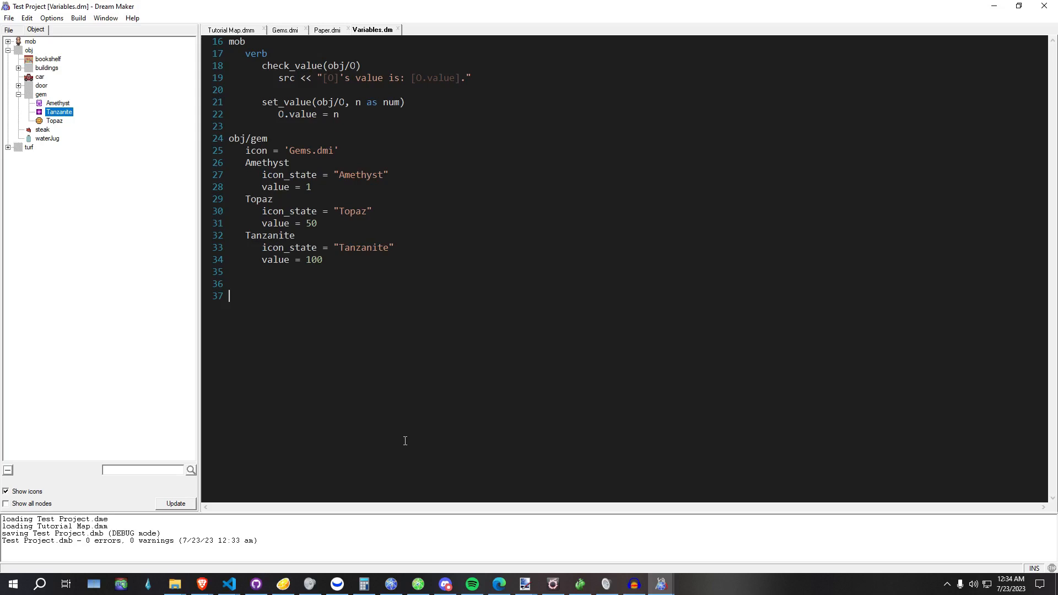
text(obj/magic_paper)
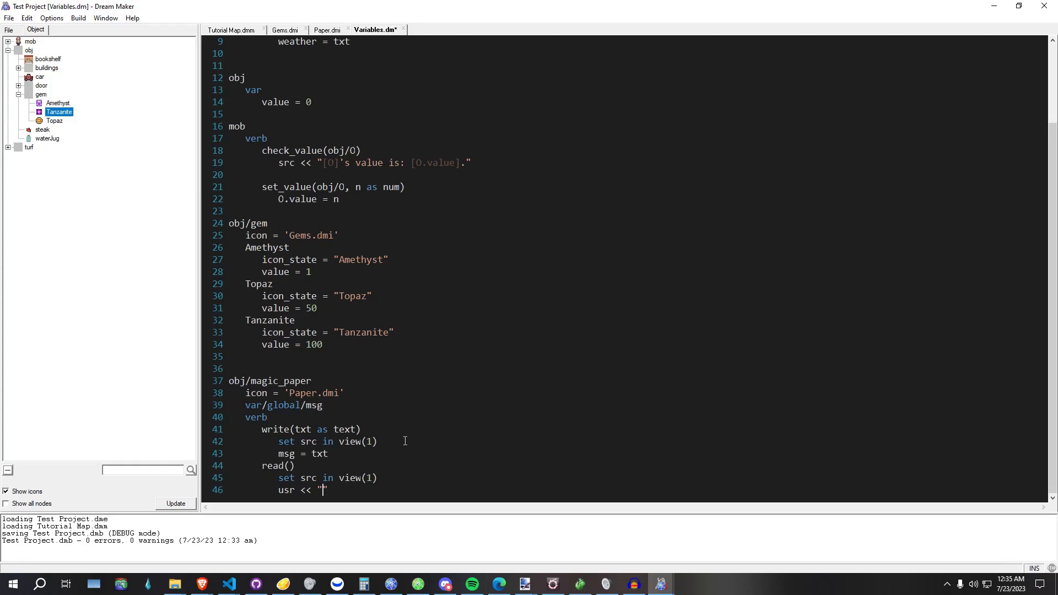
text([src] says)
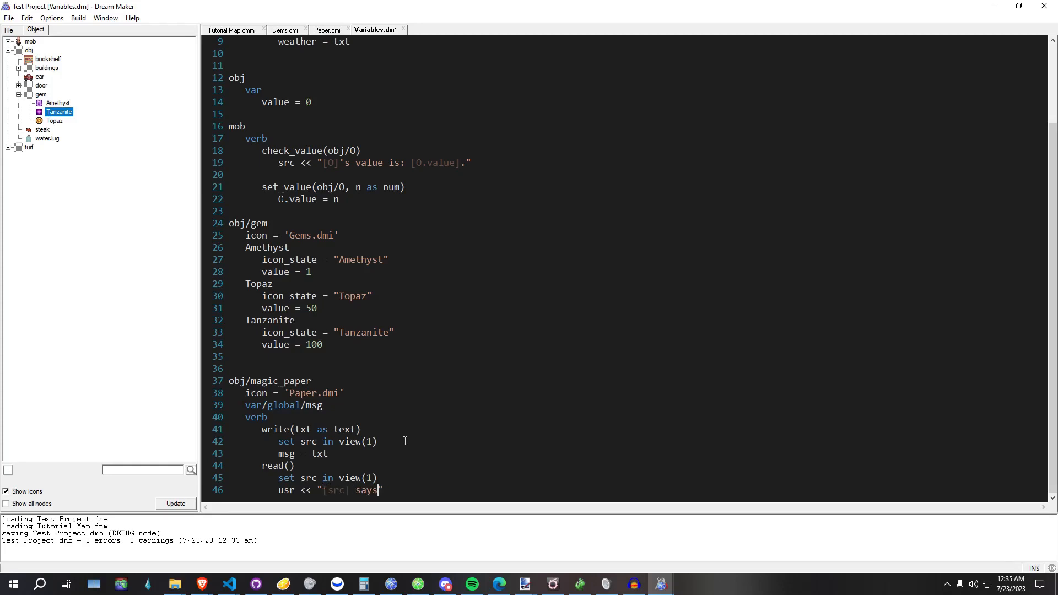
text(, '[msg]'")
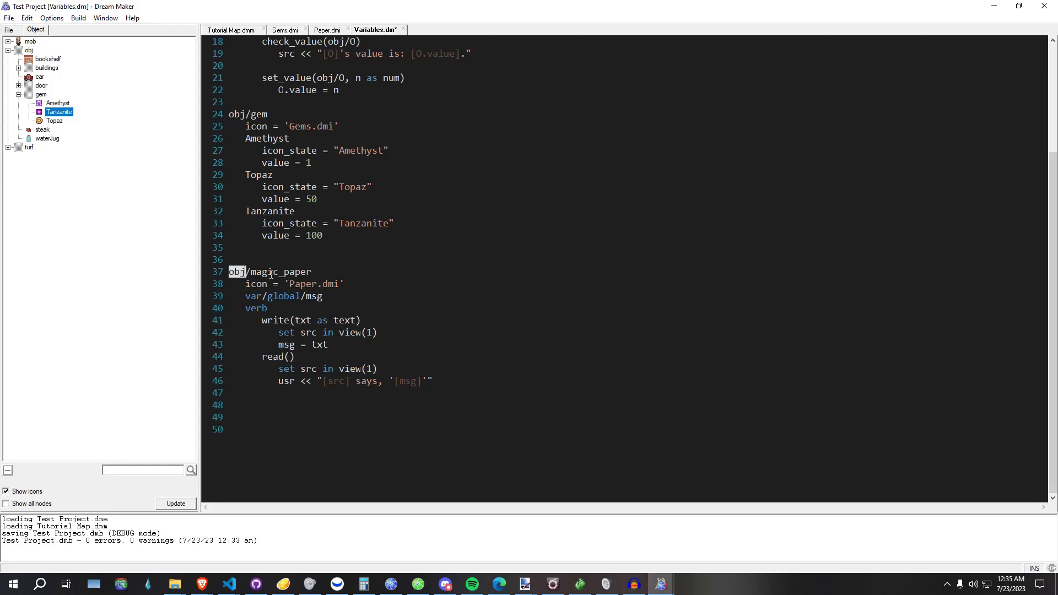
- Review the obj path and global keyword in magic_paper, then compile Variables.dm without errors
double_click(281, 272)
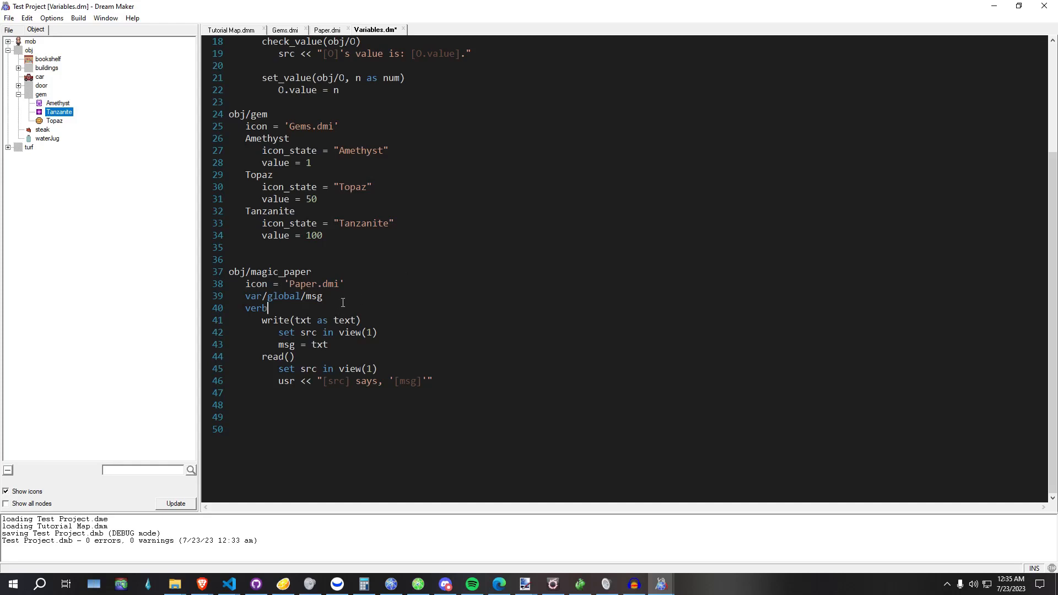
double_click(282, 295)
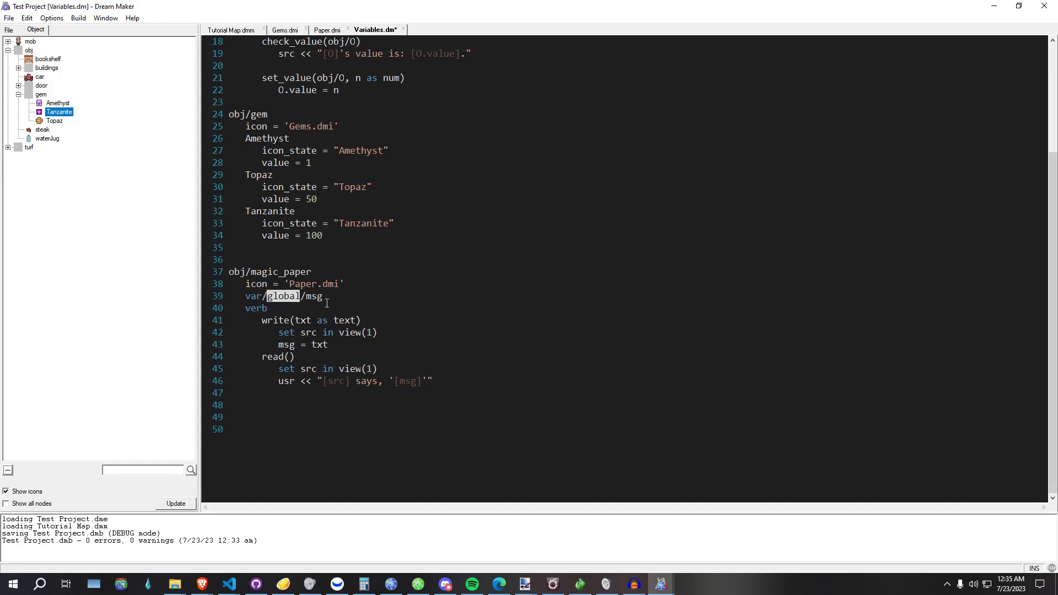
click(362, 307)
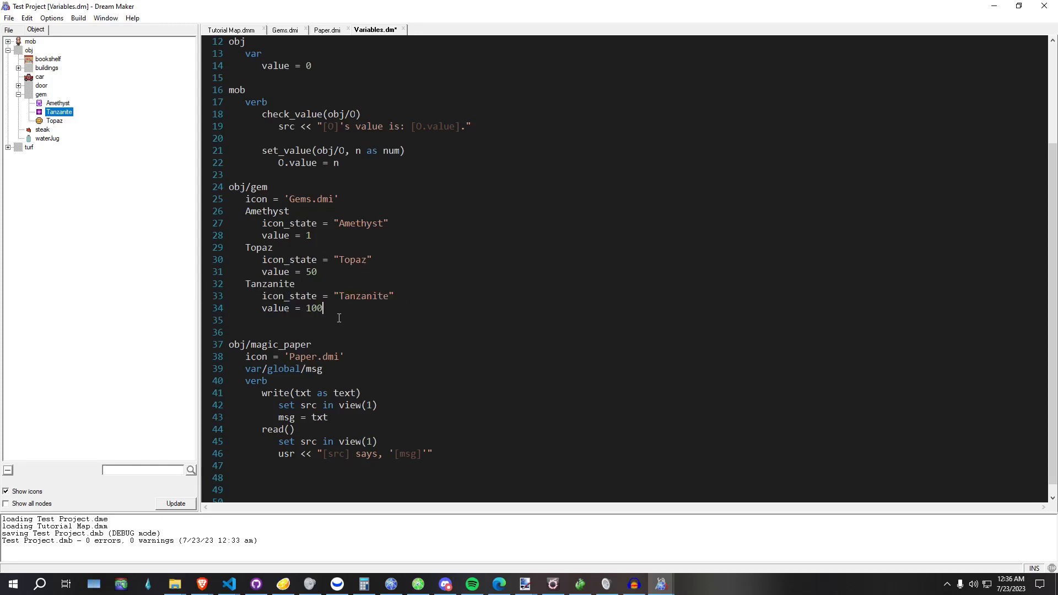
mouse_move(349, 308)
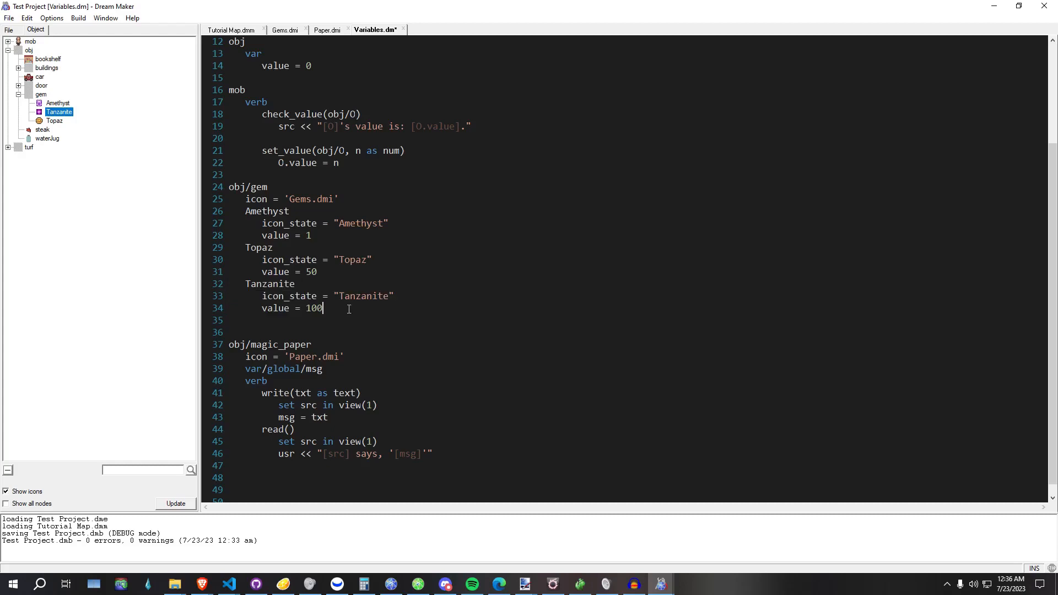
scroll(down, 3)
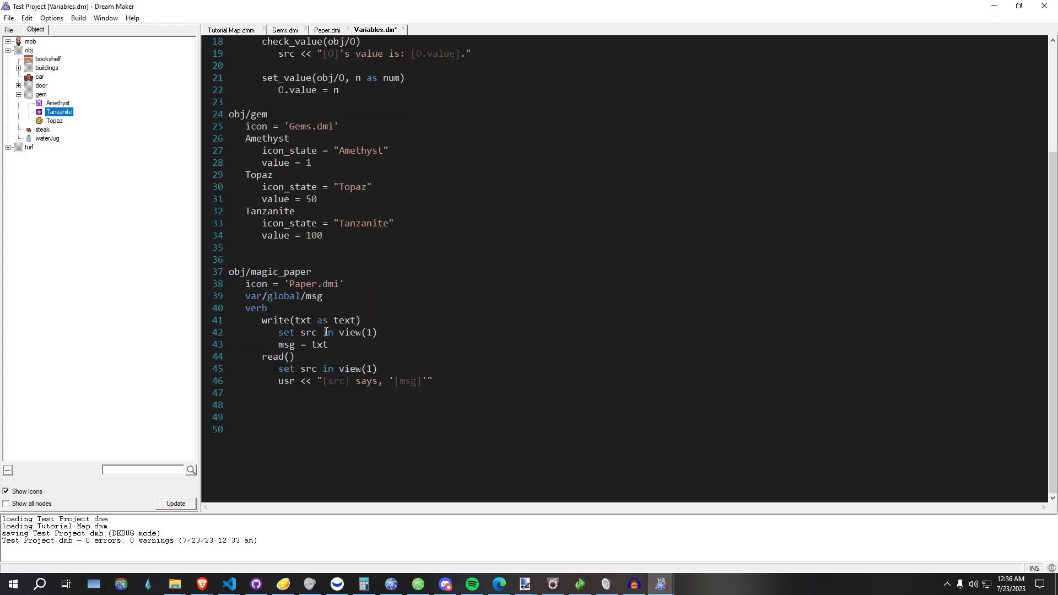
mouse_move(337, 356)
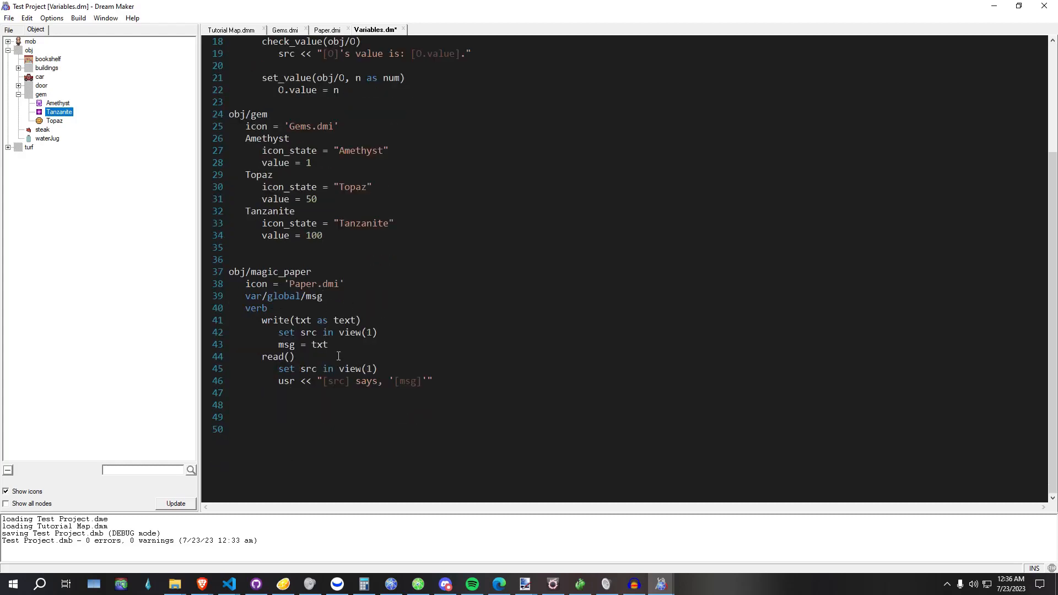
click(268, 308)
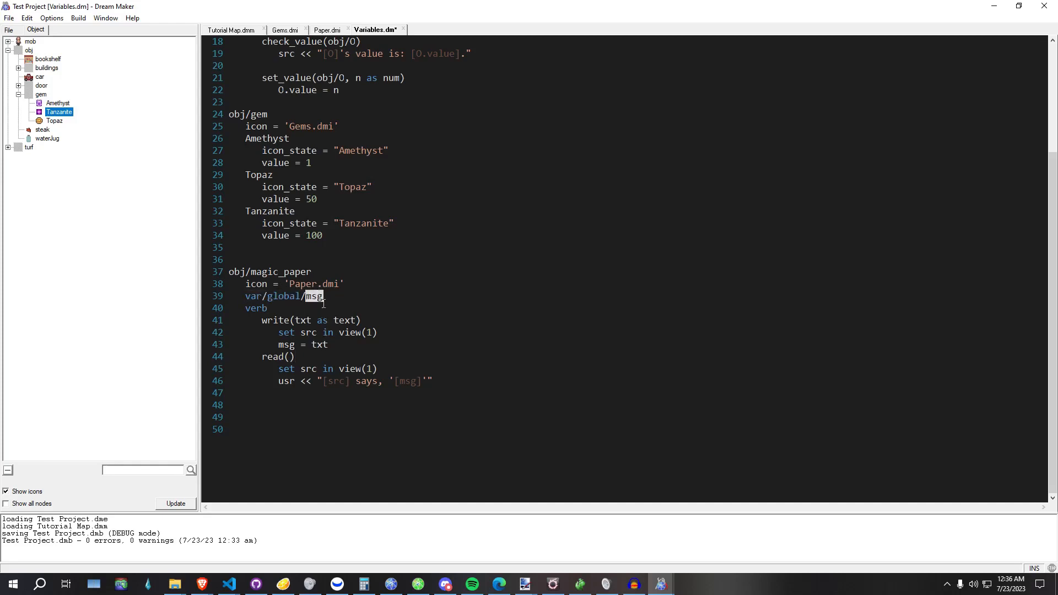
click(342, 380)
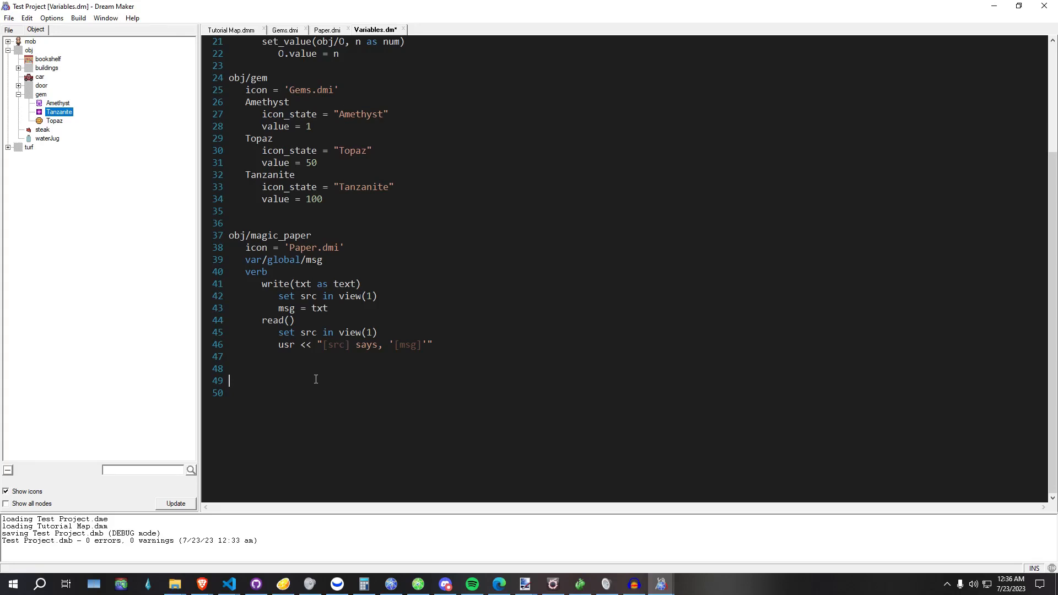
mouse_move(377, 220)
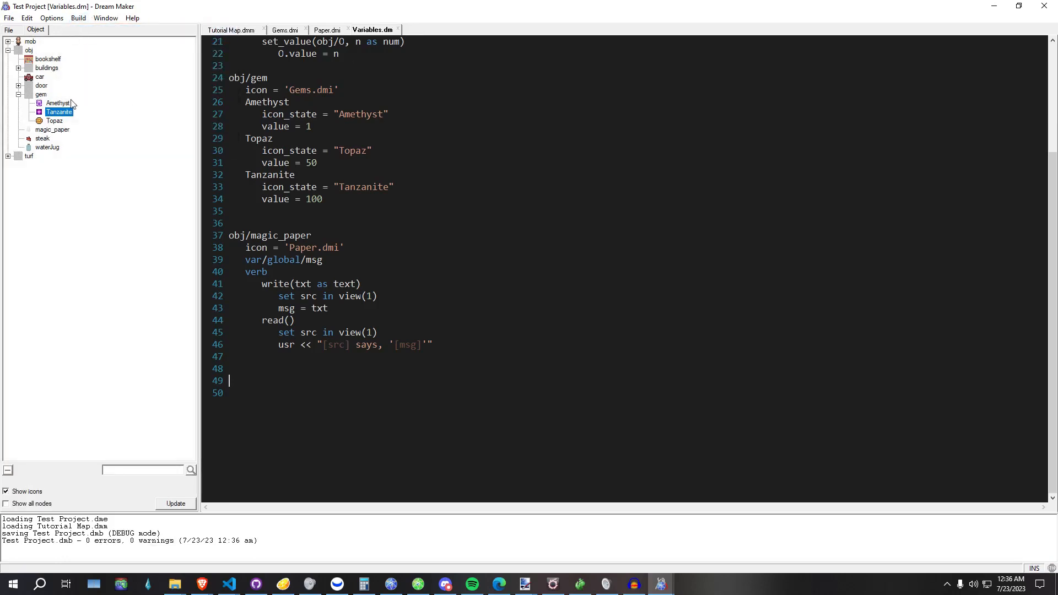
- Place a magic_paper object on Tutorial Map's grass and return to Variables.dm
click(230, 29)
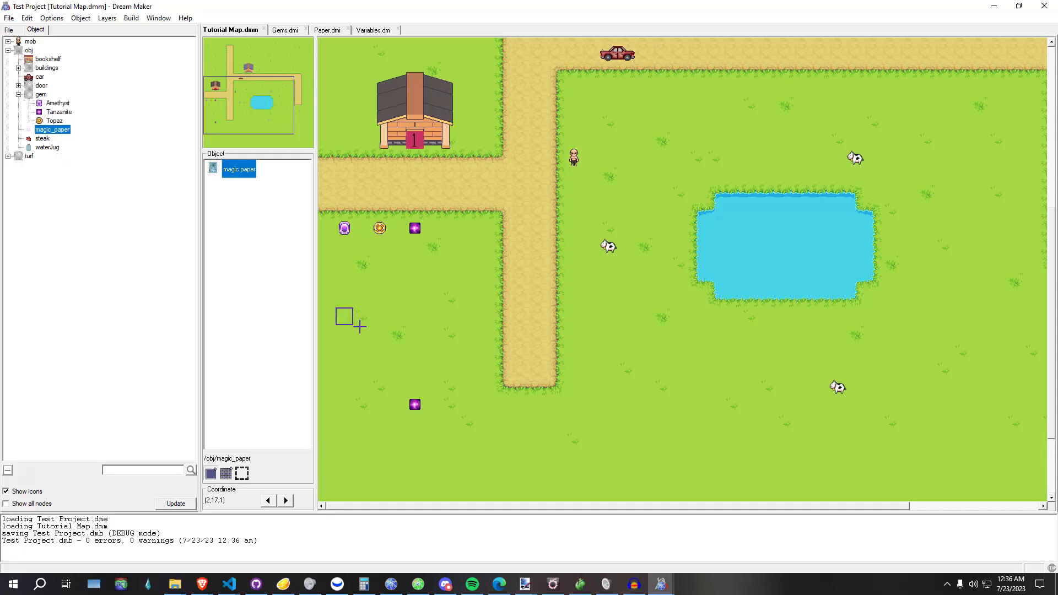
click(467, 319)
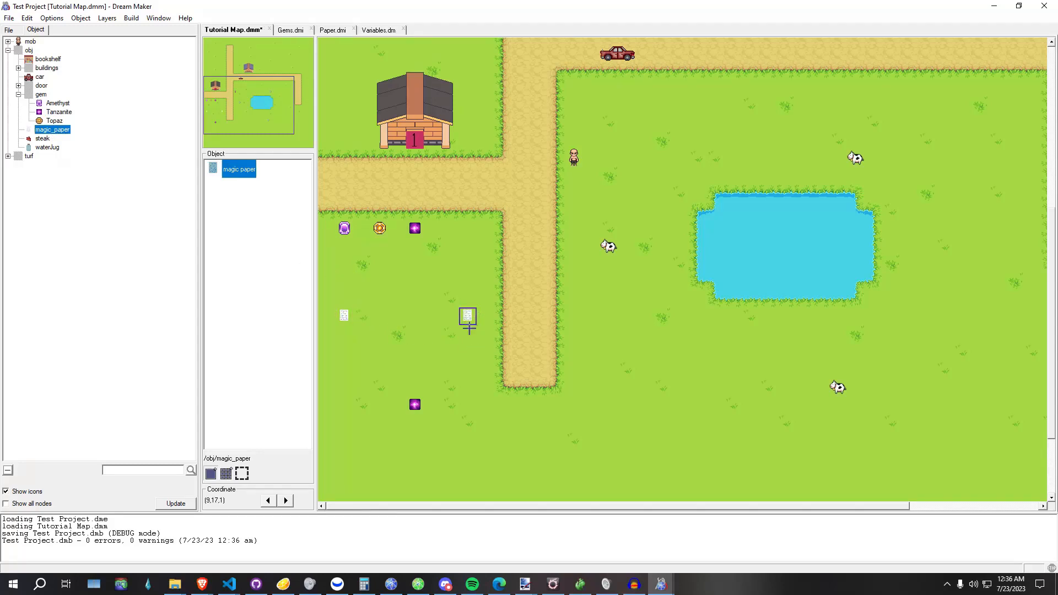
click(378, 30)
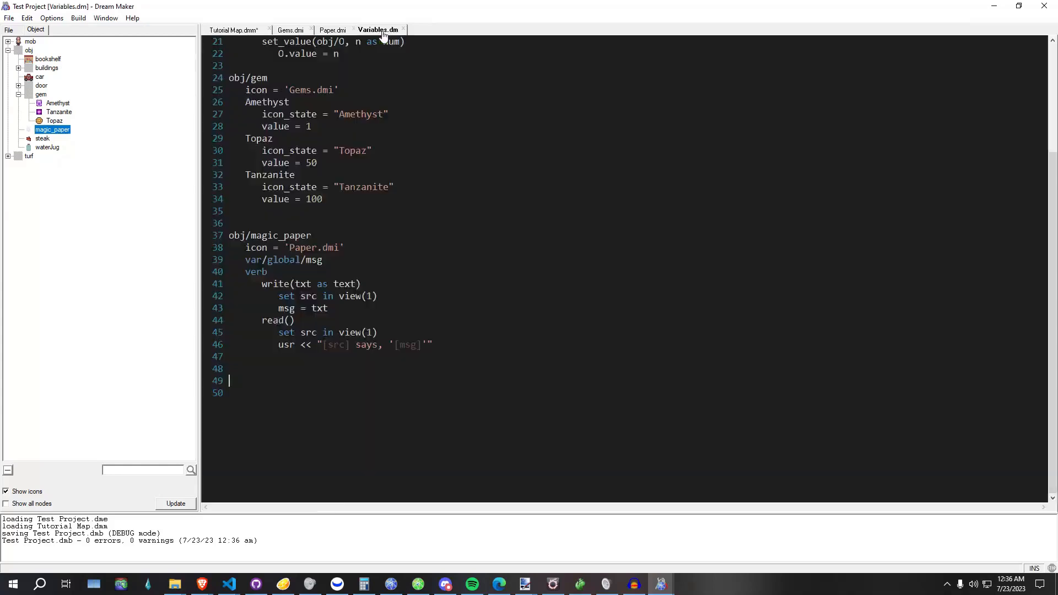
- Compile and run the game and read the magic paper's empty message
click(77, 18)
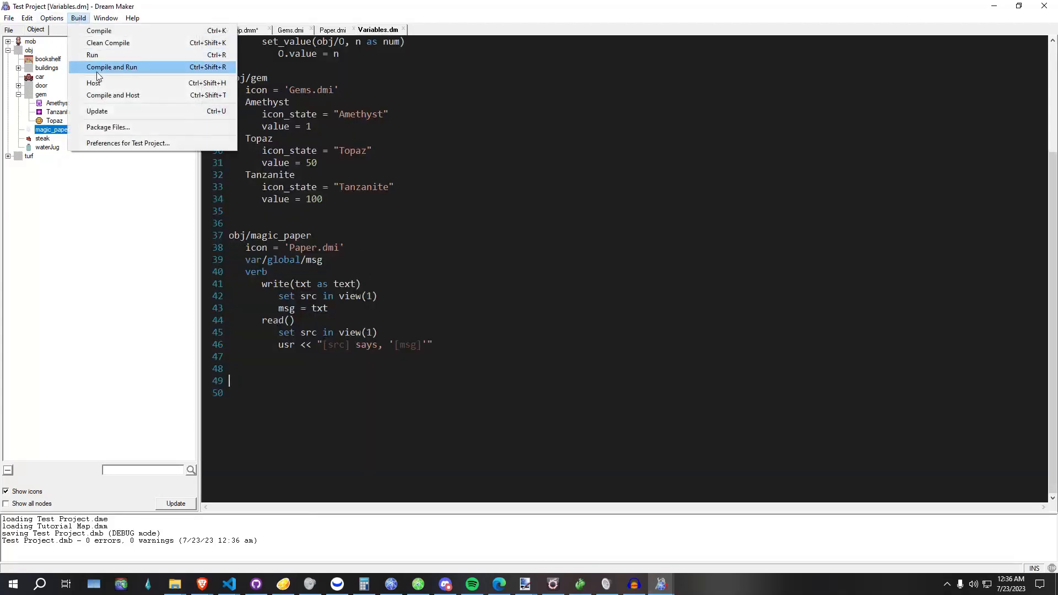
click(615, 269)
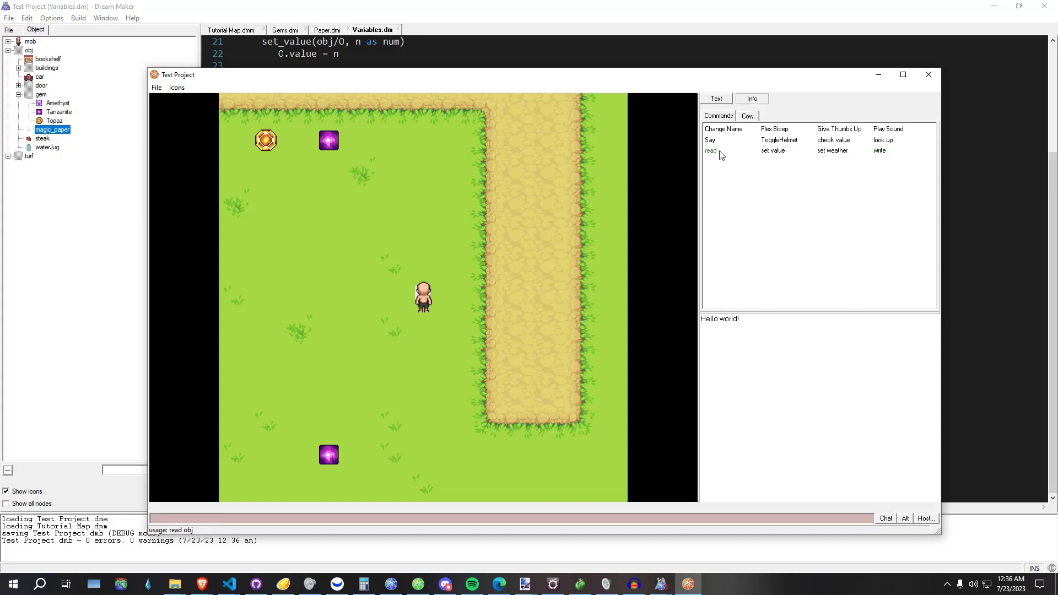
click(709, 151)
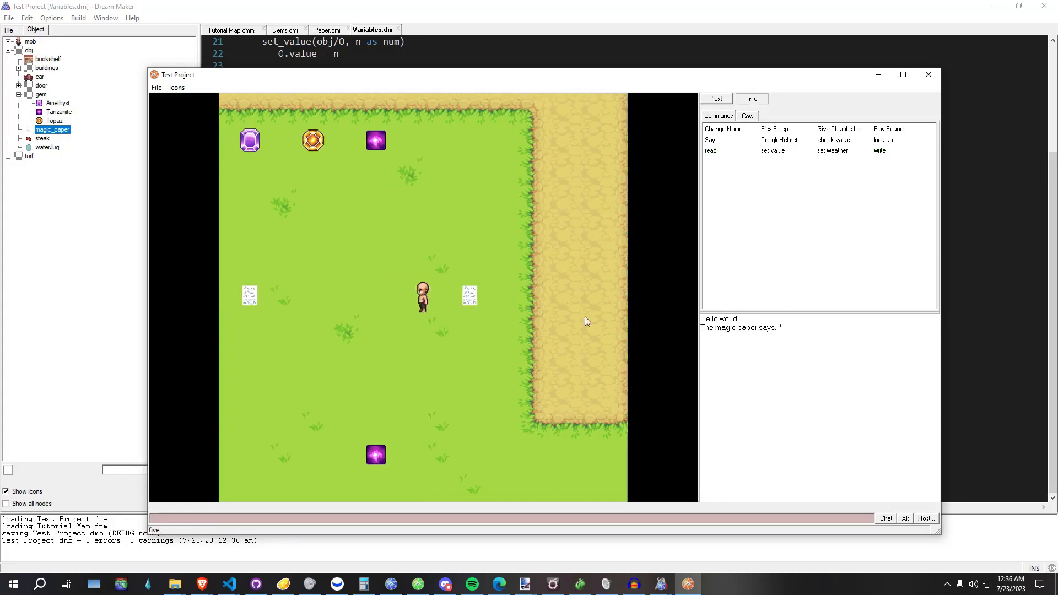
click(710, 151)
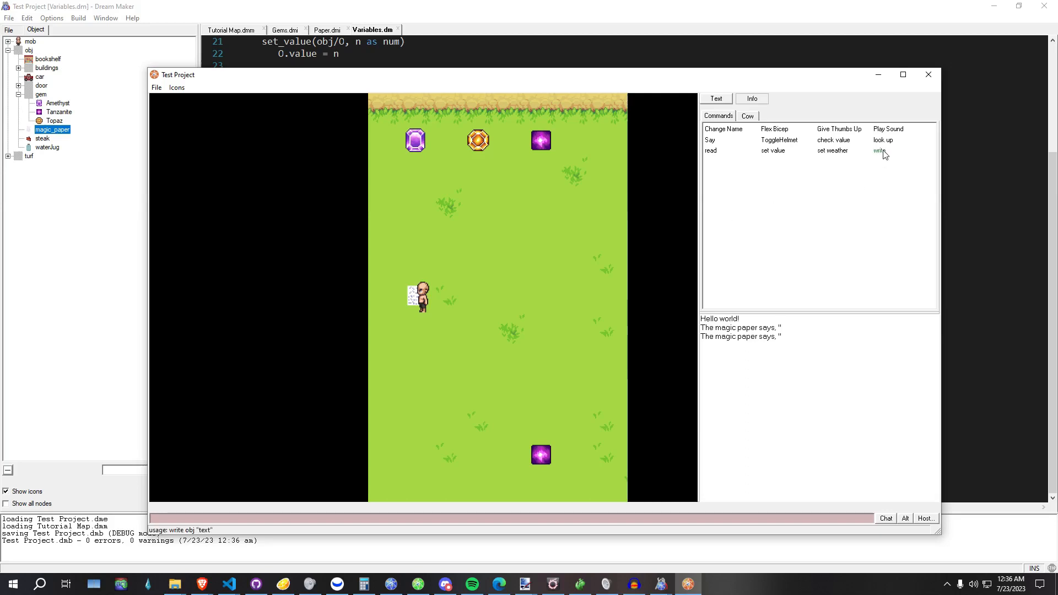
- Write 'Hi!' on one magic paper so both papers read 'Hi!', then close the game
click(879, 151)
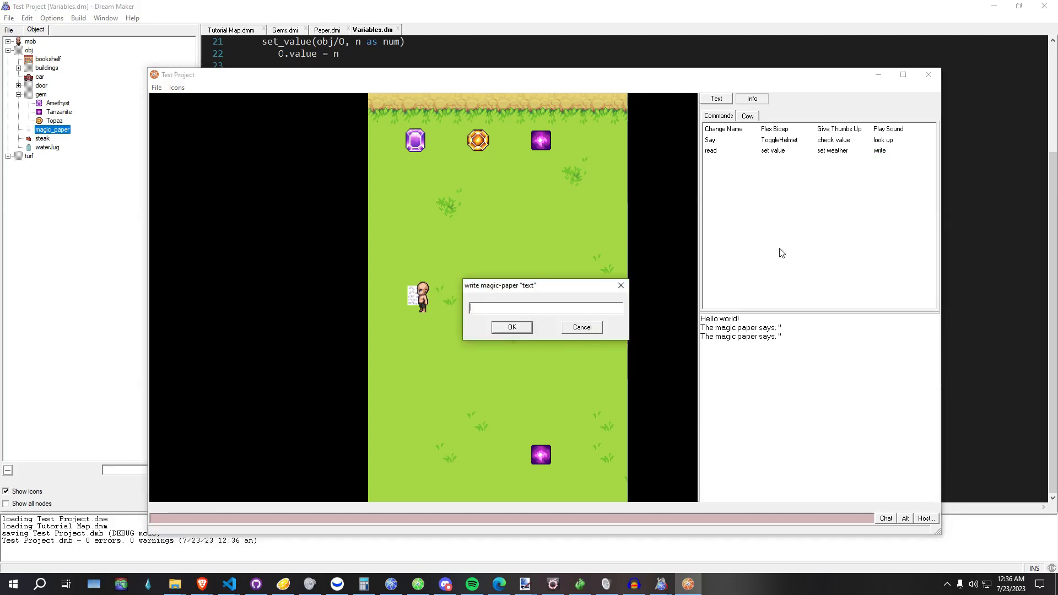
text(Hi!)
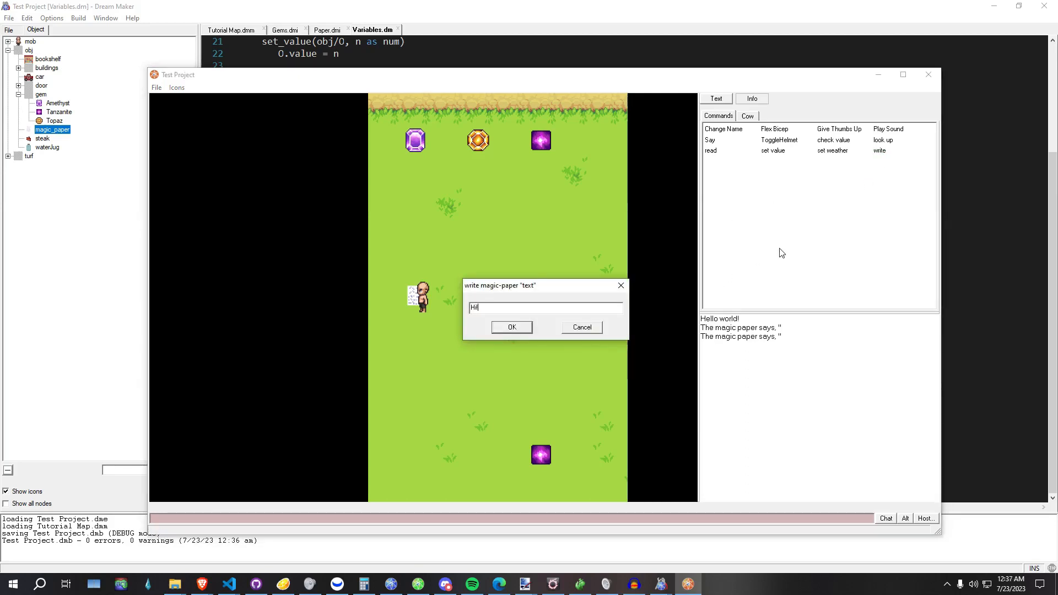
click(510, 326)
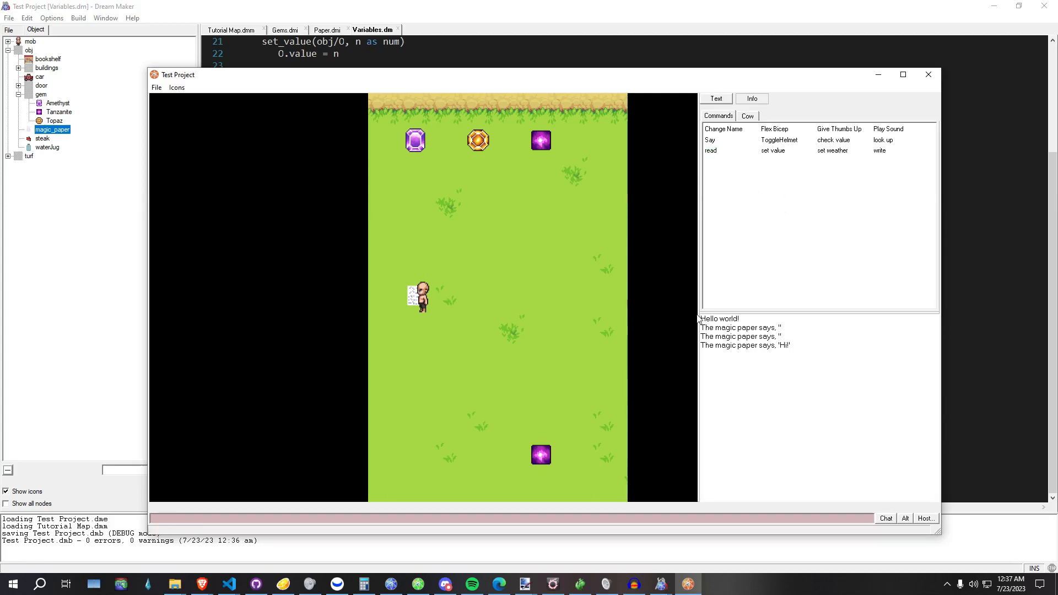
mouse_move(534, 330)
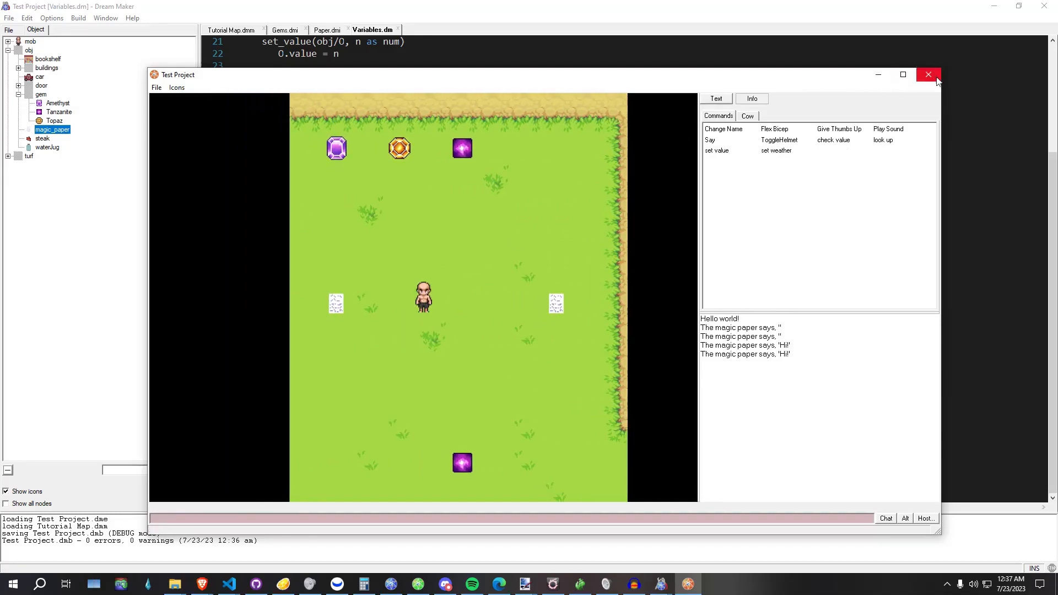
click(928, 73)
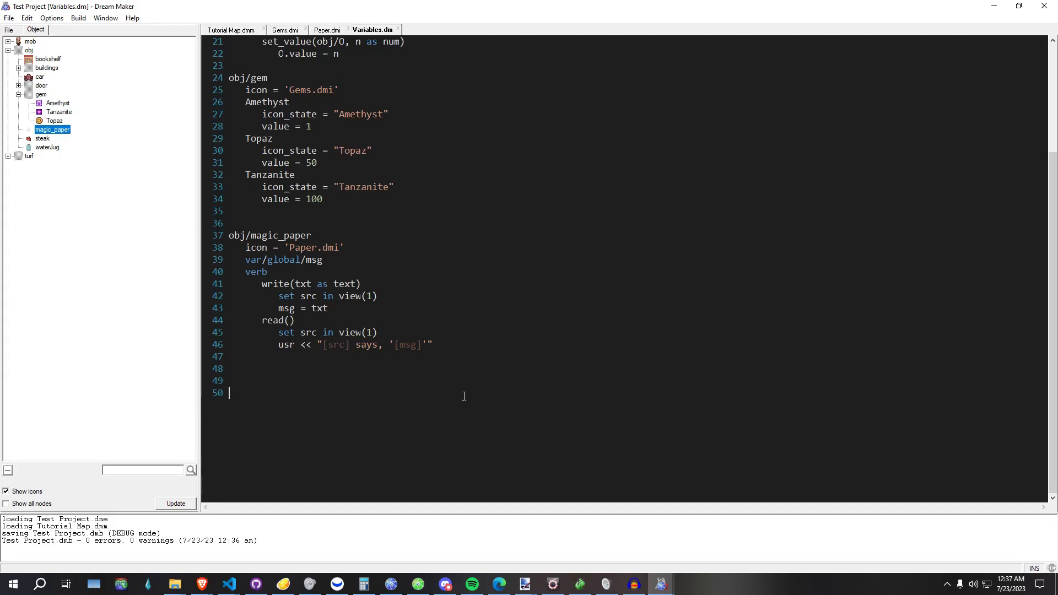
mouse_move(672, 329)
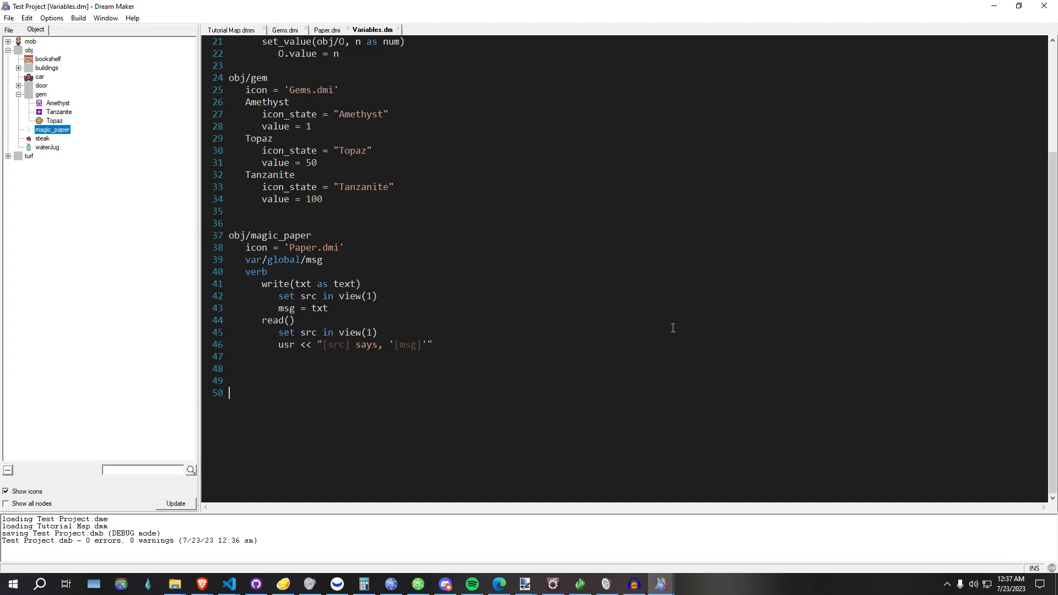
mouse_move(709, 346)
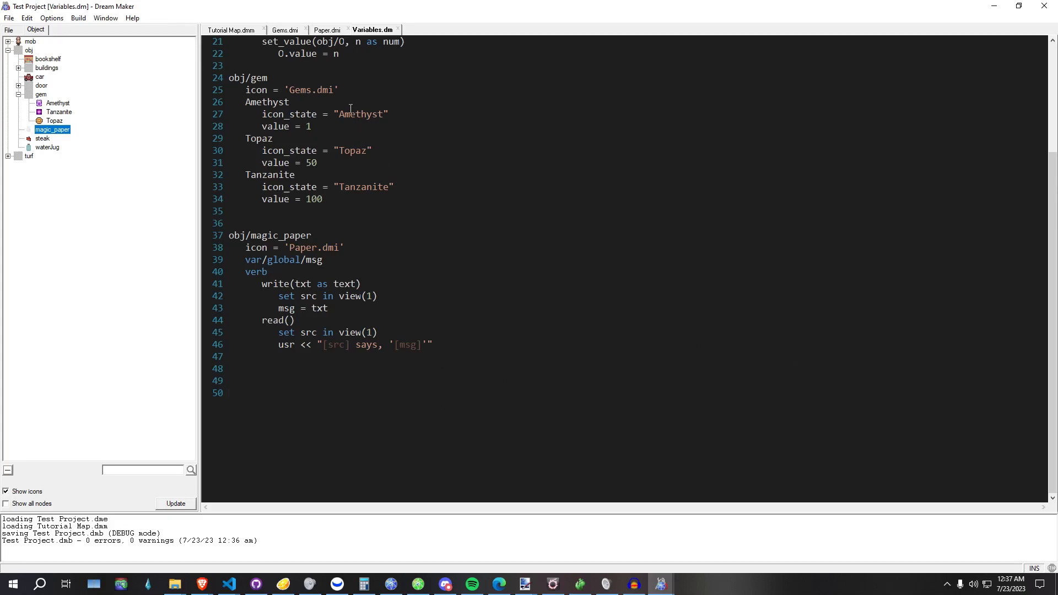
mouse_move(668, 236)
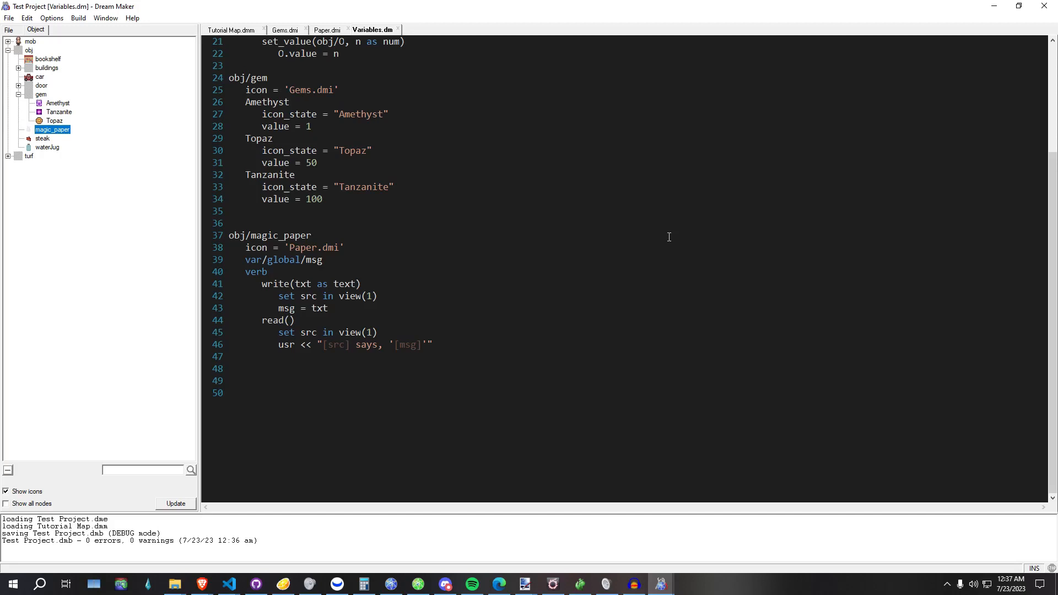
- Add var/const/progress = 1 under Amethyst and compile the project
text(v)
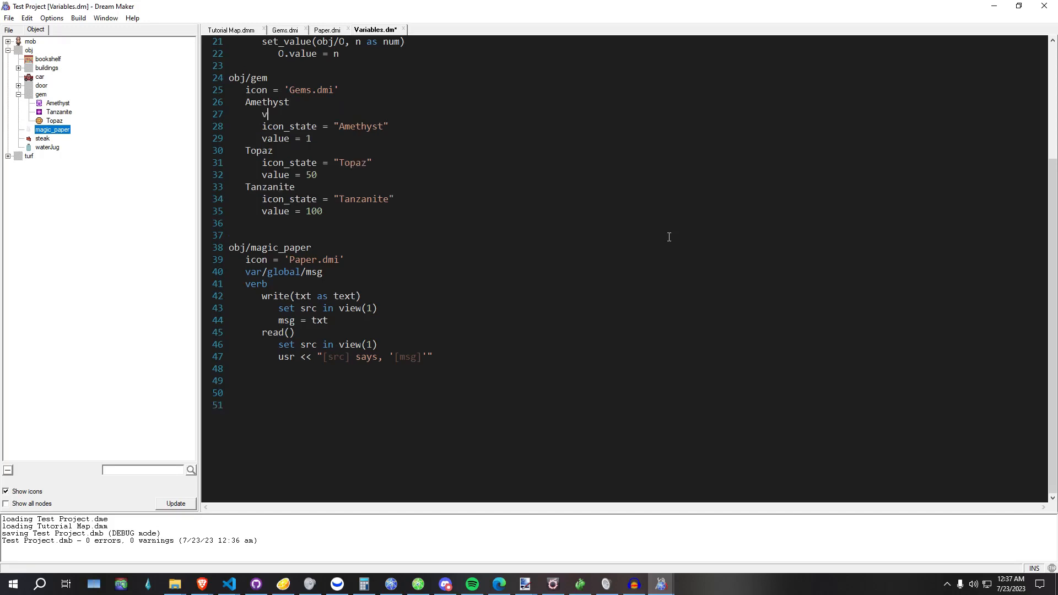
text(ar/const)
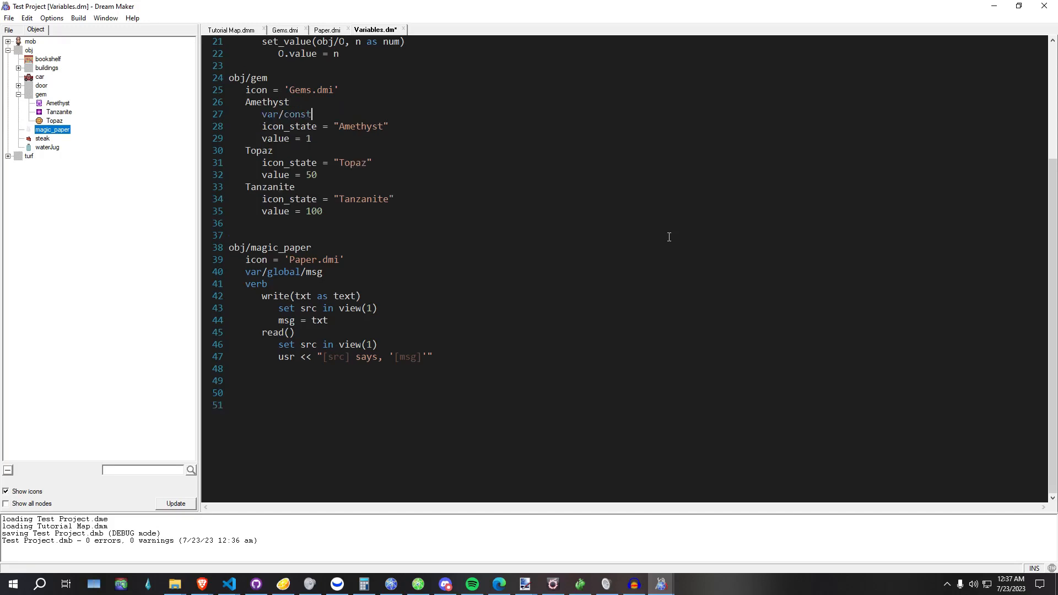
text(/progress = 1)
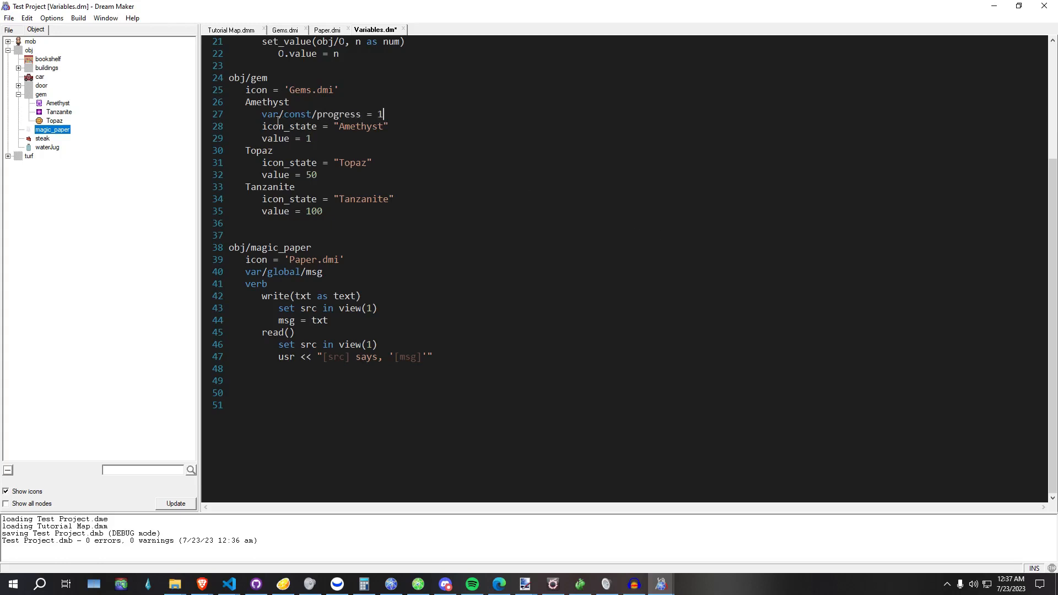
double_click(297, 113)
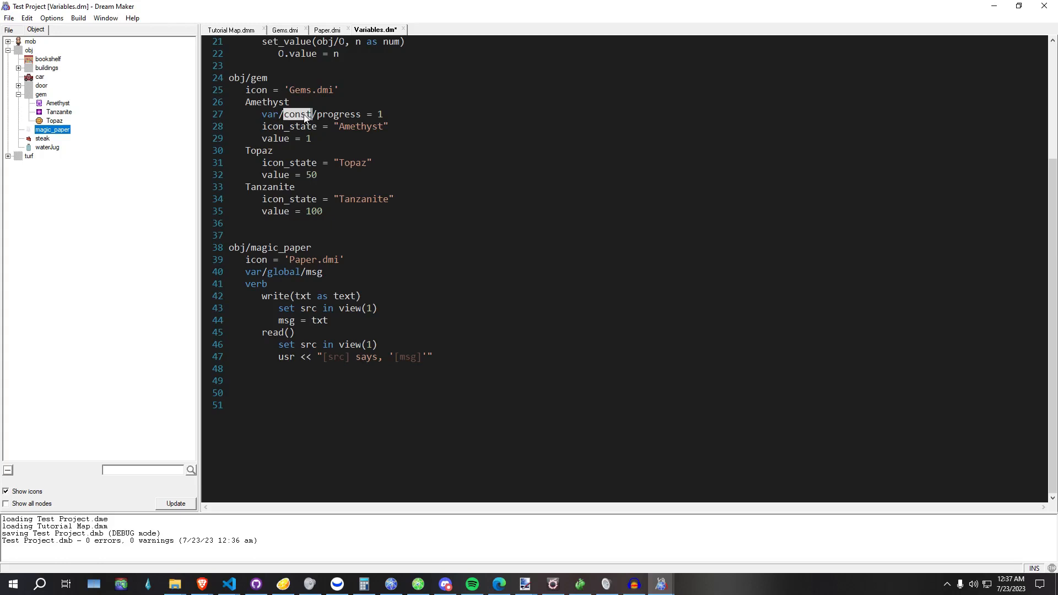
double_click(341, 113)
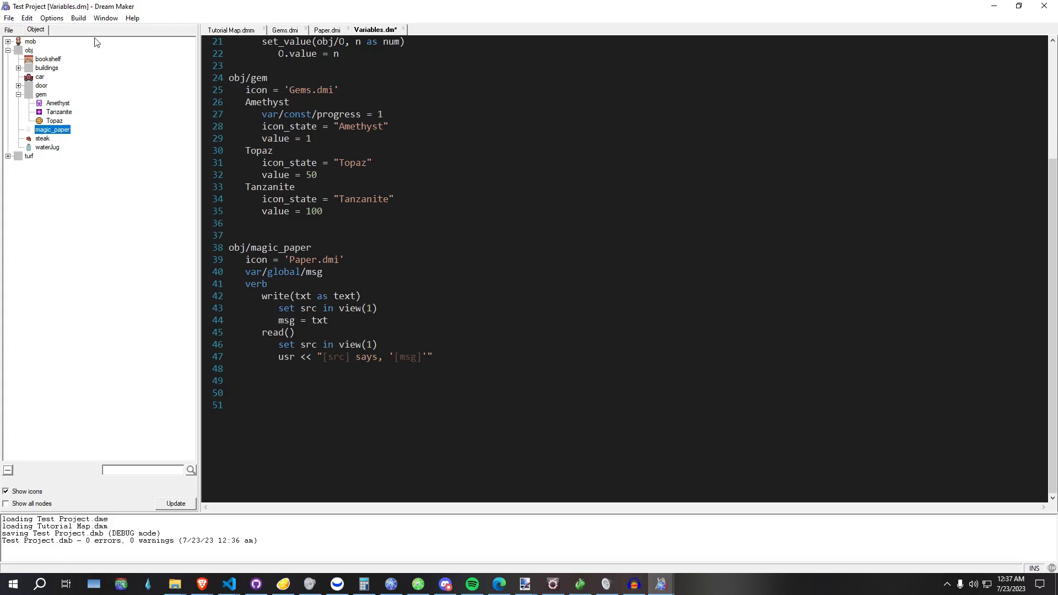
key(ctrl+s)
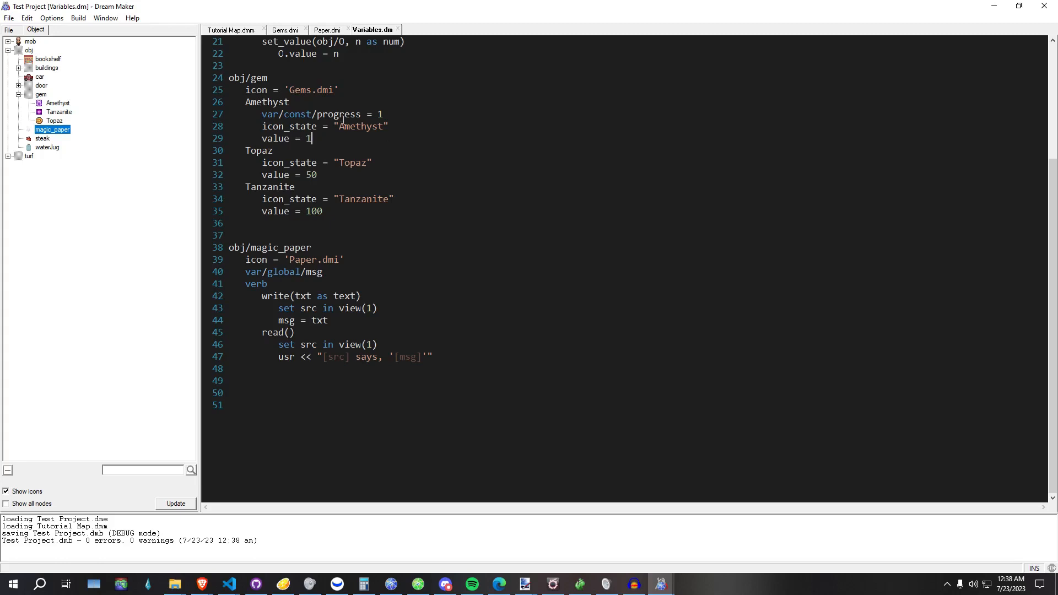
- Add a change_progress() verb to Amethyst that sets src.progress = -10
key(enter)
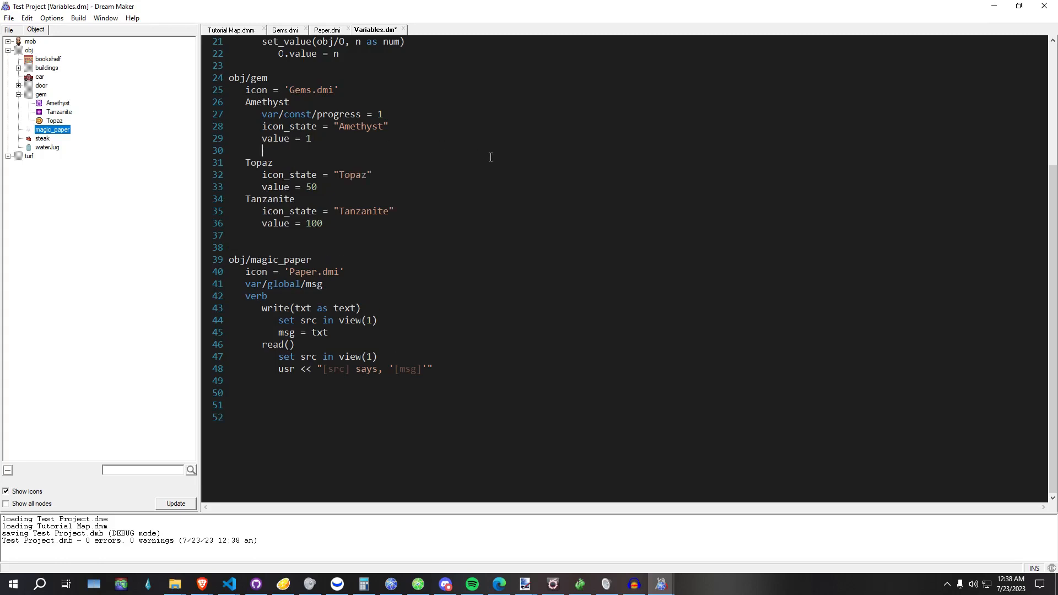
text(verb)
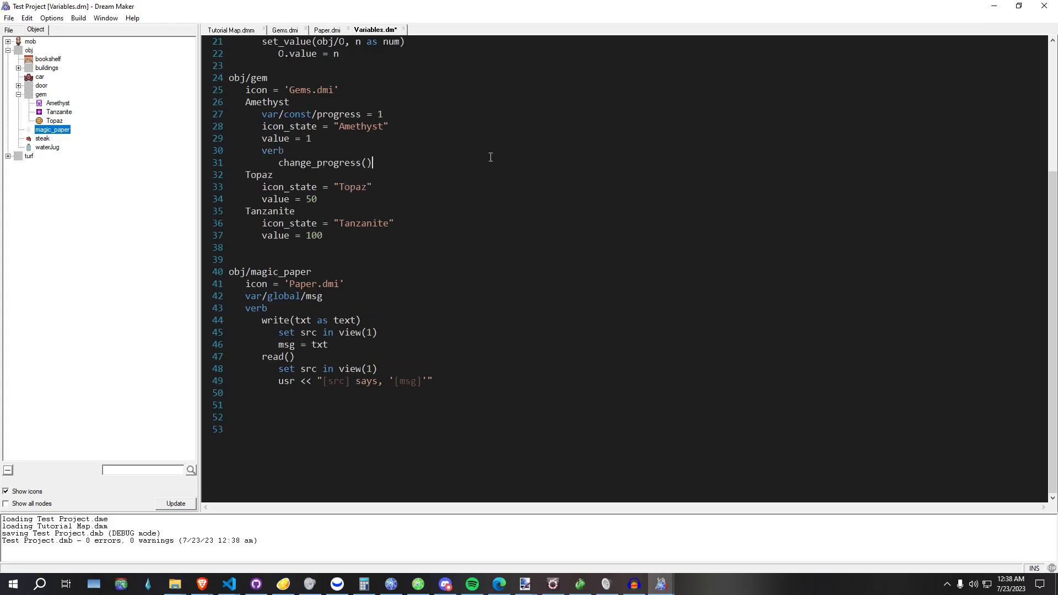
text(src.progress = -)
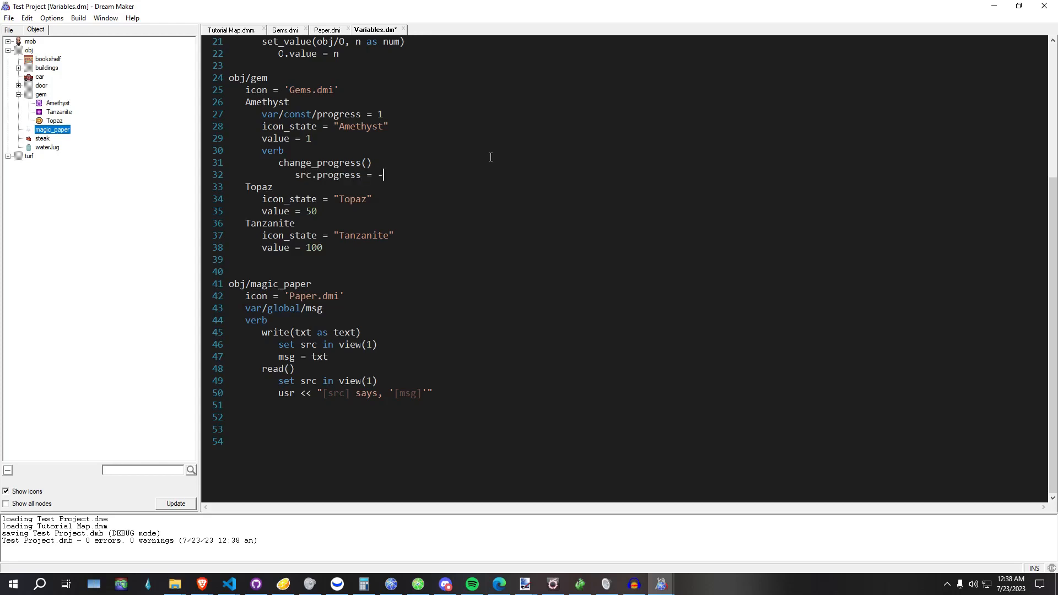
text(10)
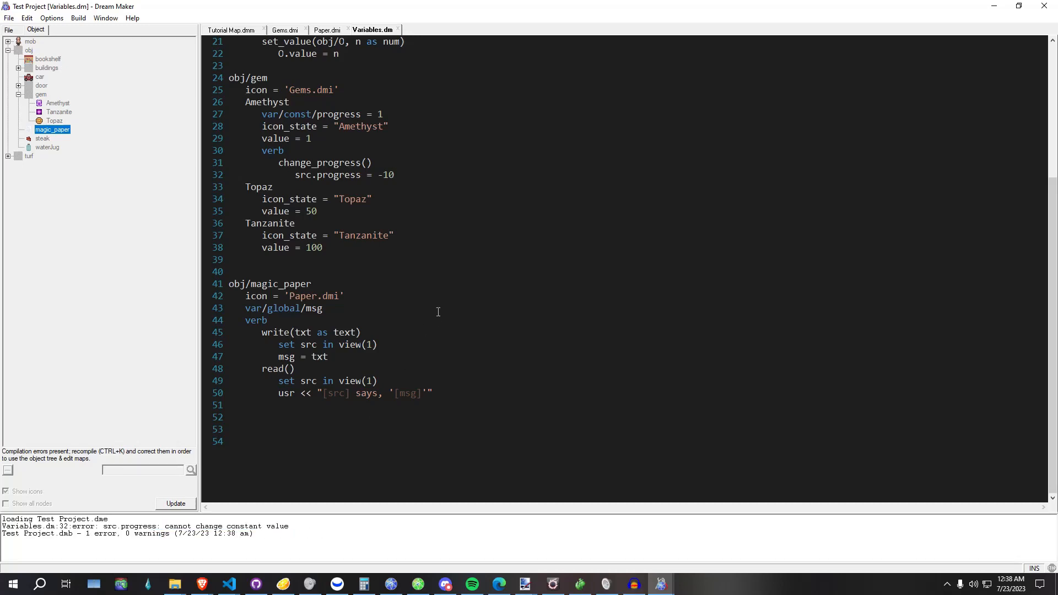
- Compile and get the 'cannot change constant value' error, reviewing the change_progress verb block
drag(284, 150, 395, 176)
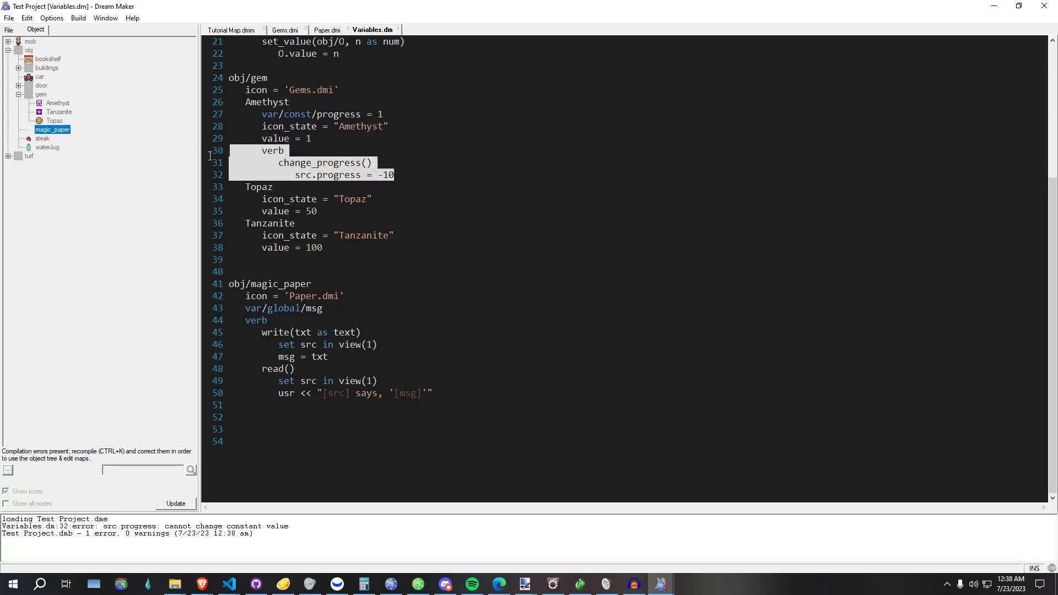
double_click(340, 114)
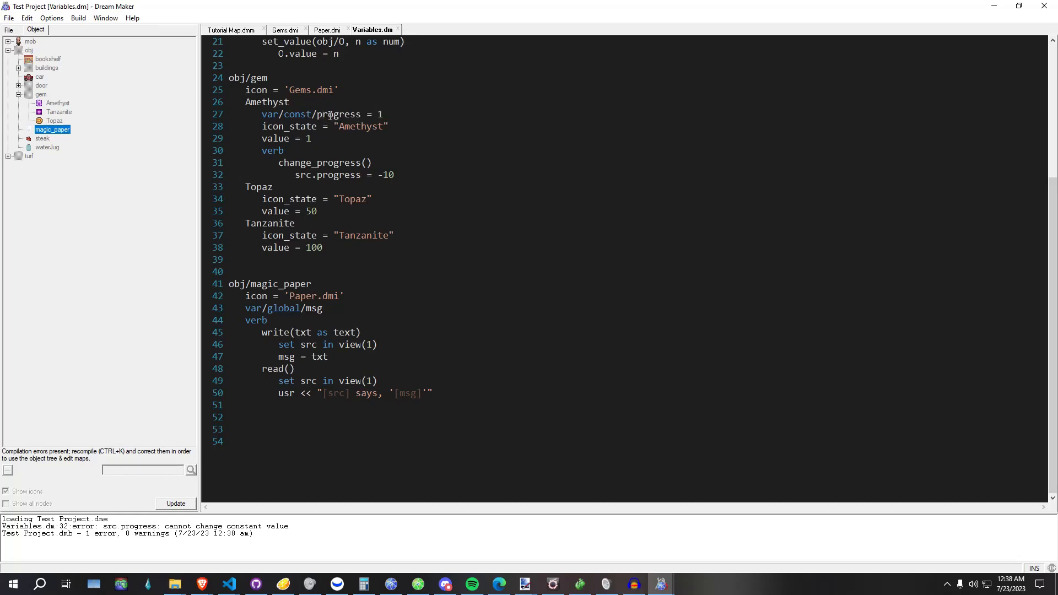
mouse_move(312, 185)
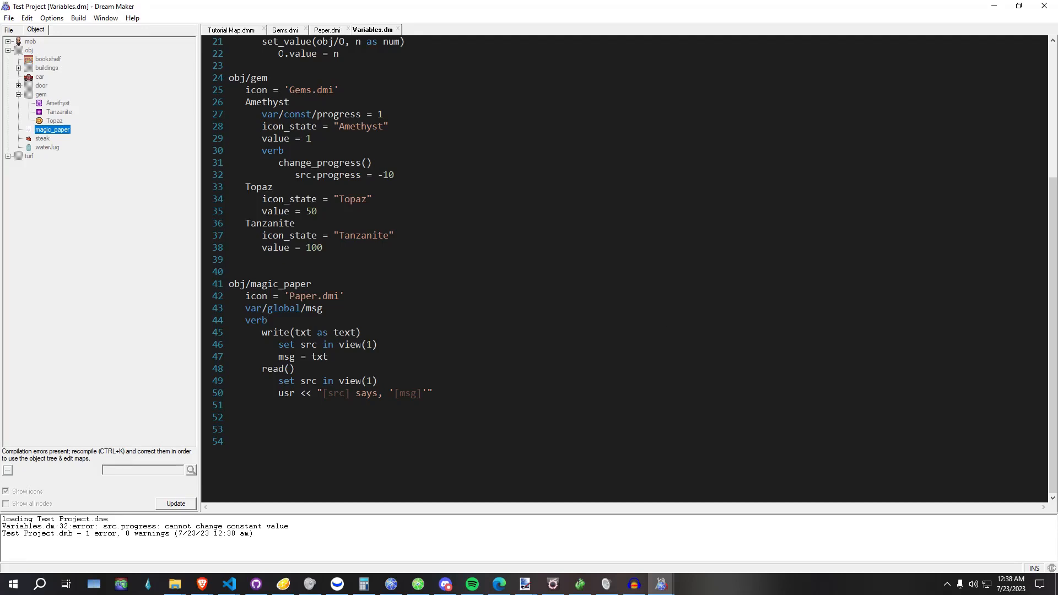
click(267, 320)
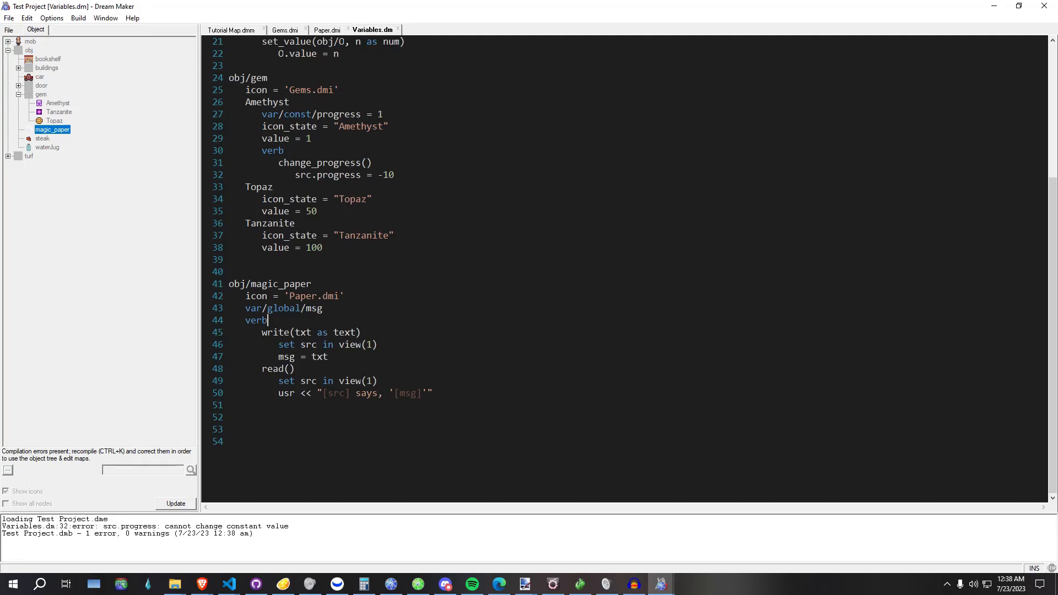